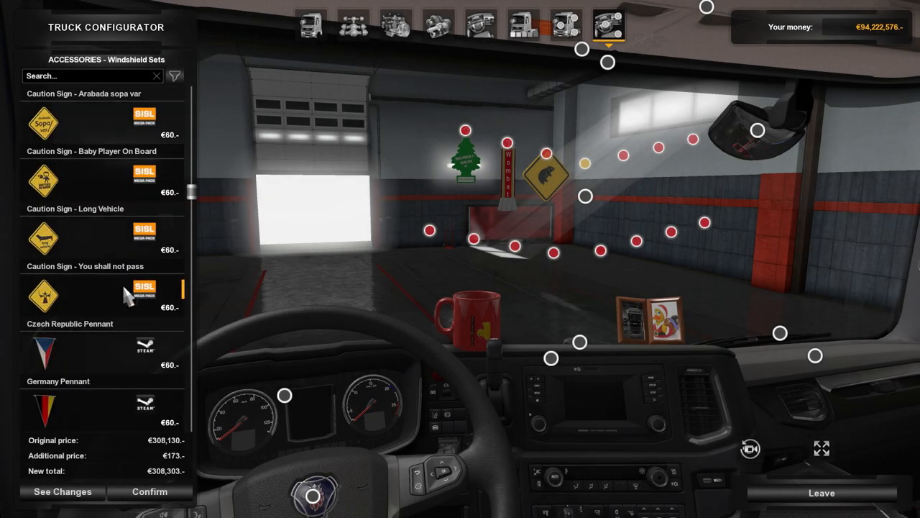
# - Rotate the cab view back around to face the windshield
pyautogui.scroll(-3)
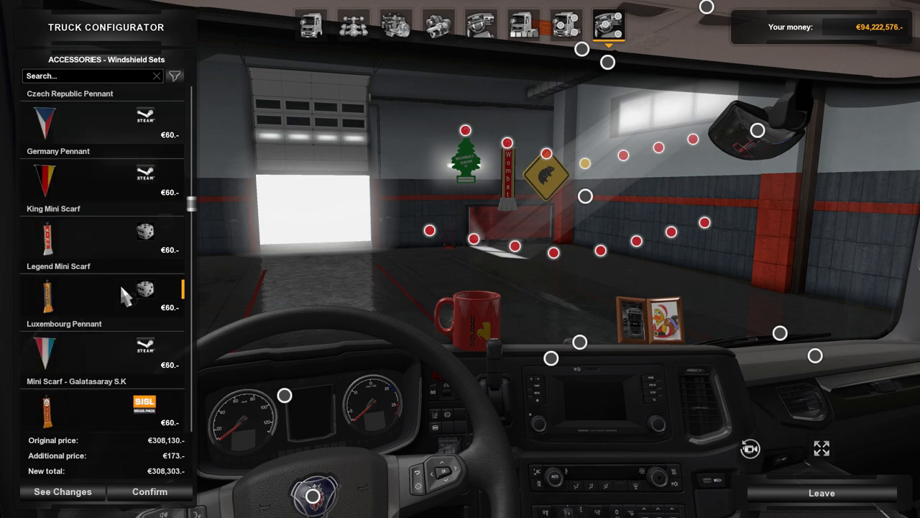
pyautogui.scroll(-3)
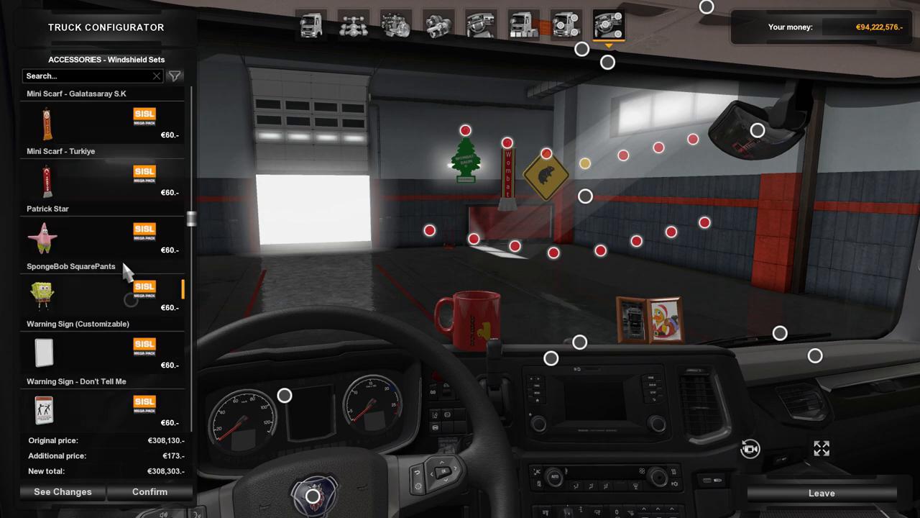
pyautogui.scroll(-3)
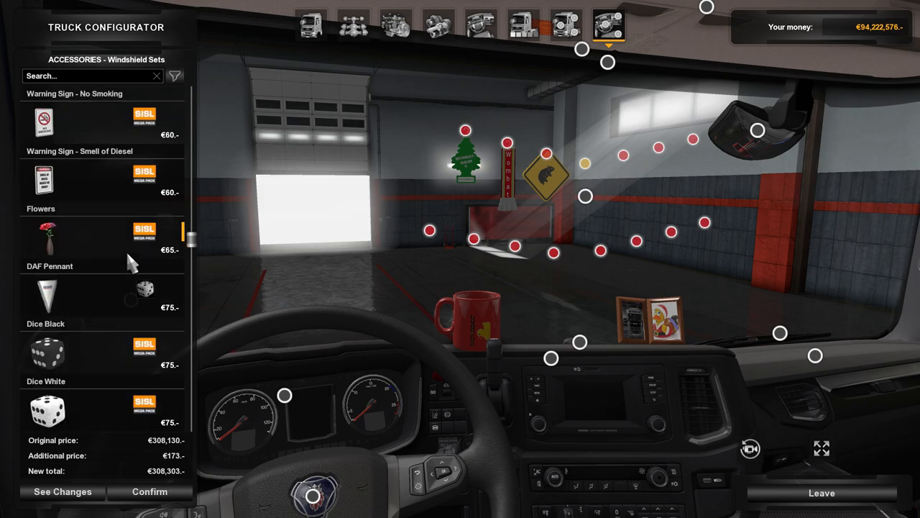
pyautogui.scroll(-3)
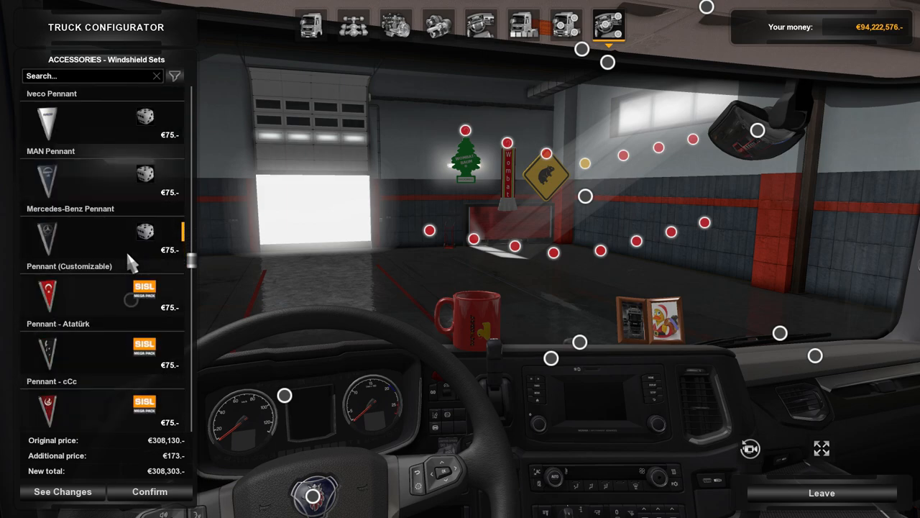
pyautogui.scroll(-3)
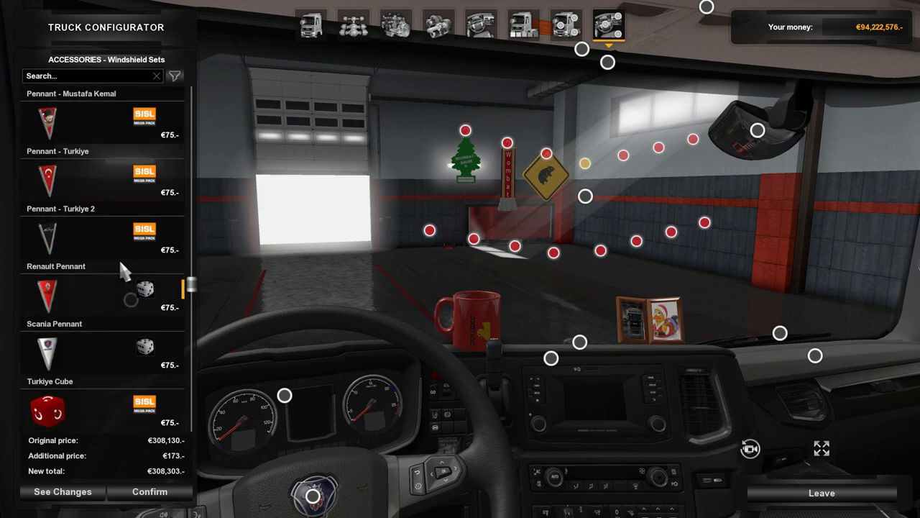
pyautogui.scroll(-3)
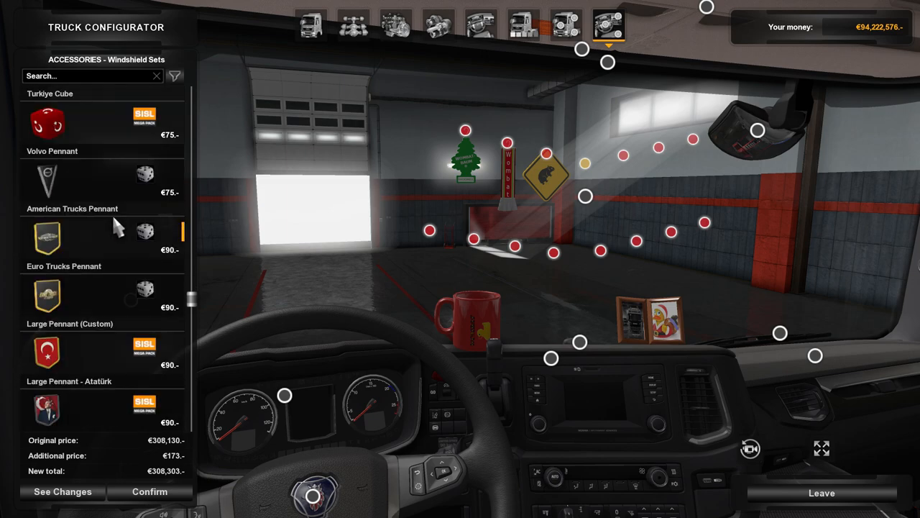
pyautogui.scroll(-3)
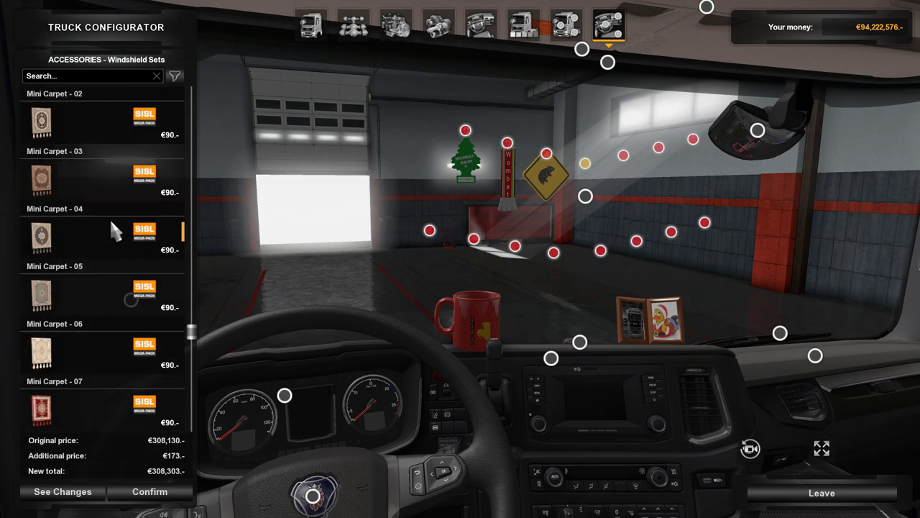
pyautogui.scroll(-3)
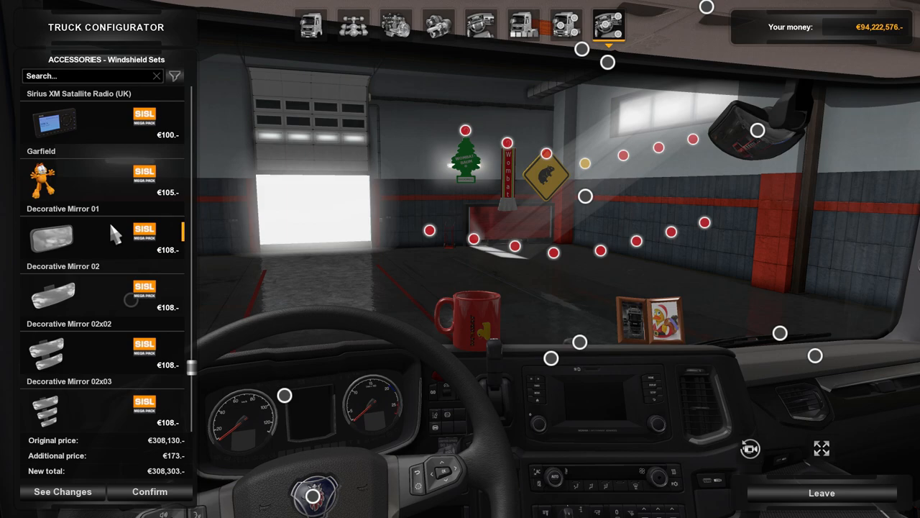
pyautogui.scroll(-3)
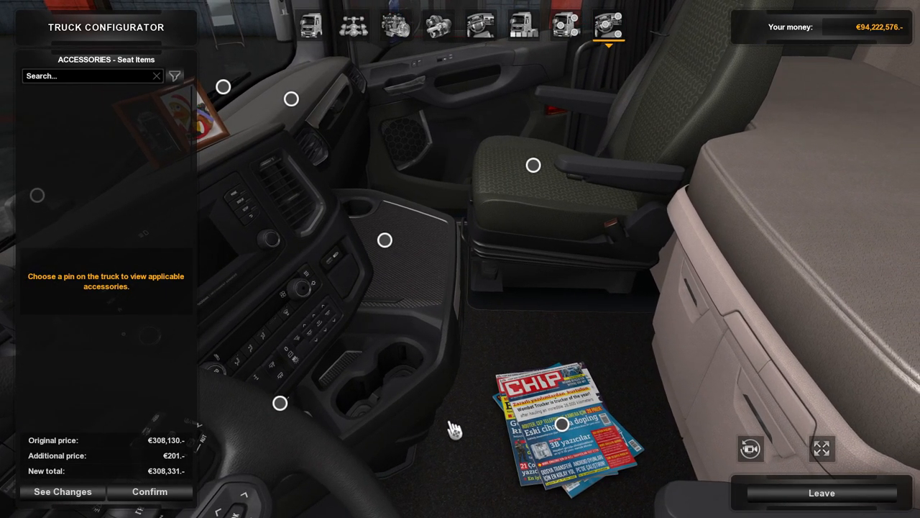
pyautogui.moveTo(413, 399)
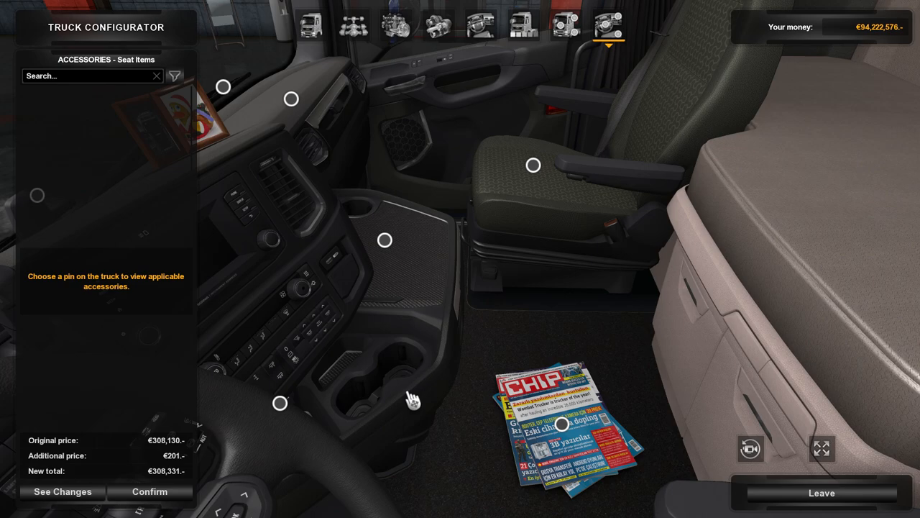
pyautogui.moveTo(431, 420)
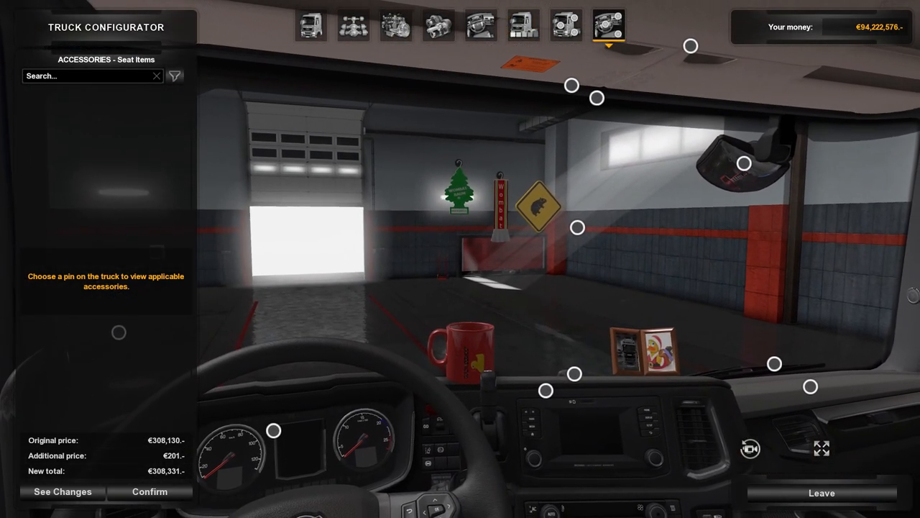
# - Show the hanging accessories for the curtains pin and scroll through the Wunderbaum items
pyautogui.click(596, 97)
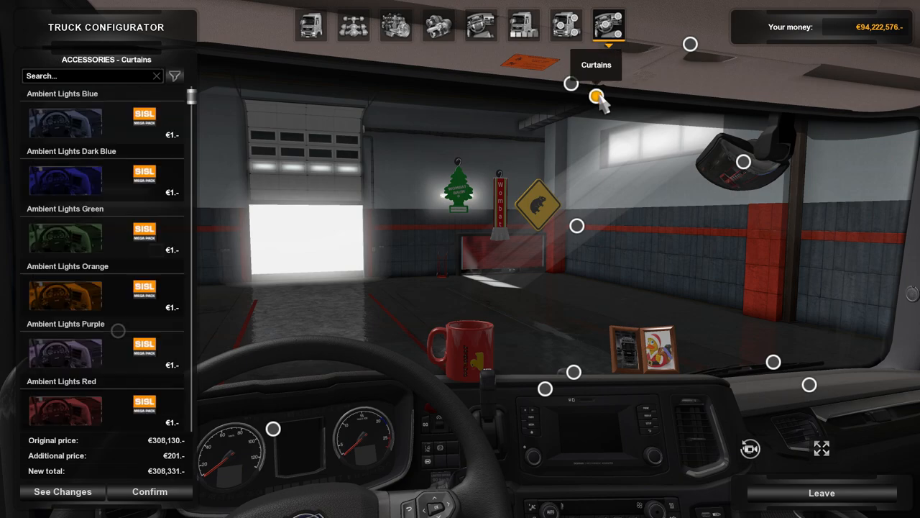
pyautogui.moveTo(694, 46)
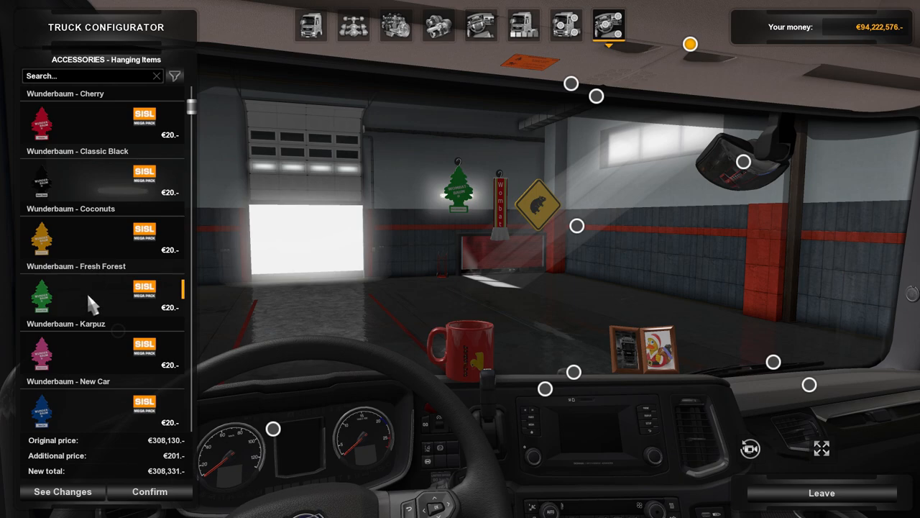
pyautogui.scroll(-3)
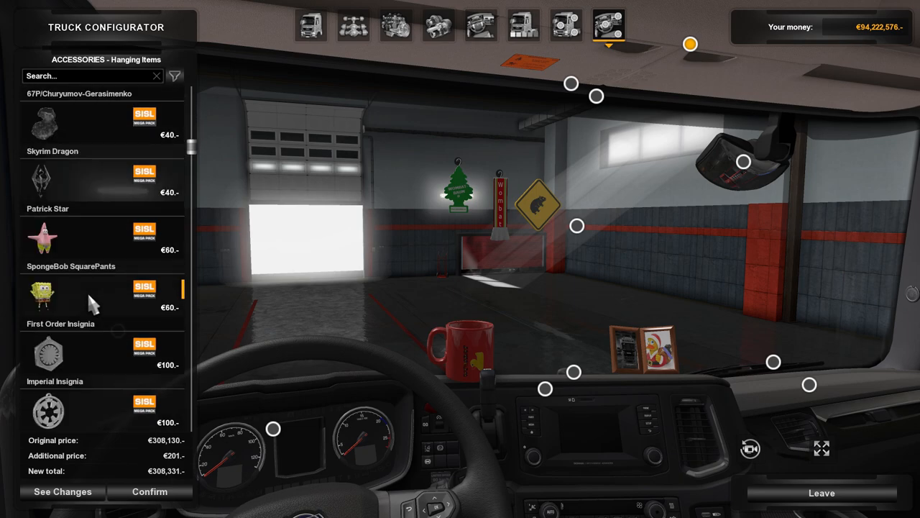
pyautogui.scroll(-3)
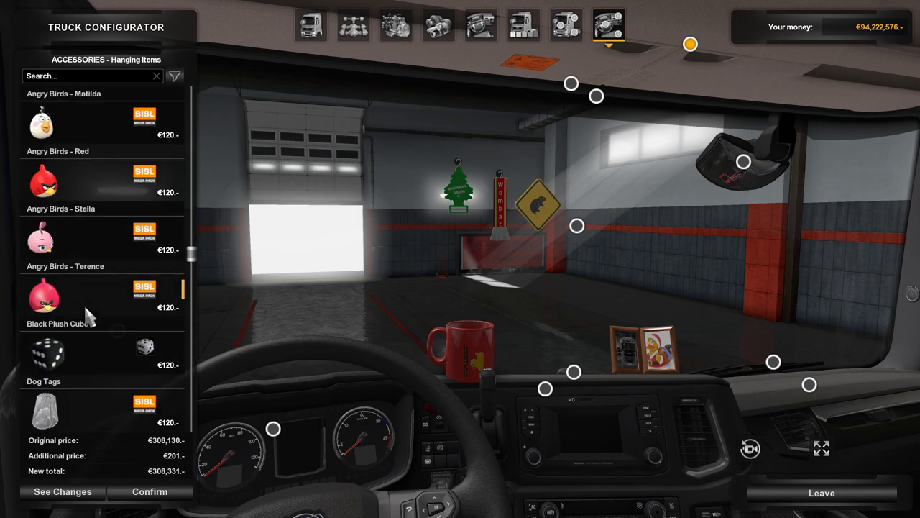
pyautogui.scroll(-3)
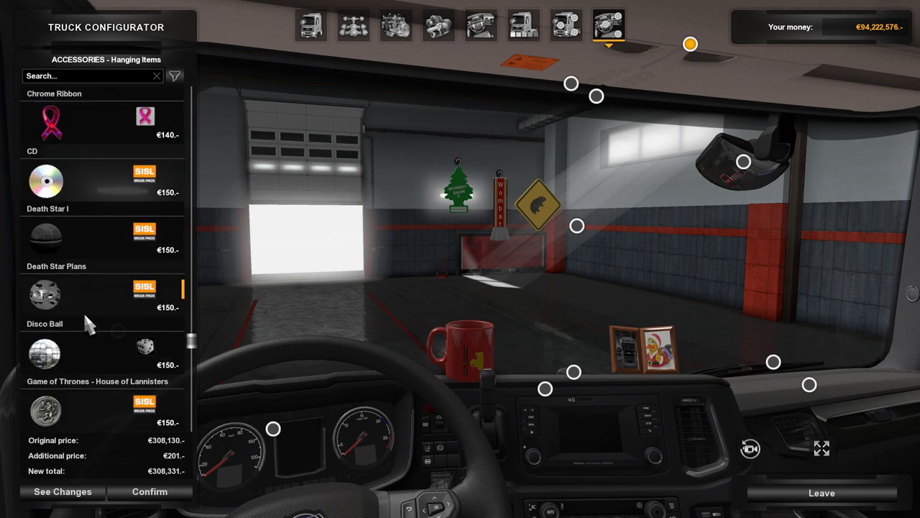
pyautogui.scroll(3)
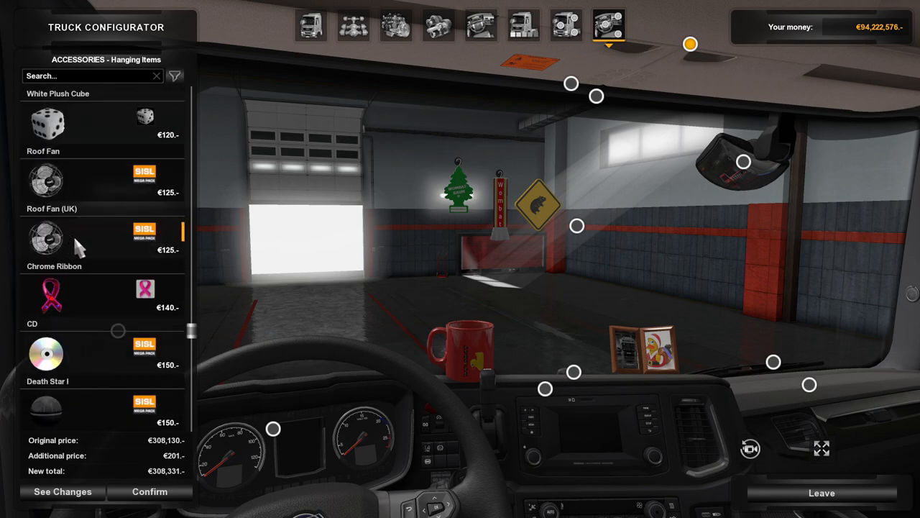
pyautogui.scroll(-3)
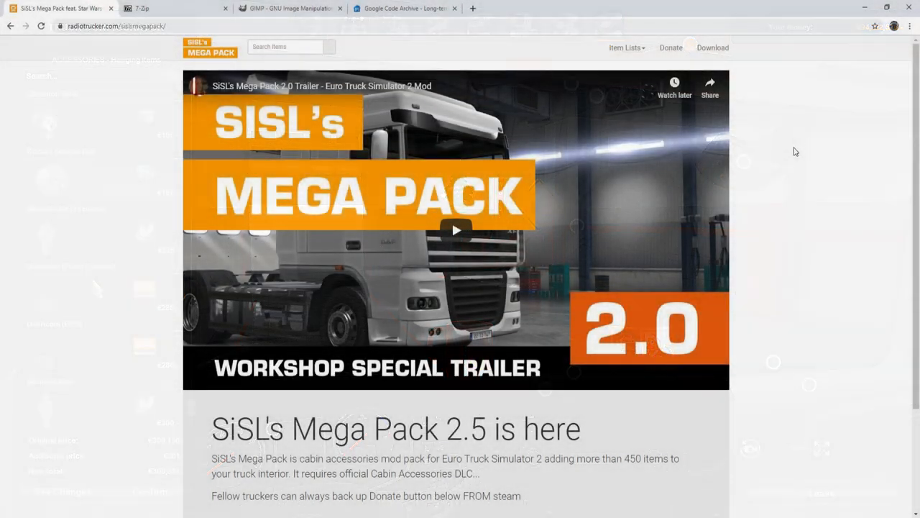
# - Scroll the SiSL's Mega Pack 2.5 page down to Download and What's New, then back to the top
pyautogui.scroll(-3)
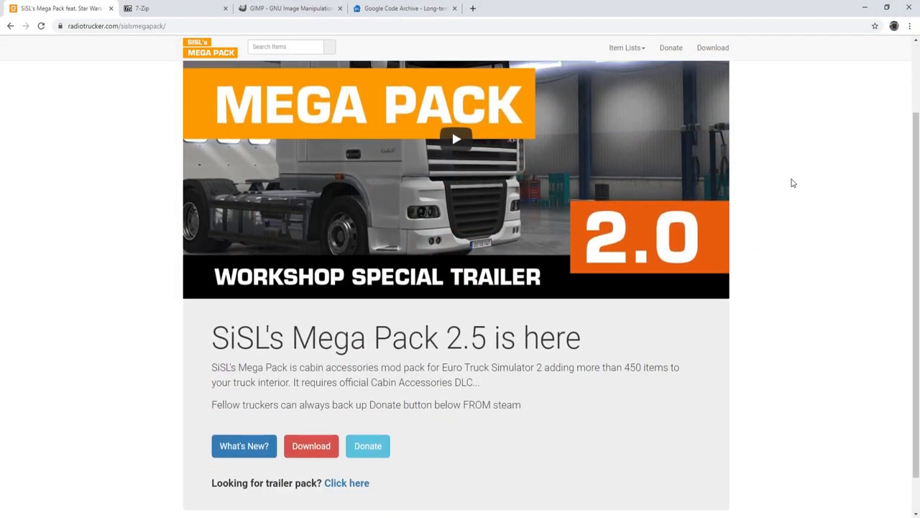
pyautogui.scroll(-3)
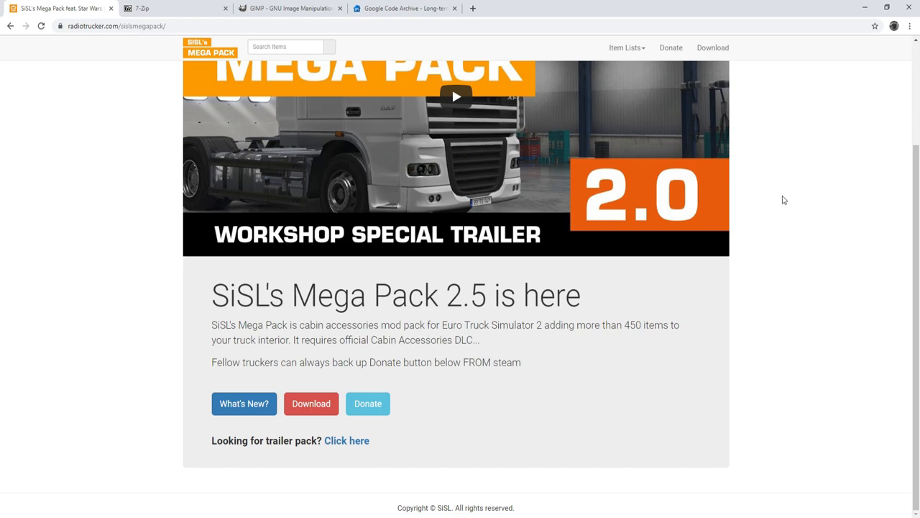
pyautogui.moveTo(778, 204)
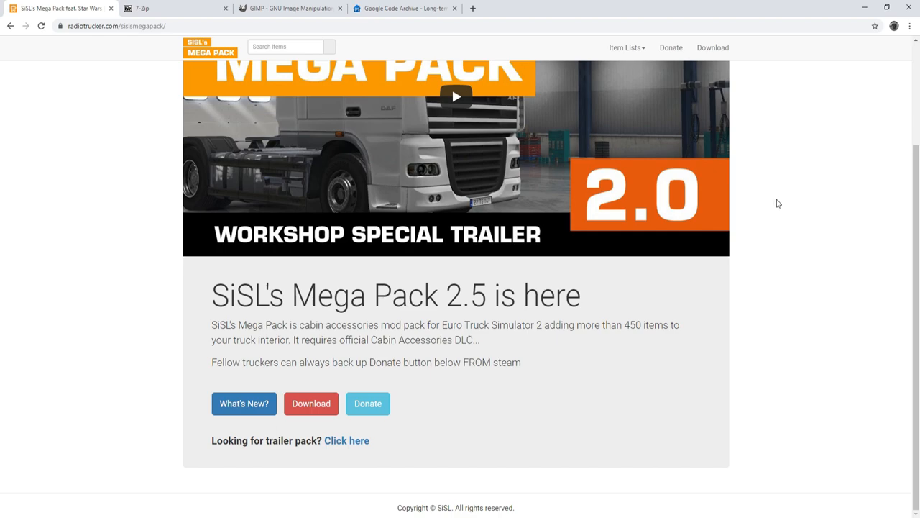
pyautogui.scroll(3)
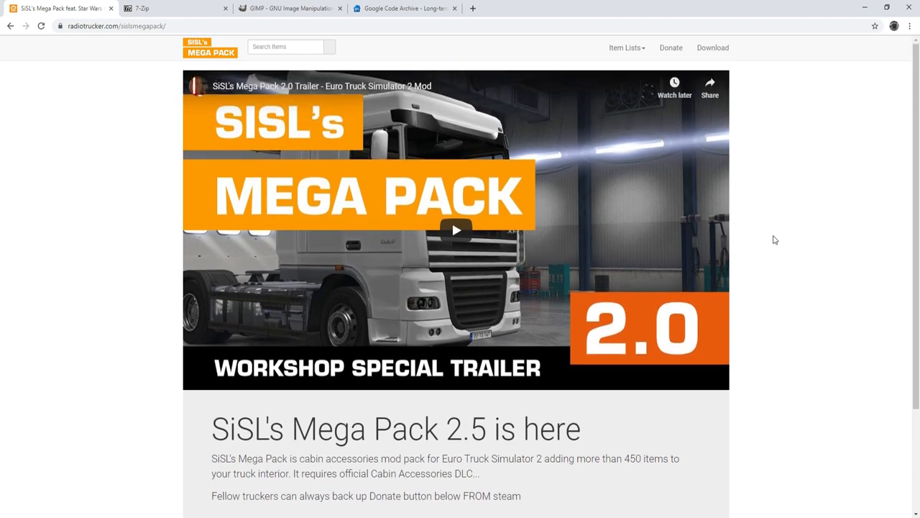
pyautogui.moveTo(802, 185)
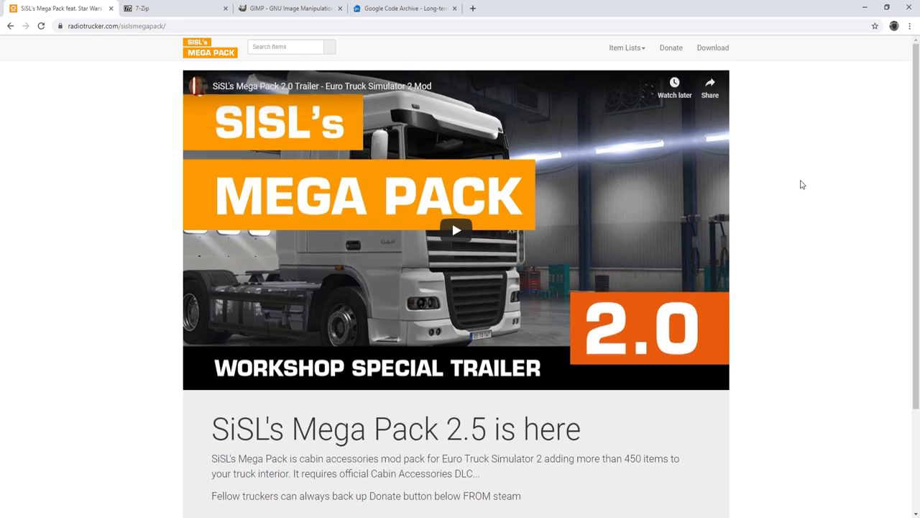
pyautogui.moveTo(712, 48)
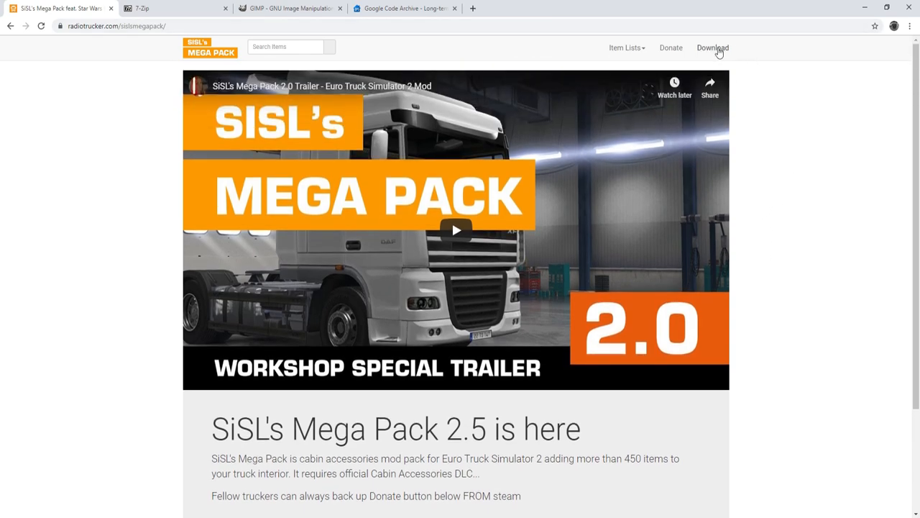
pyautogui.click(712, 48)
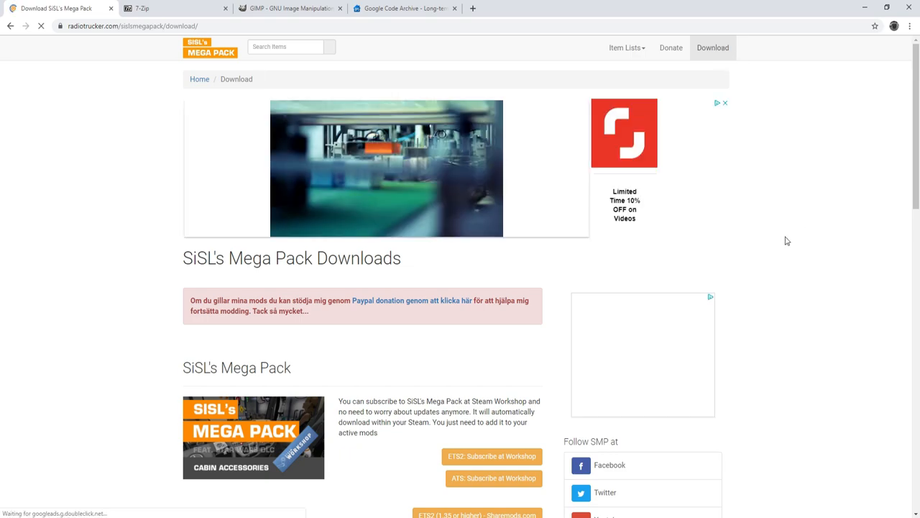
pyautogui.scroll(-3)
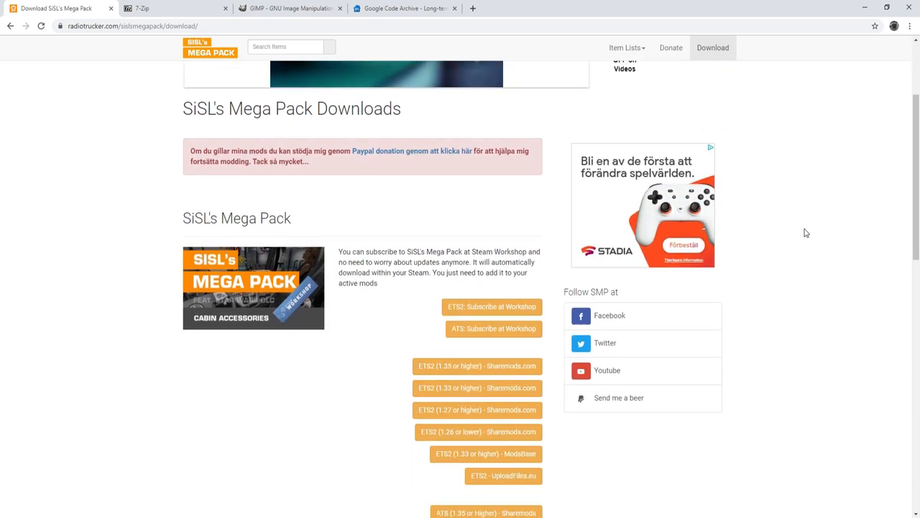
pyautogui.scroll(-3)
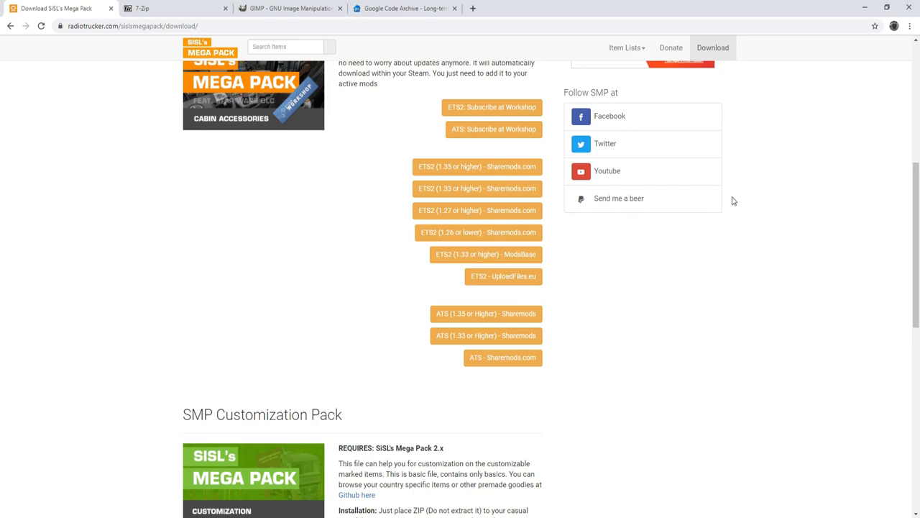
pyautogui.scroll(3)
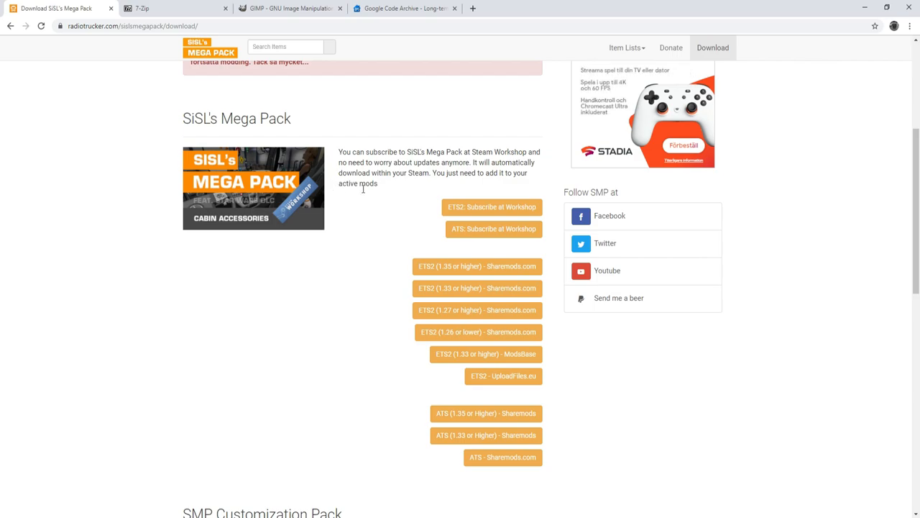
pyautogui.moveTo(492, 207)
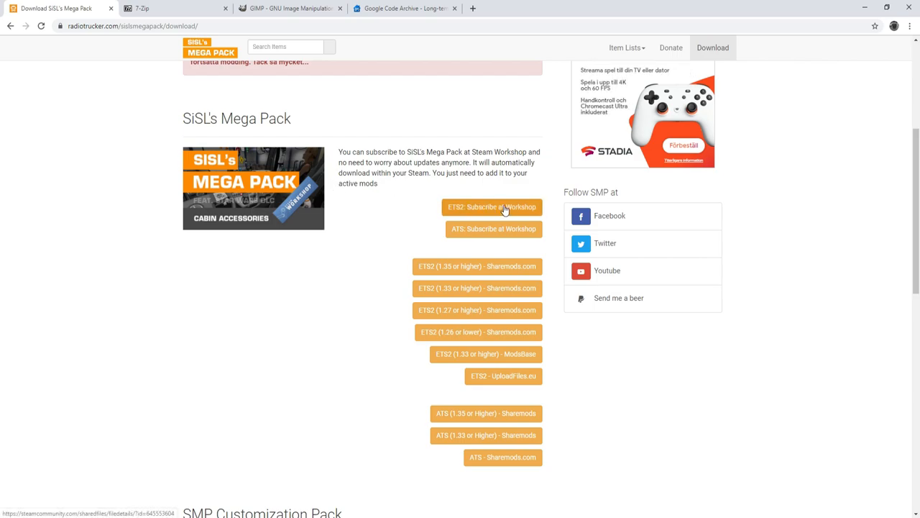
pyautogui.moveTo(524, 213)
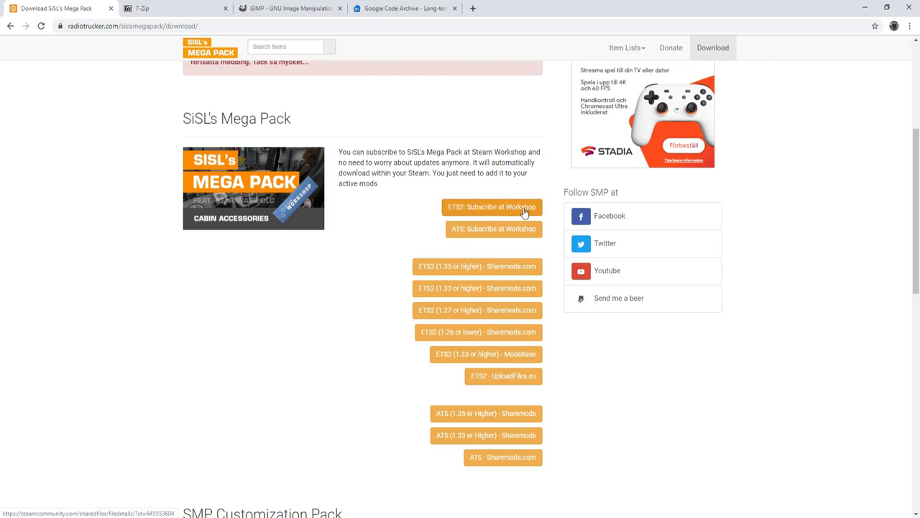
pyautogui.moveTo(491, 207)
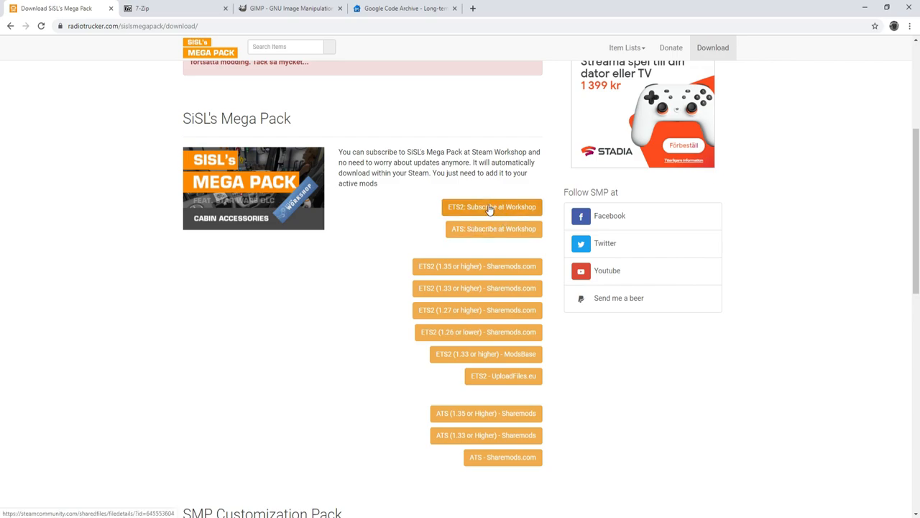
pyautogui.moveTo(493, 228)
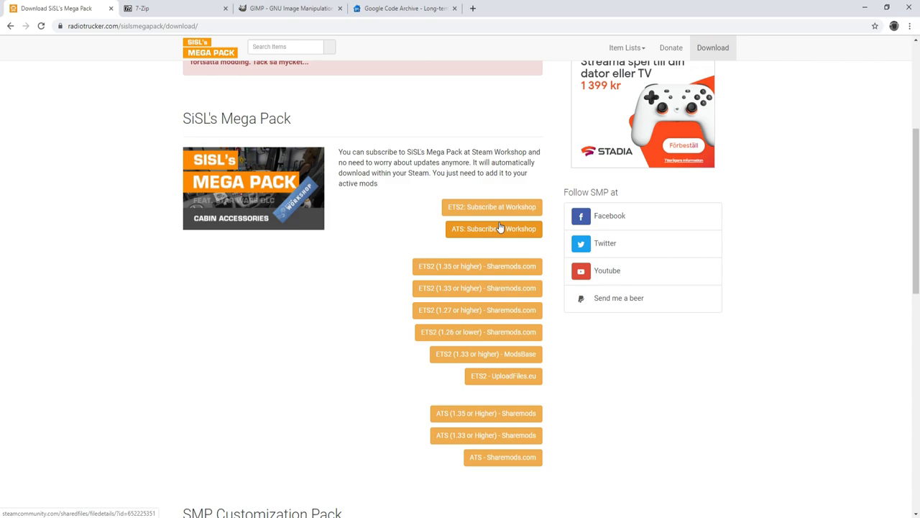
pyautogui.moveTo(492, 207)
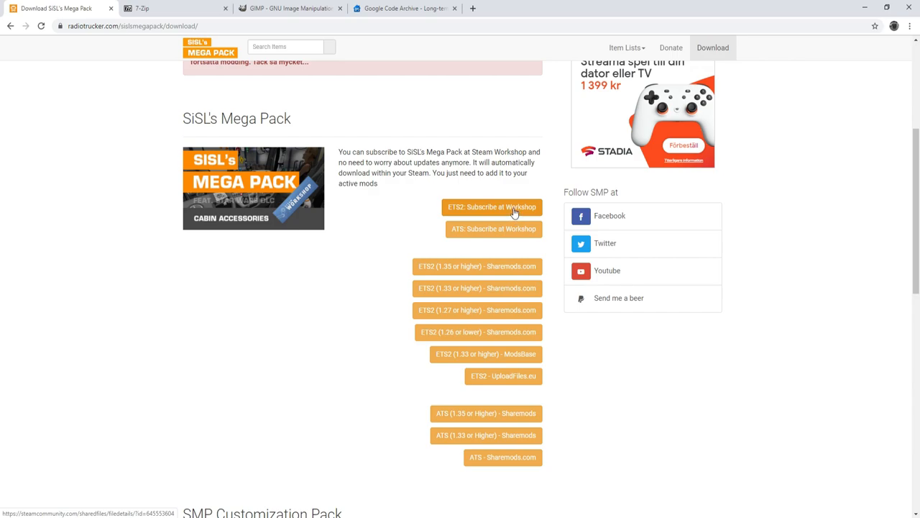
pyautogui.moveTo(522, 222)
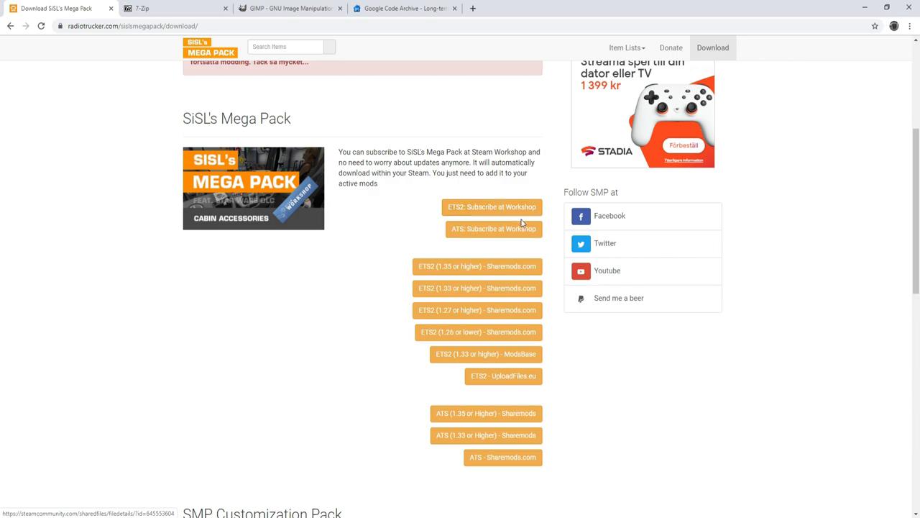
pyautogui.moveTo(494, 228)
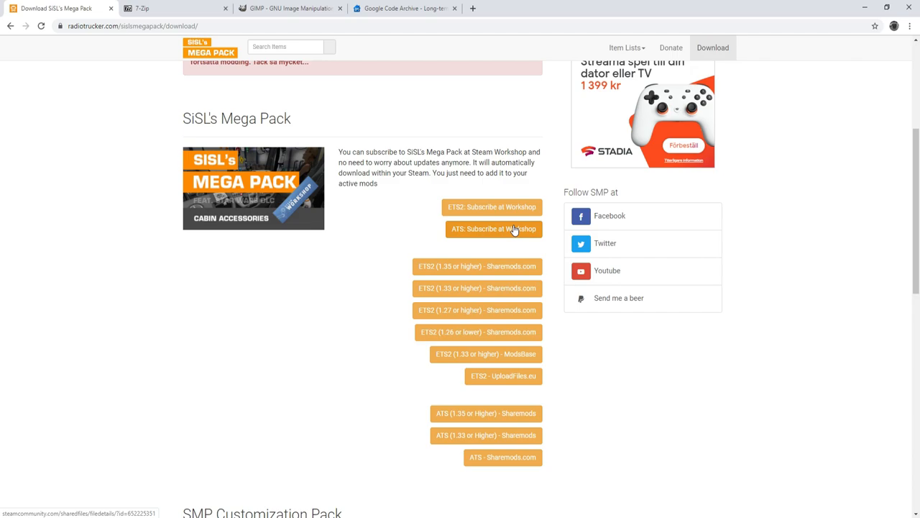
pyautogui.moveTo(423, 204)
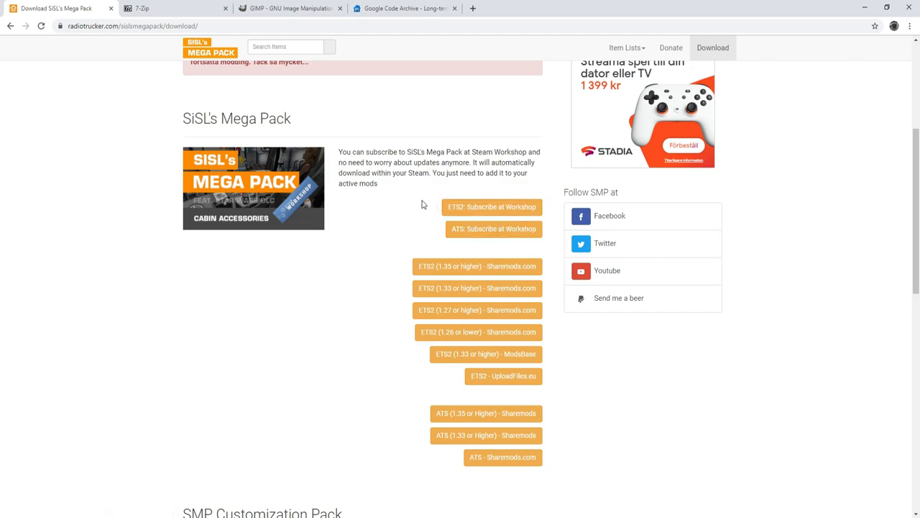
pyautogui.scroll(-3)
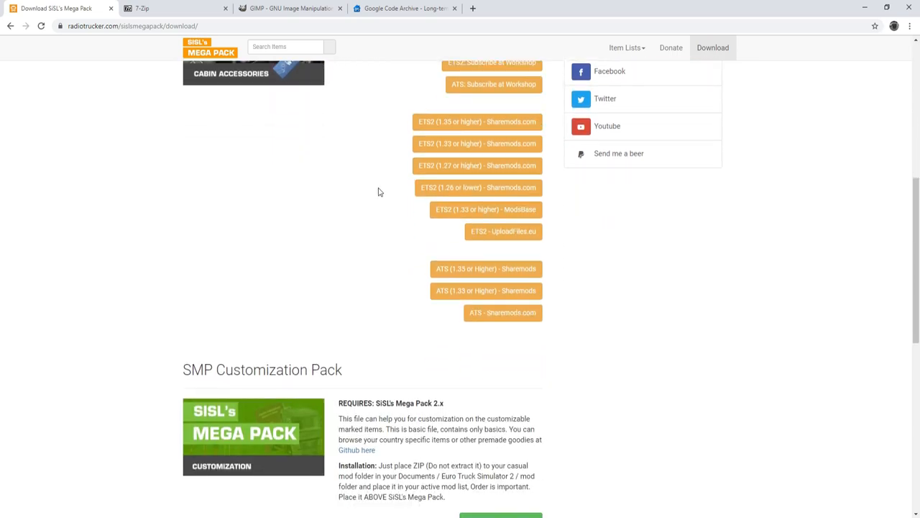
pyautogui.scroll(-3)
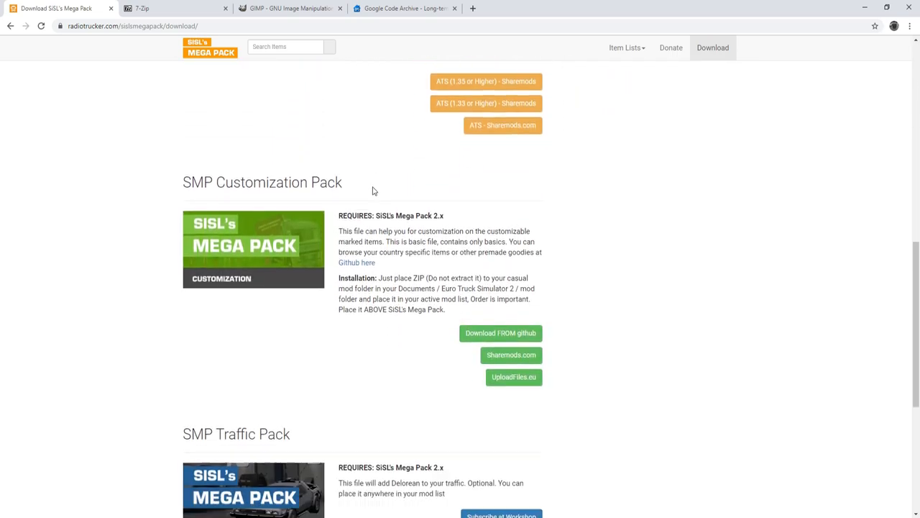
pyautogui.scroll(-3)
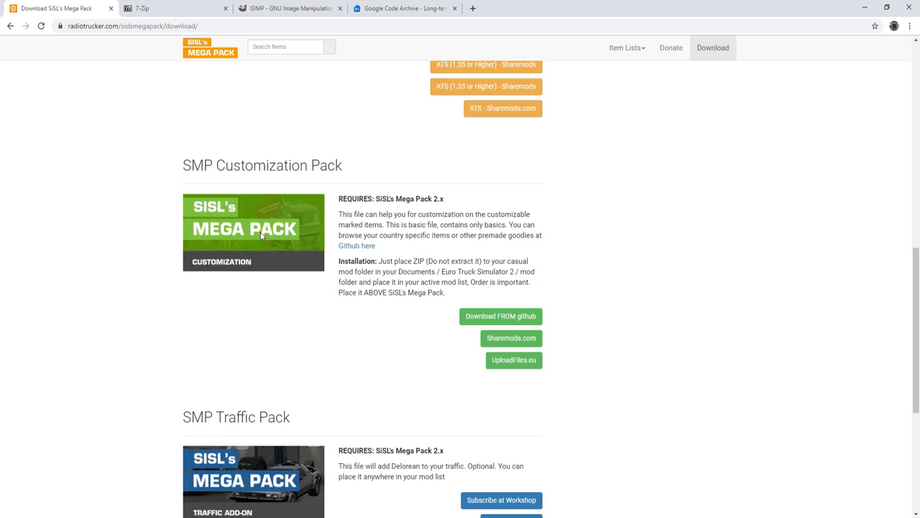
pyautogui.moveTo(223, 167)
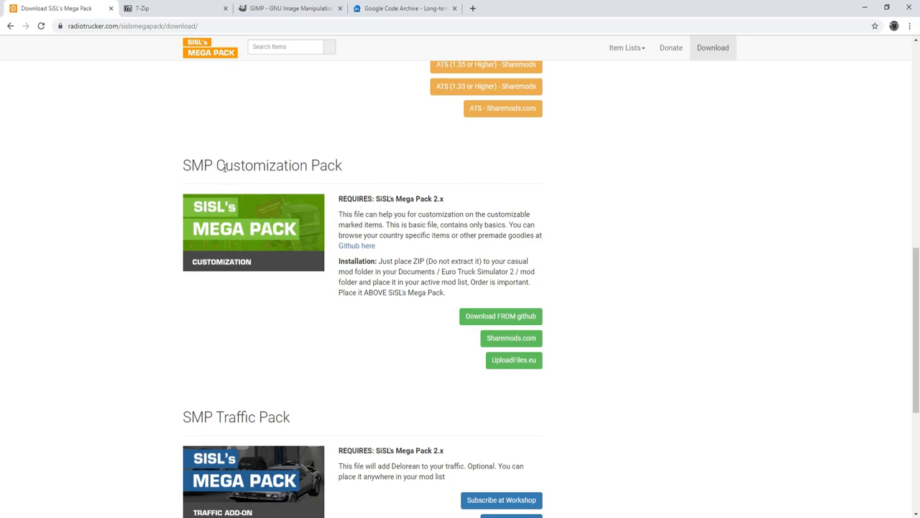
pyautogui.doubleClick(198, 165)
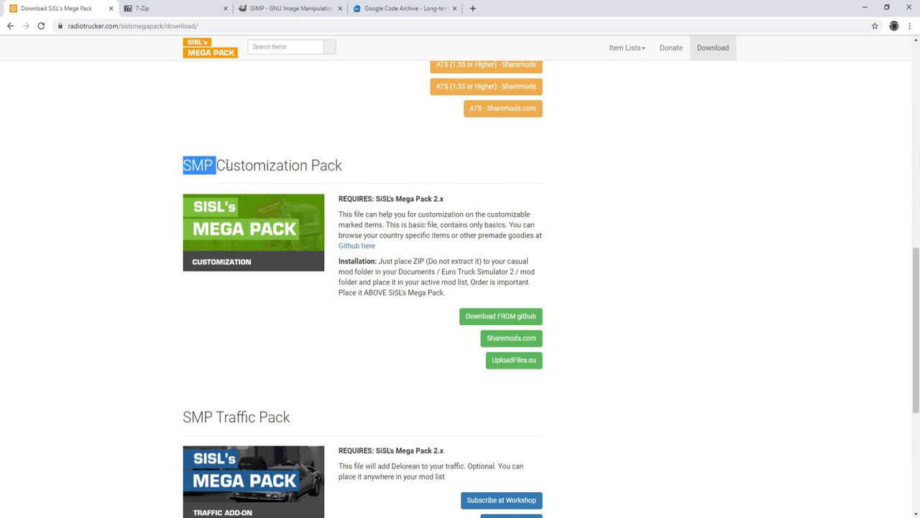
pyautogui.moveTo(215, 165); pyautogui.dragTo(327, 165)
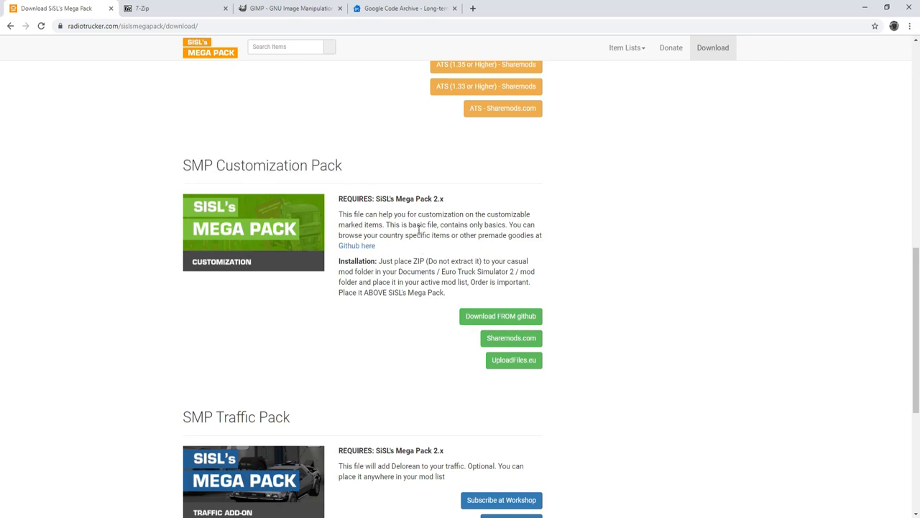
pyautogui.moveTo(500, 316)
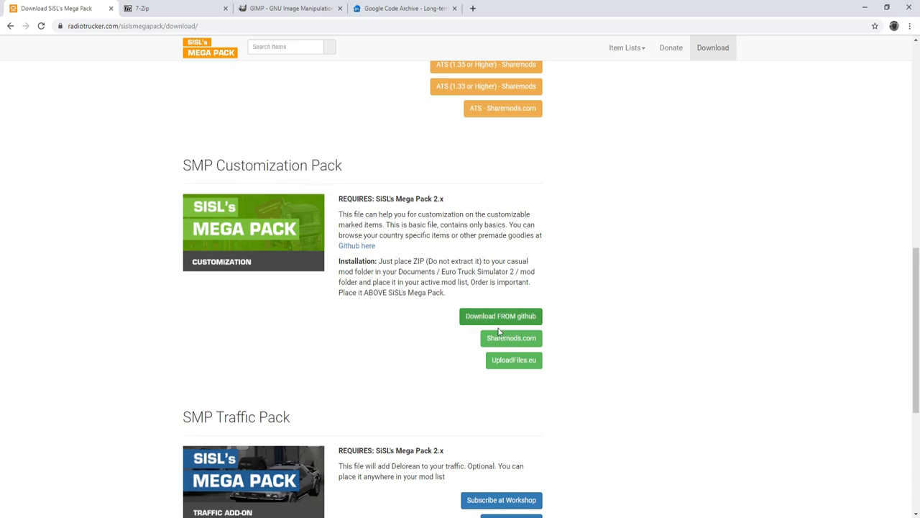
pyautogui.moveTo(511, 338)
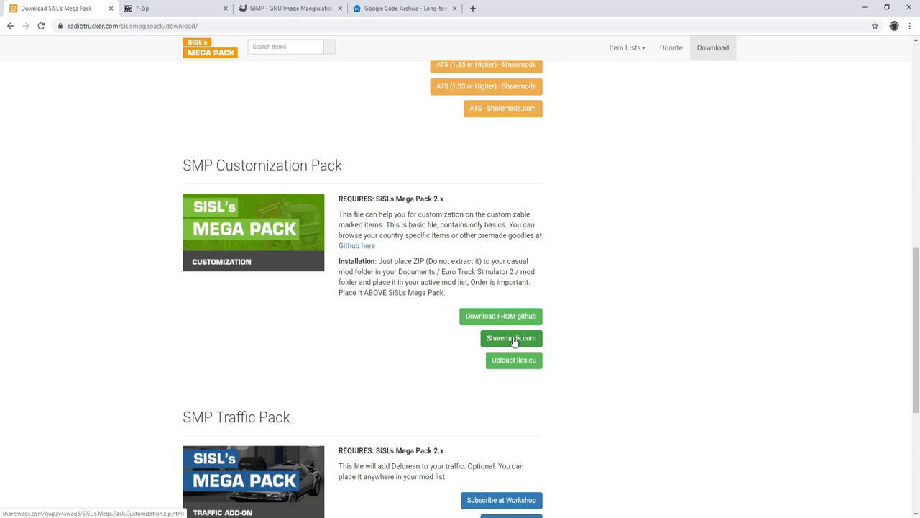
pyautogui.moveTo(521, 340)
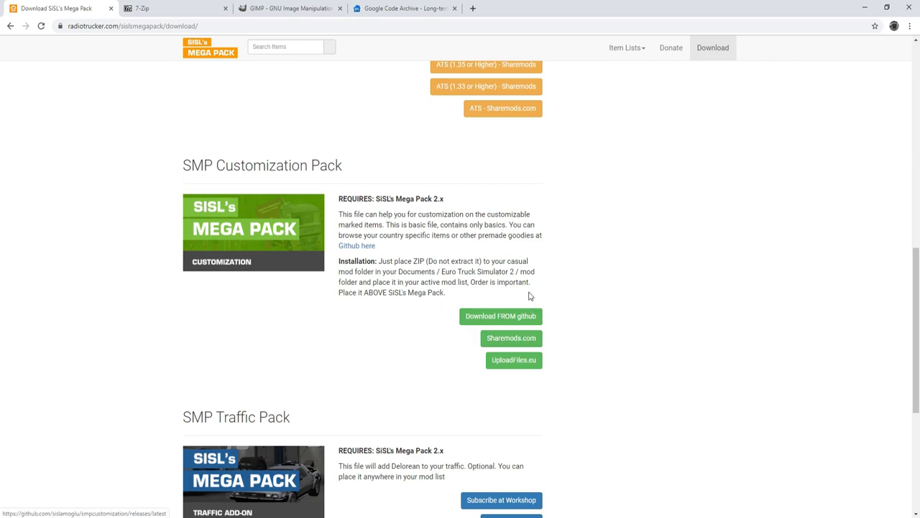
pyautogui.moveTo(183, 13)
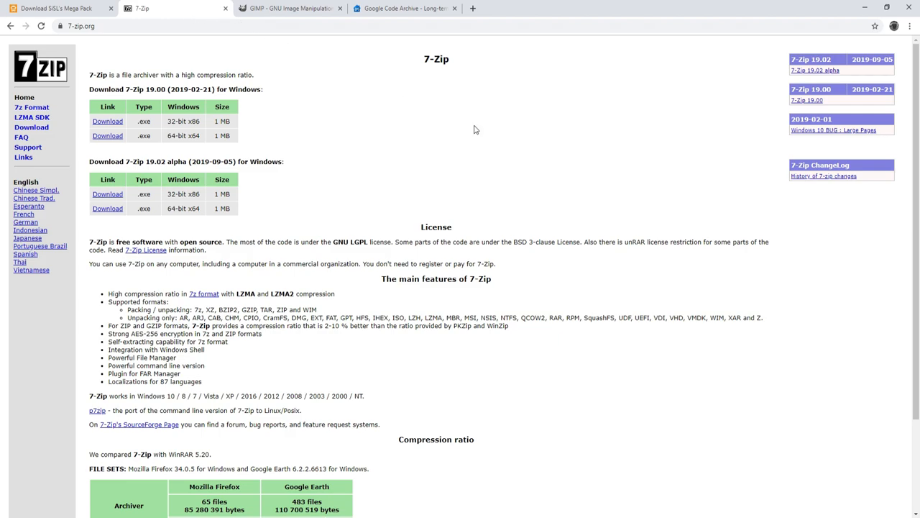
pyautogui.moveTo(386, 150)
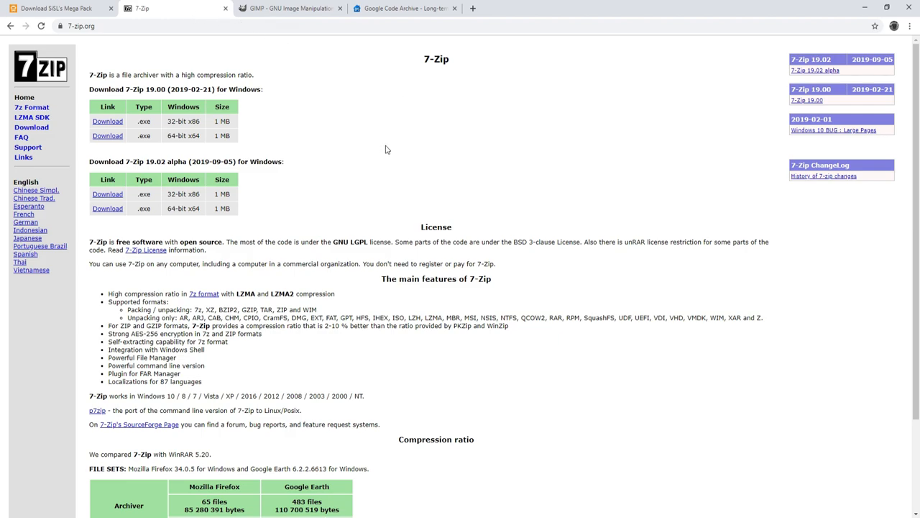
pyautogui.moveTo(417, 170)
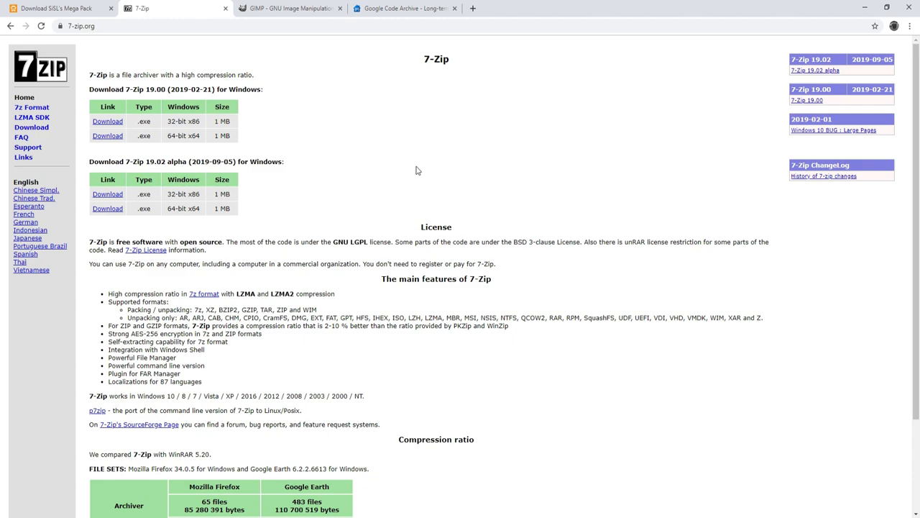
pyautogui.moveTo(403, 173)
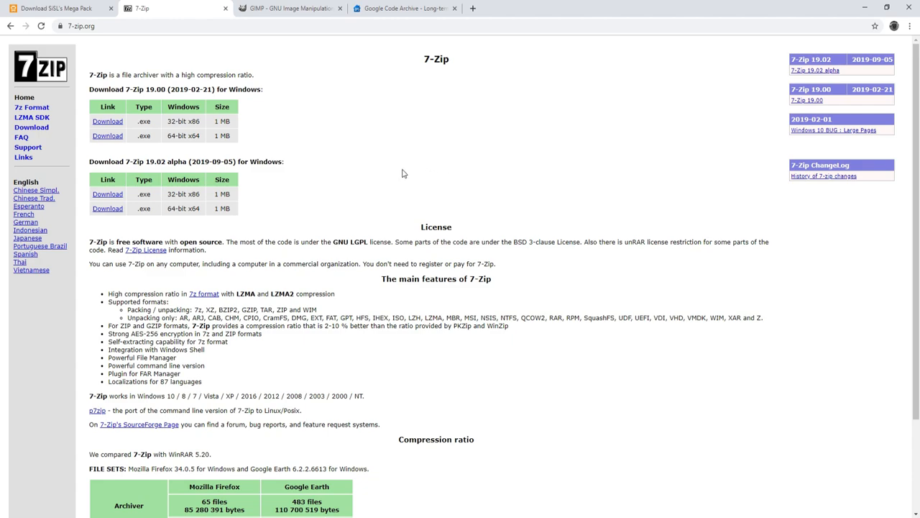
pyautogui.moveTo(402, 179)
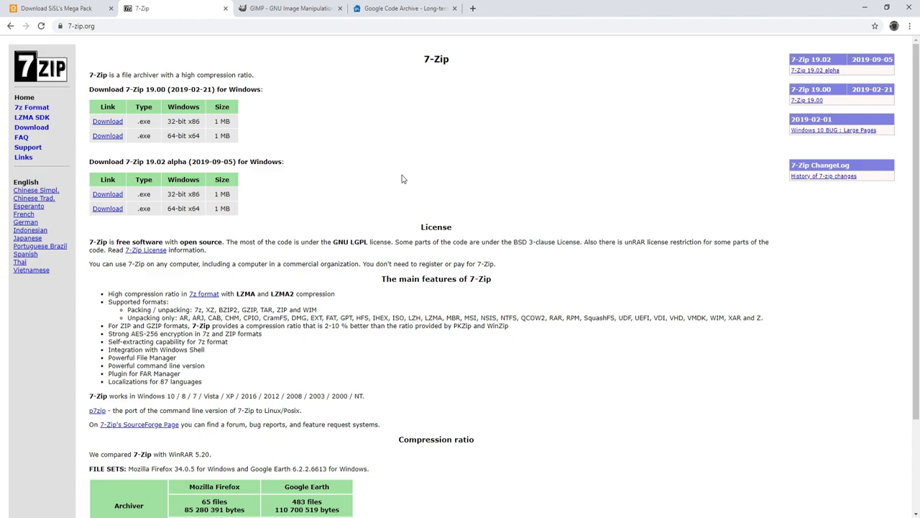
pyautogui.moveTo(151, 106)
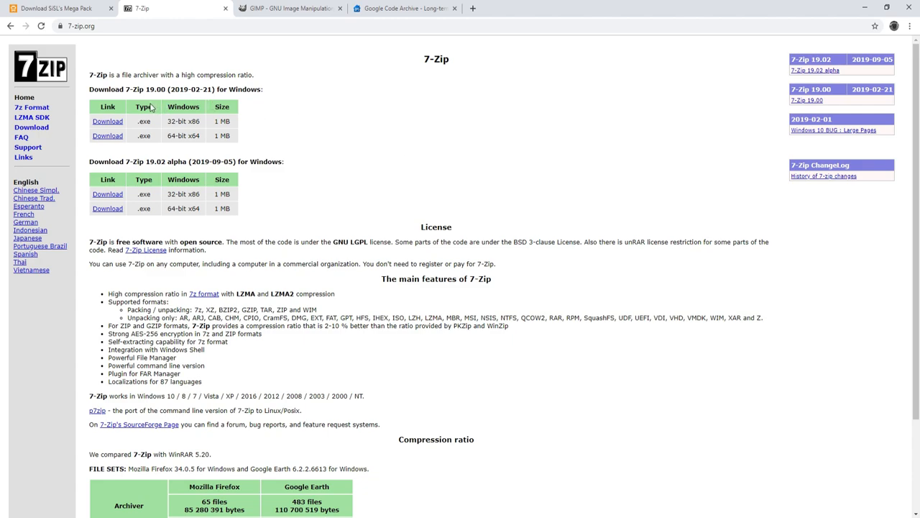
pyautogui.moveTo(107, 136)
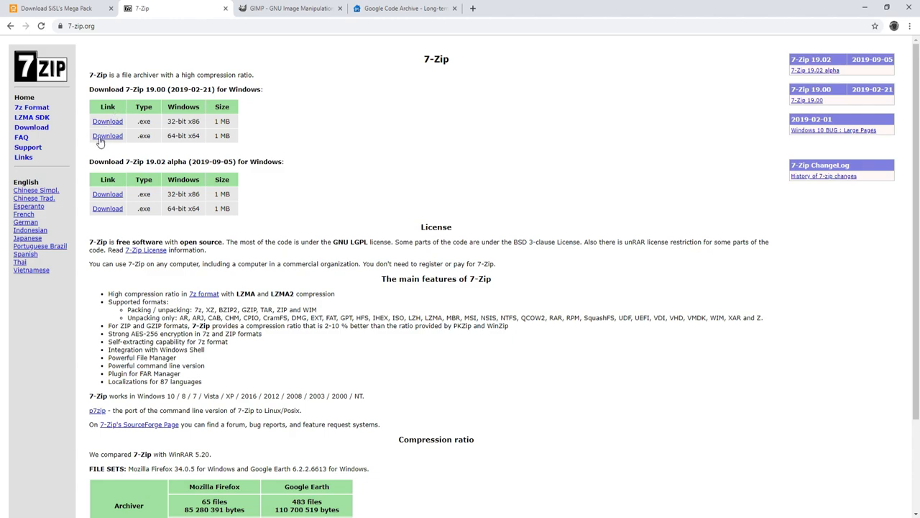
pyautogui.moveTo(107, 136)
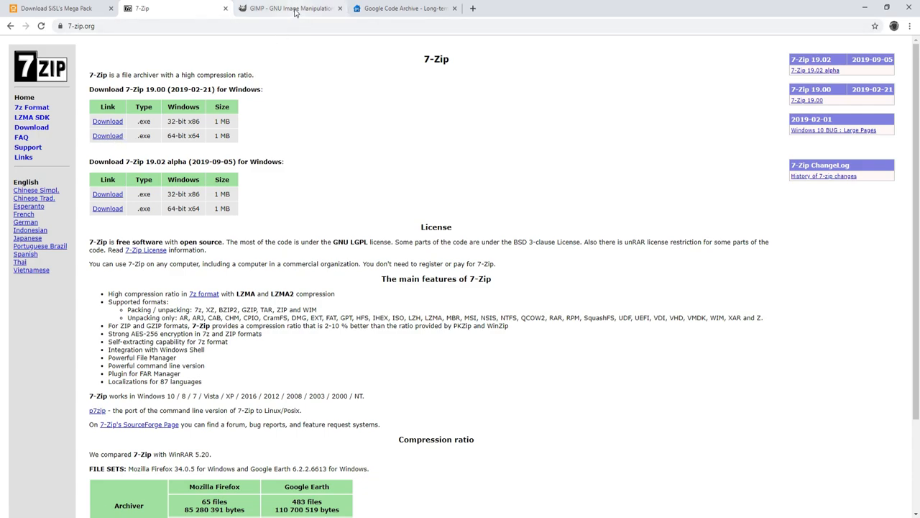
# - Switch to the gimp.org tab offering the GIMP 2.10.14 download
pyautogui.click(290, 8)
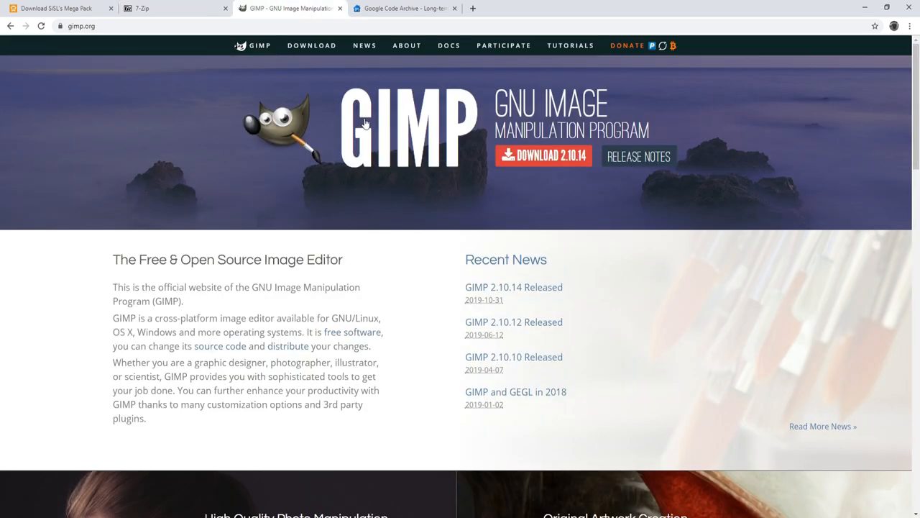
pyautogui.moveTo(541, 190)
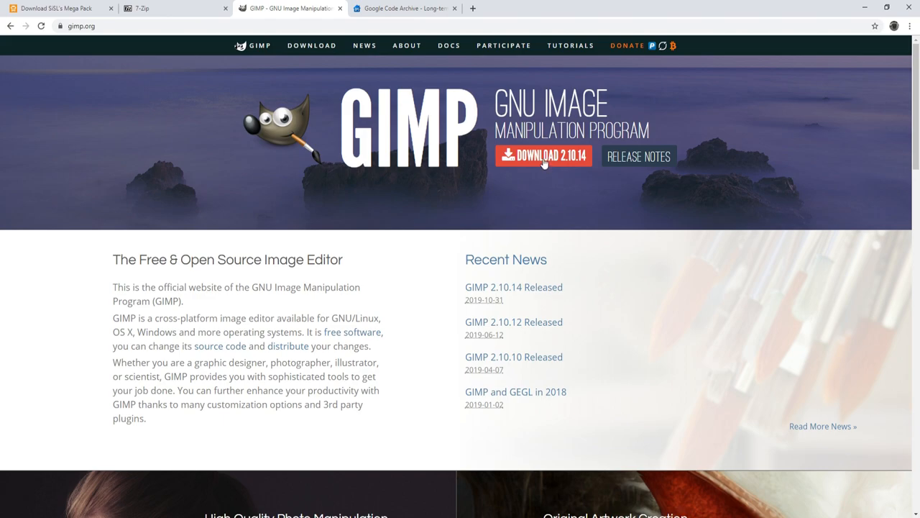
pyautogui.moveTo(544, 155)
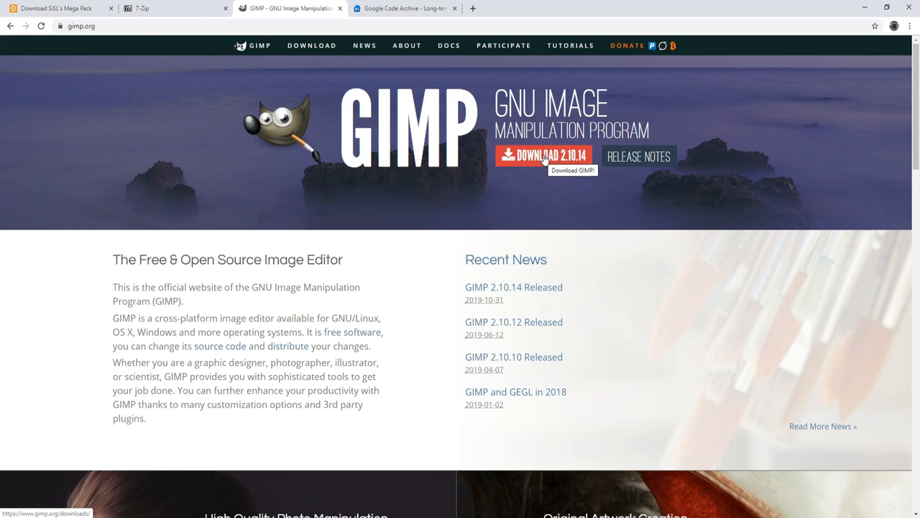
pyautogui.moveTo(434, 51)
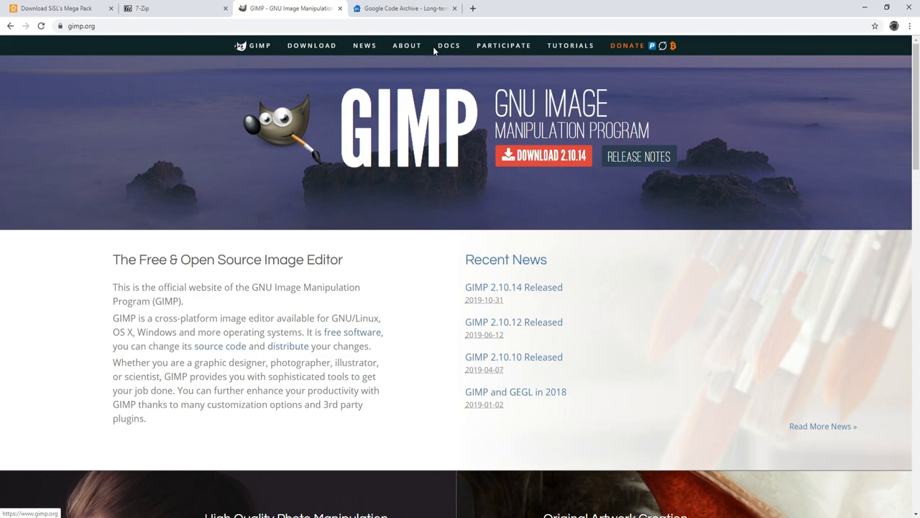
# - Switch to the Google Code Archive tab listing gimp-dds-win64-3.0.1.zip
pyautogui.click(404, 8)
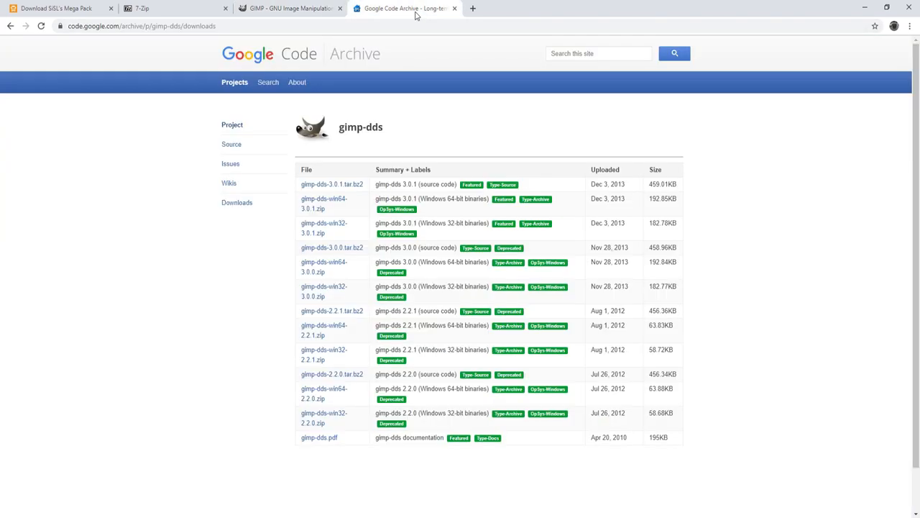
pyautogui.moveTo(482, 122)
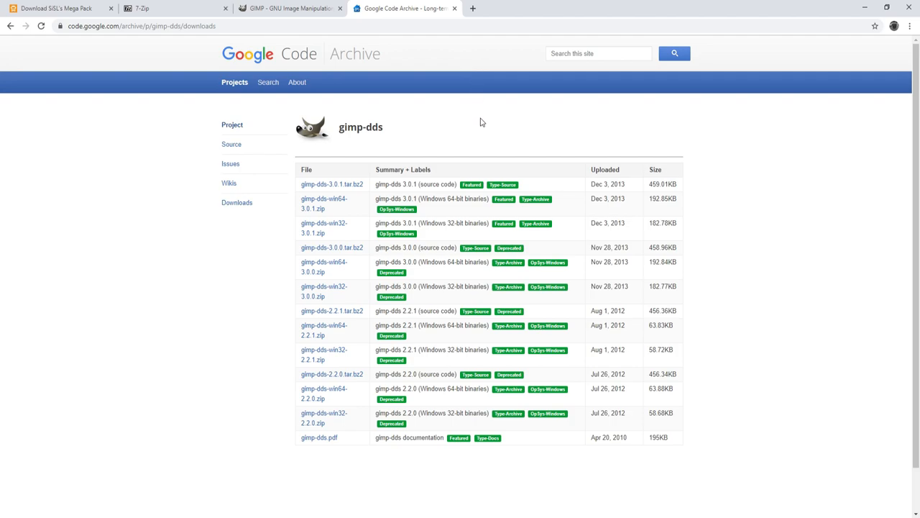
pyautogui.moveTo(468, 194)
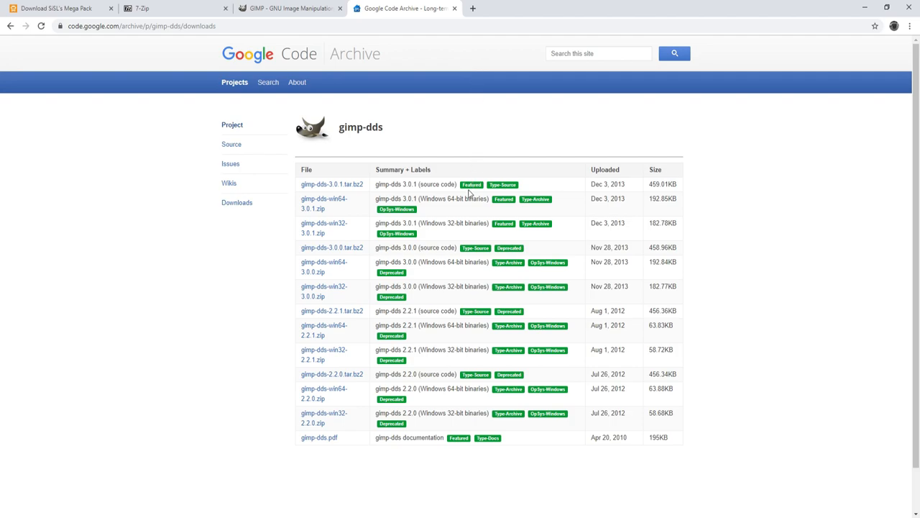
pyautogui.moveTo(323, 203)
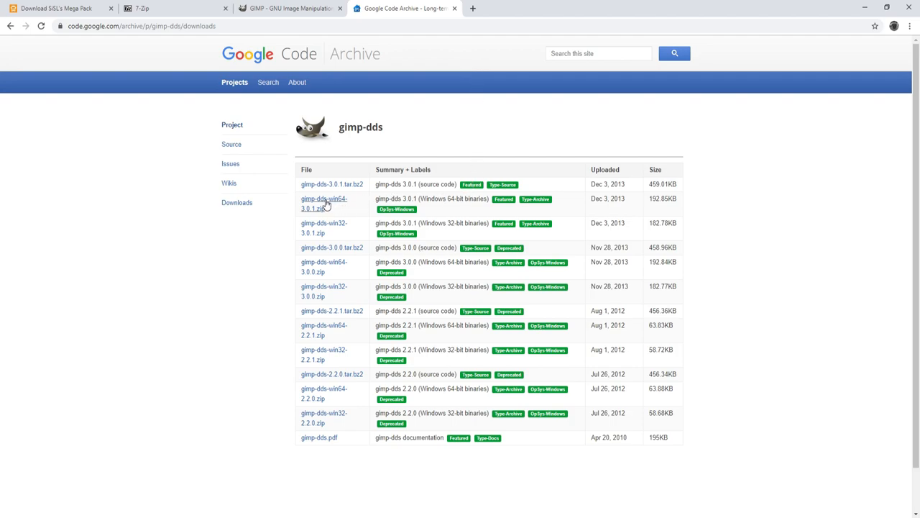
pyautogui.moveTo(324, 204)
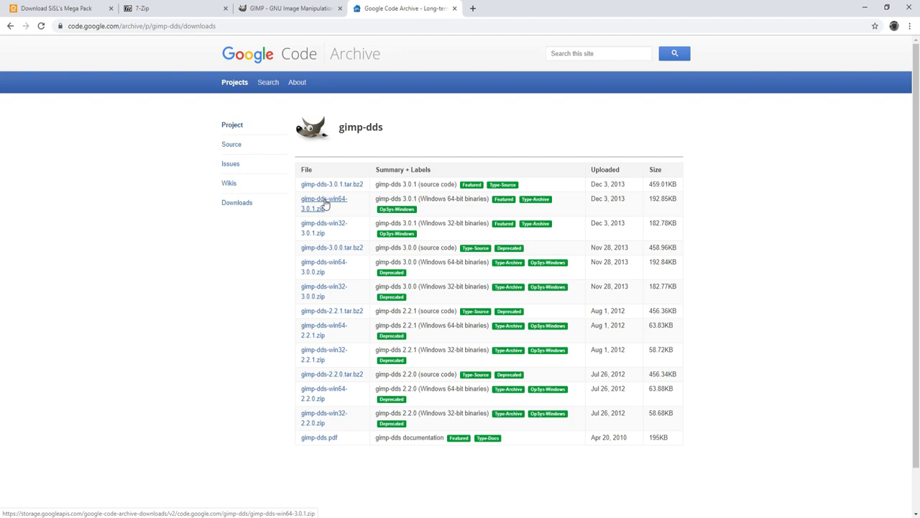
pyautogui.moveTo(337, 204)
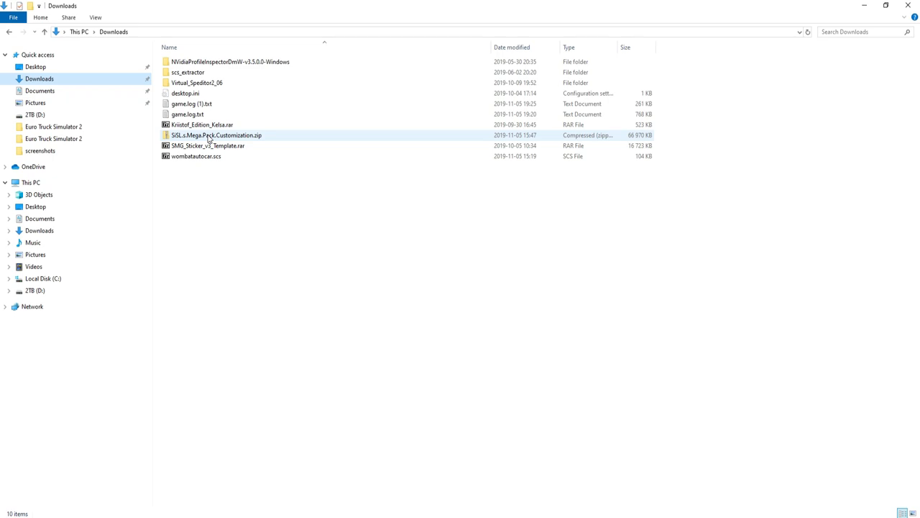
# - Extract SiSL.s.Mega.Pack.Customization.zip into its own folder with 7-Zip and select the new folder
pyautogui.rightClick(216, 135)
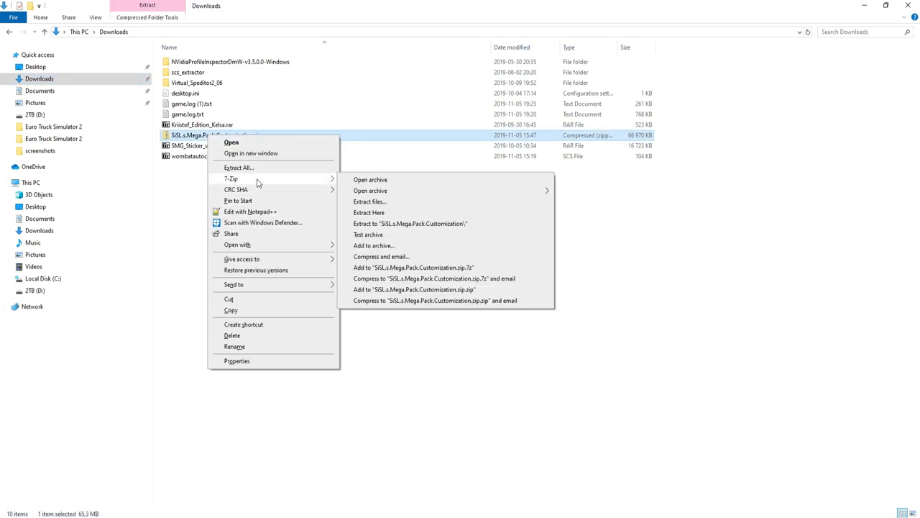
pyautogui.moveTo(403, 224)
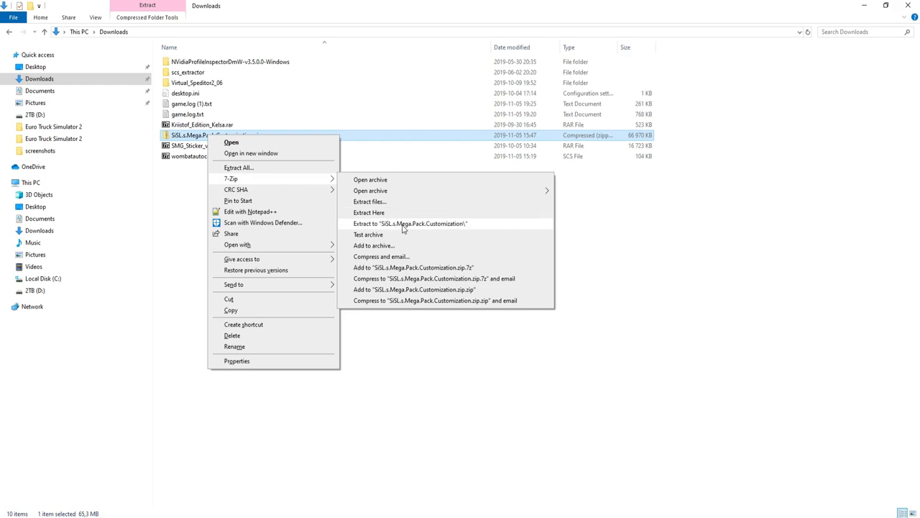
pyautogui.moveTo(389, 230)
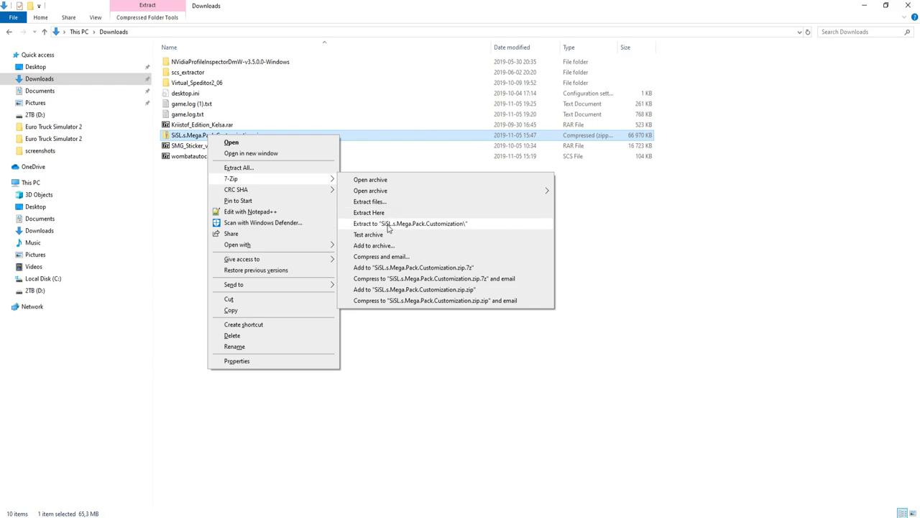
pyautogui.click(369, 212)
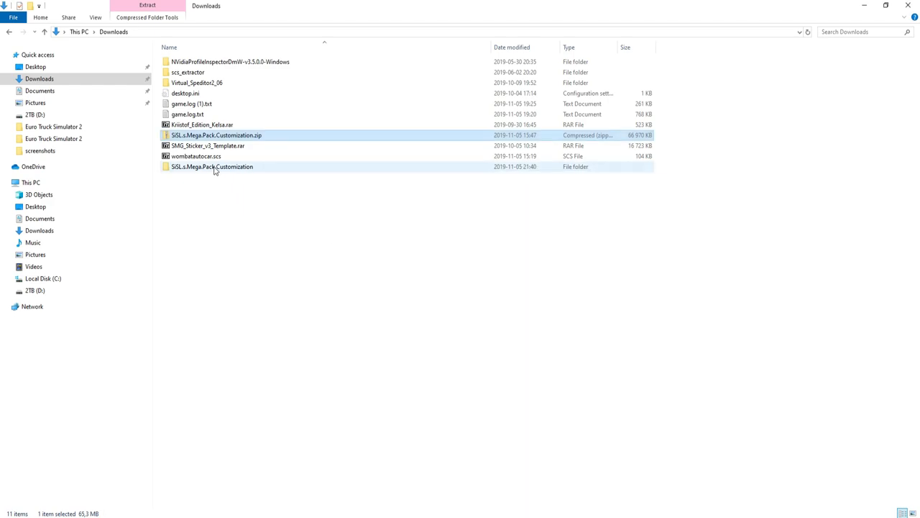
pyautogui.click(212, 167)
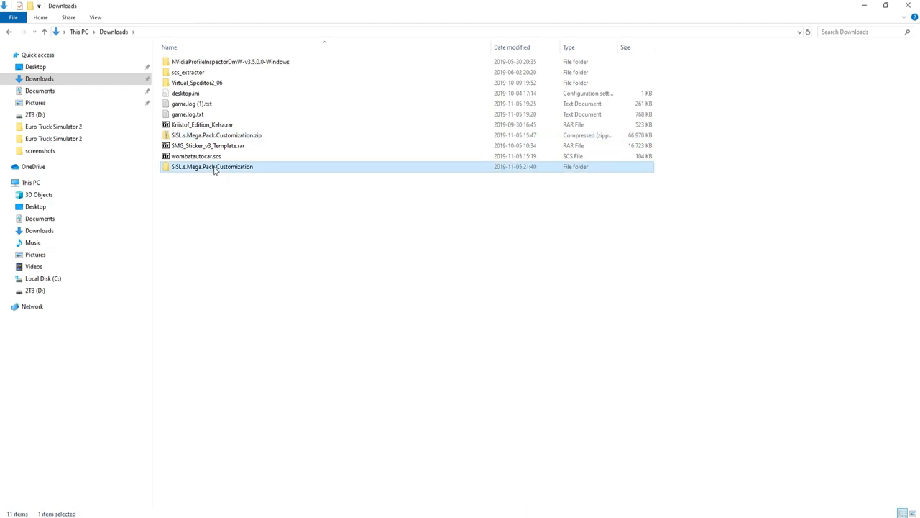
pyautogui.moveTo(224, 173)
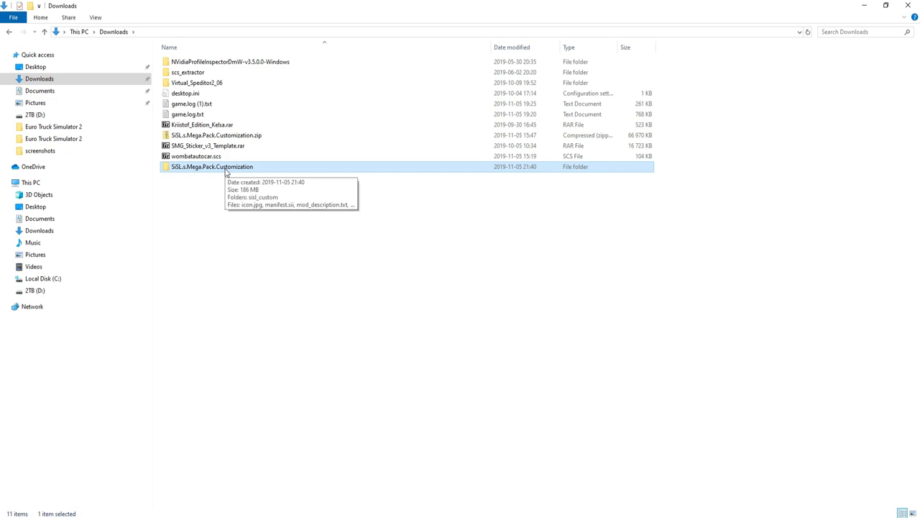
pyautogui.moveTo(213, 166); pyautogui.dragTo(39, 90)
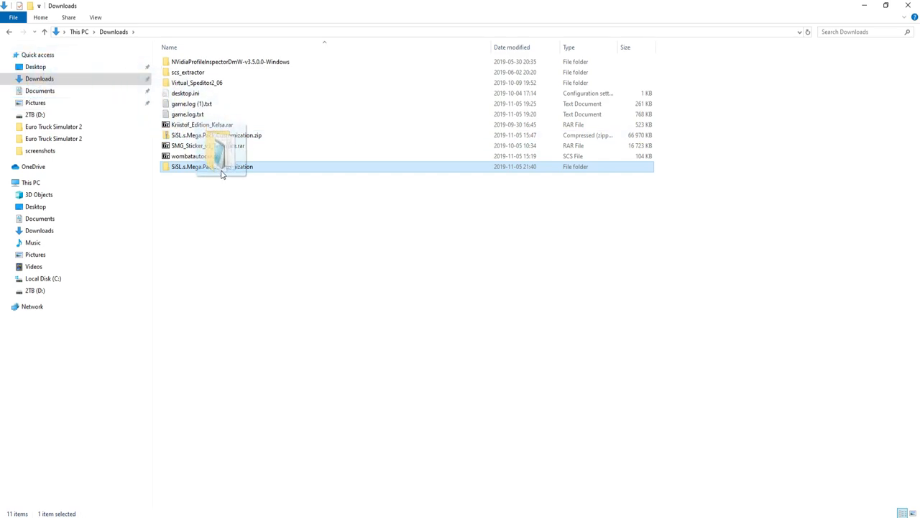
pyautogui.rightClick(212, 166)
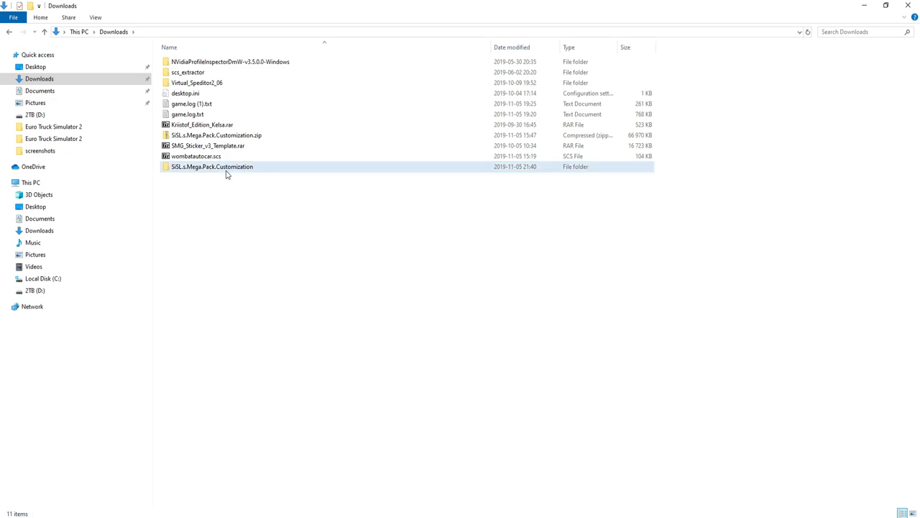
# - Cut the extracted Mega Pack folder and navigate to Documents > Euro Truck Simulator 2 > mod
pyautogui.rightClick(212, 166)
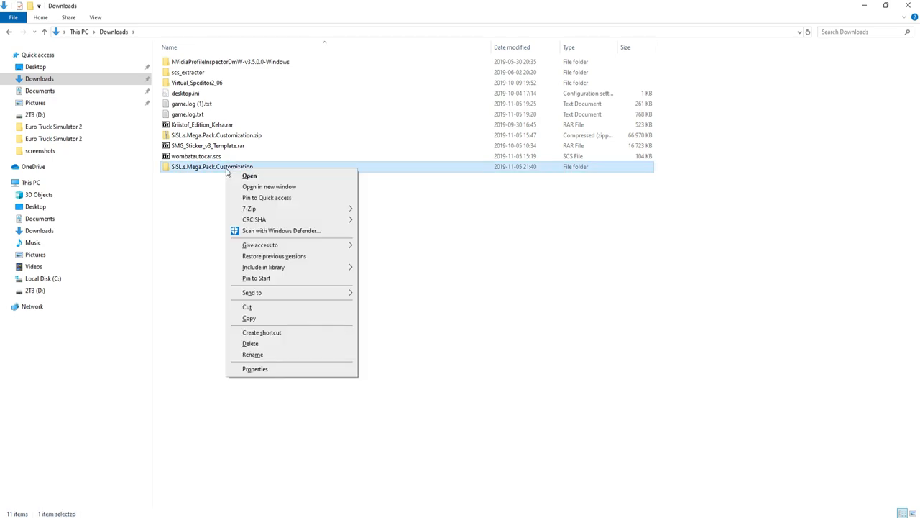
pyautogui.moveTo(255, 310)
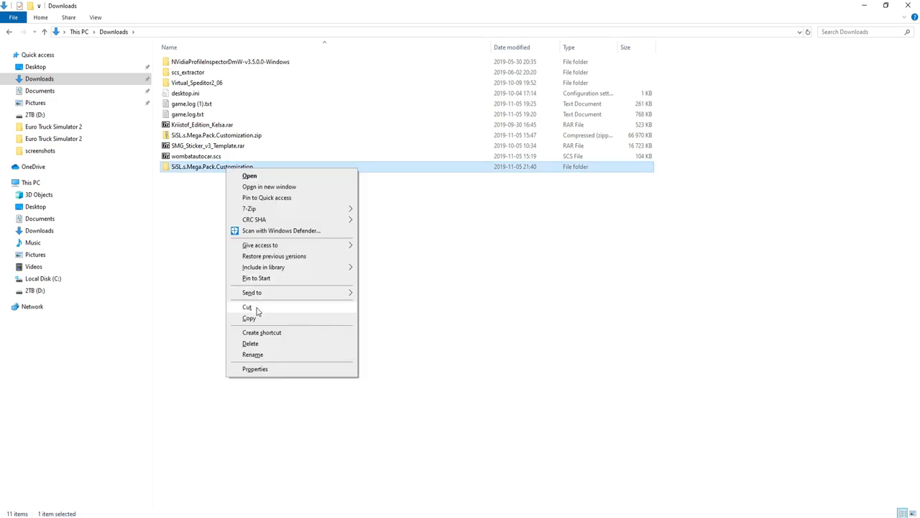
pyautogui.click(39, 90)
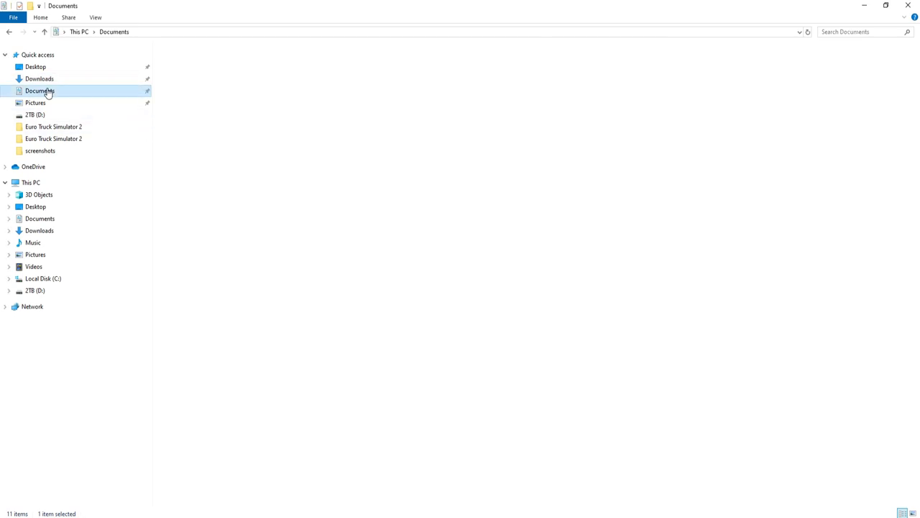
pyautogui.doubleClick(39, 91)
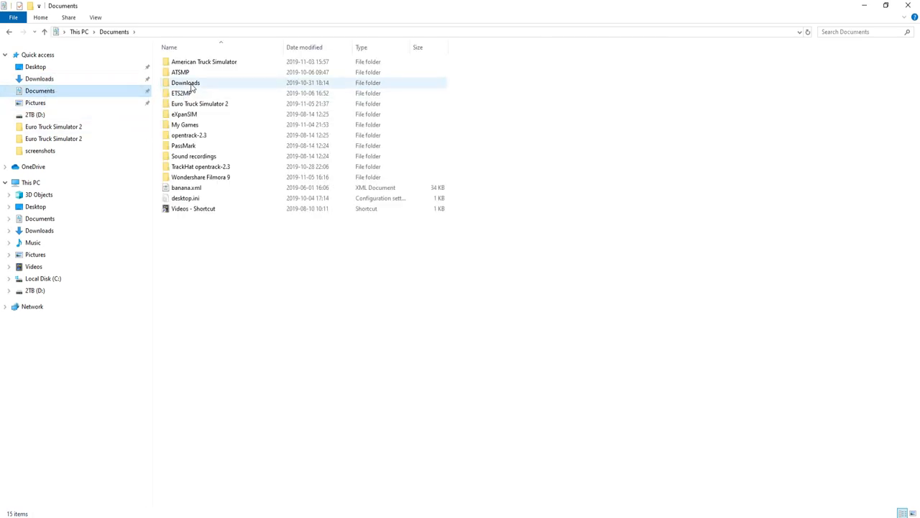
pyautogui.doubleClick(199, 103)
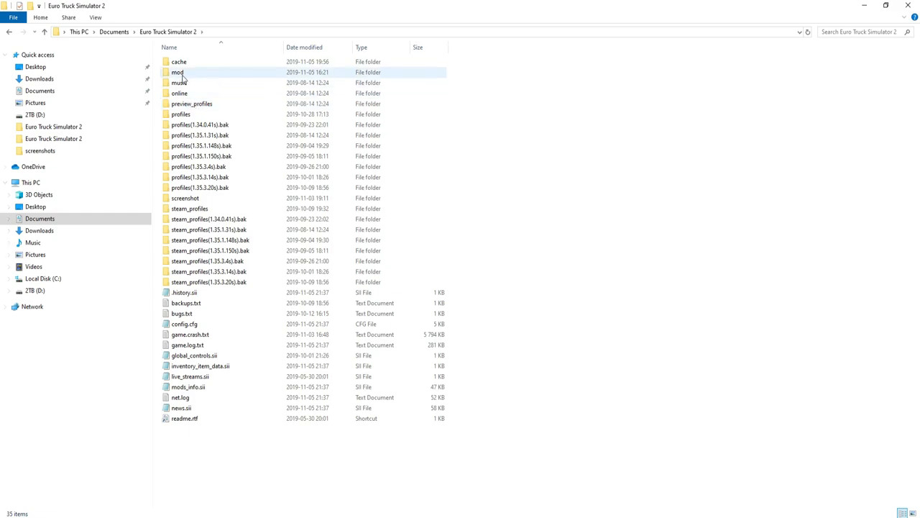
pyautogui.doubleClick(177, 72)
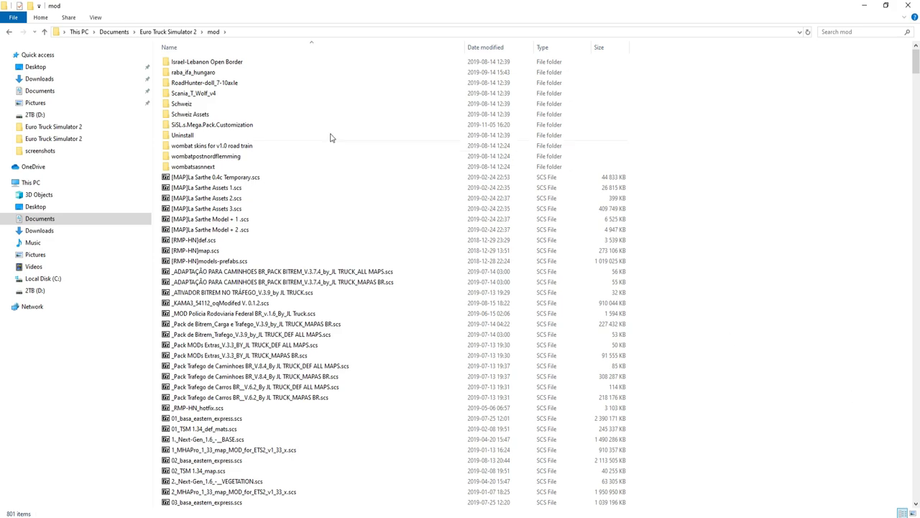
pyautogui.moveTo(639, 347)
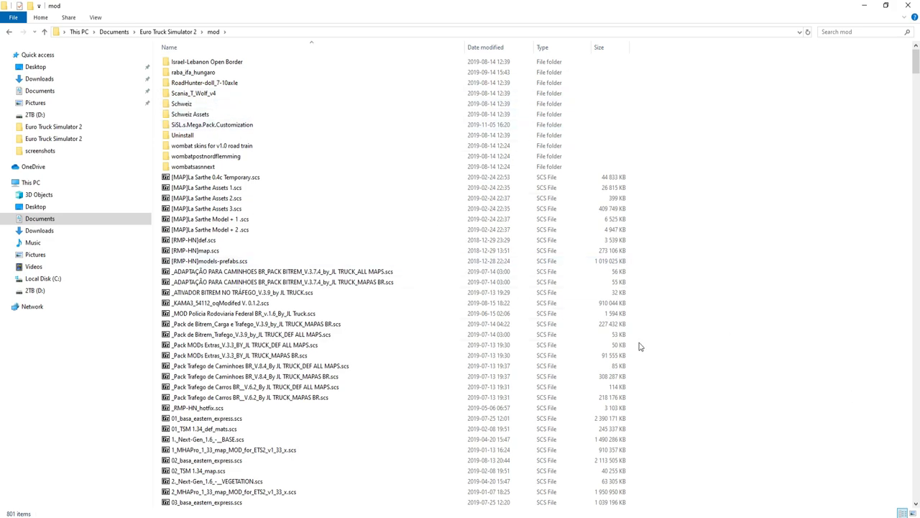
# - Enter the SiSL.s.Mega.Pack.Customization folder in mod, showing sisl_custom and manifest files
pyautogui.click(212, 124)
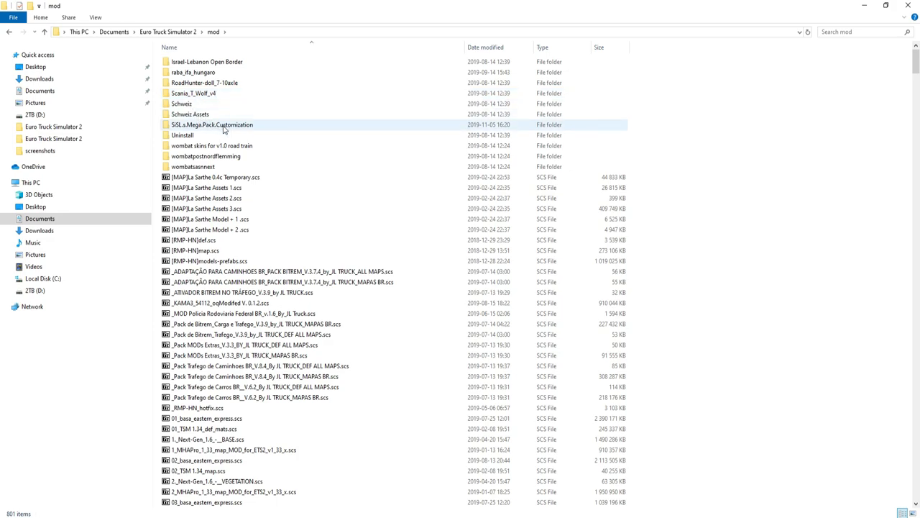
pyautogui.doubleClick(211, 125)
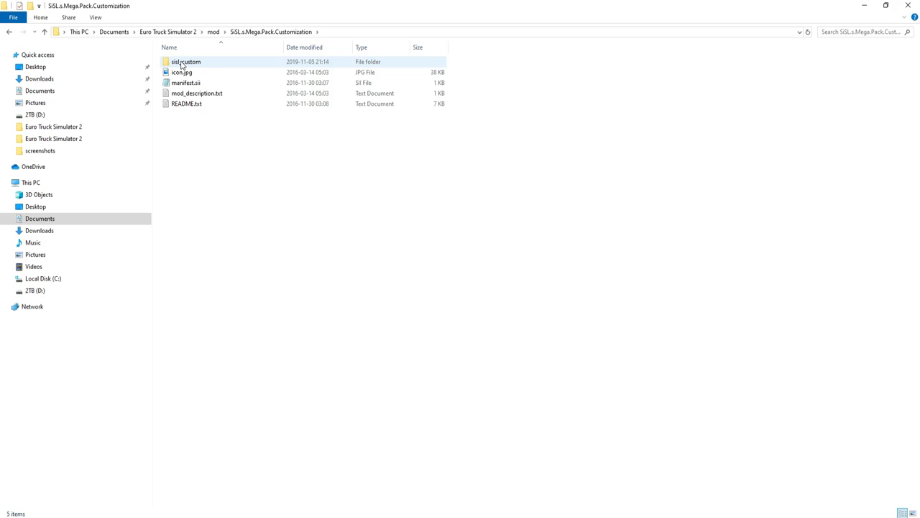
pyautogui.click(185, 82)
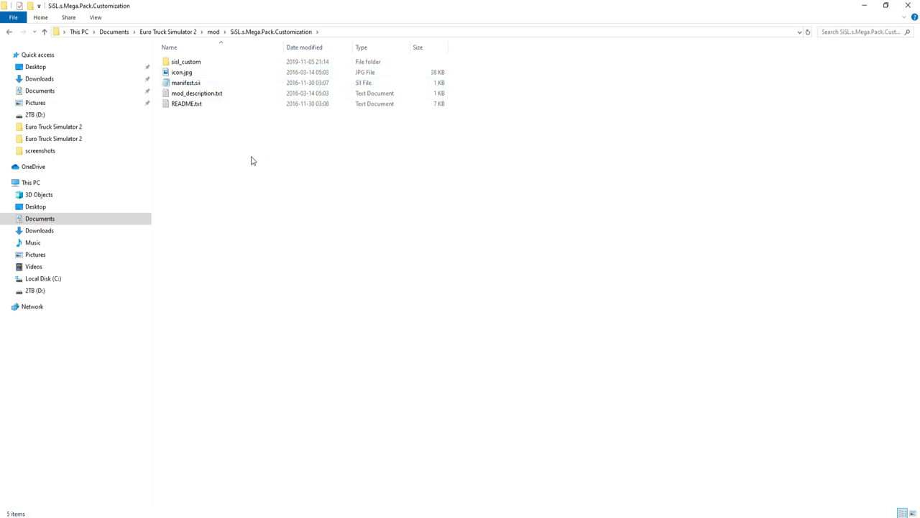
pyautogui.moveTo(238, 182)
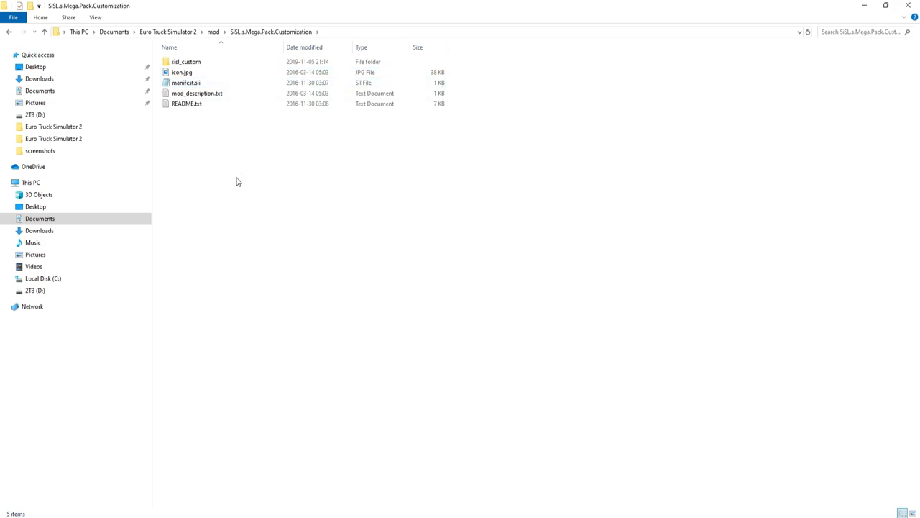
pyautogui.moveTo(237, 187)
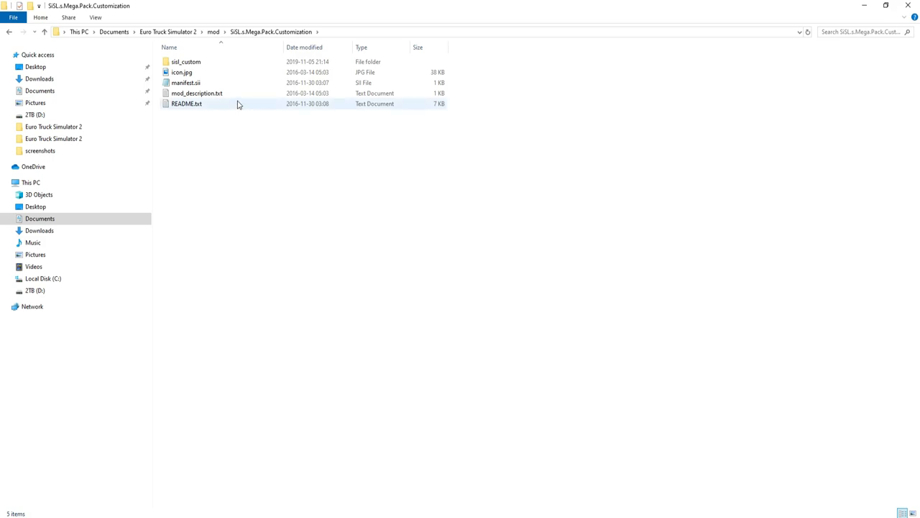
pyautogui.click(185, 61)
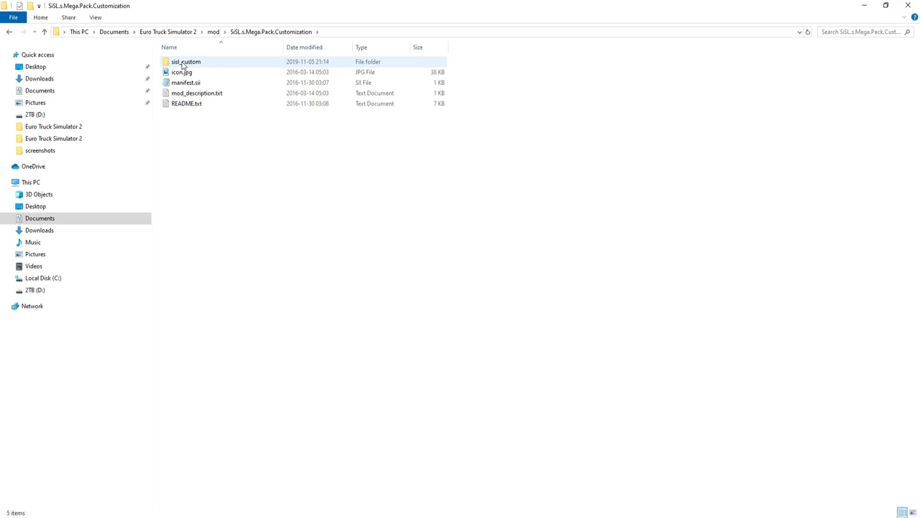
# - Browse sisl_custom's accessory subfolders and enter the beer folder with its efespilsen textures
pyautogui.doubleClick(185, 61)
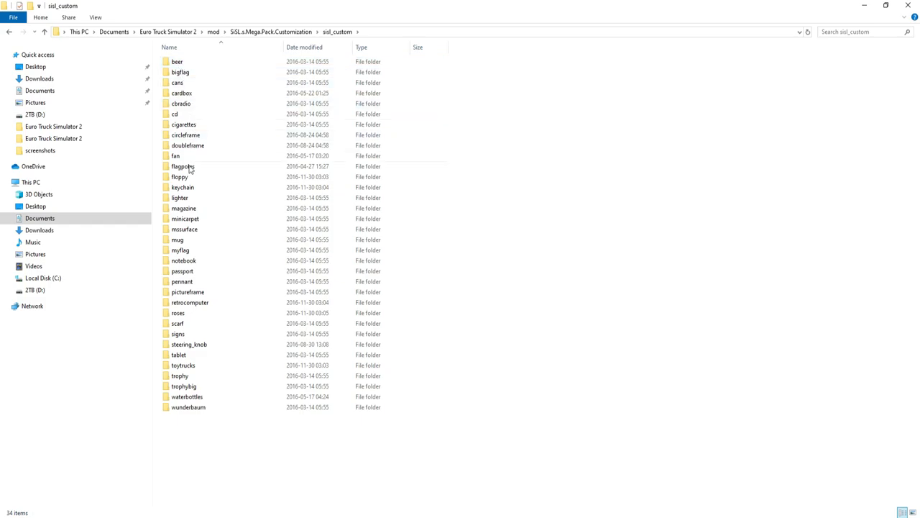
pyautogui.moveTo(189, 343)
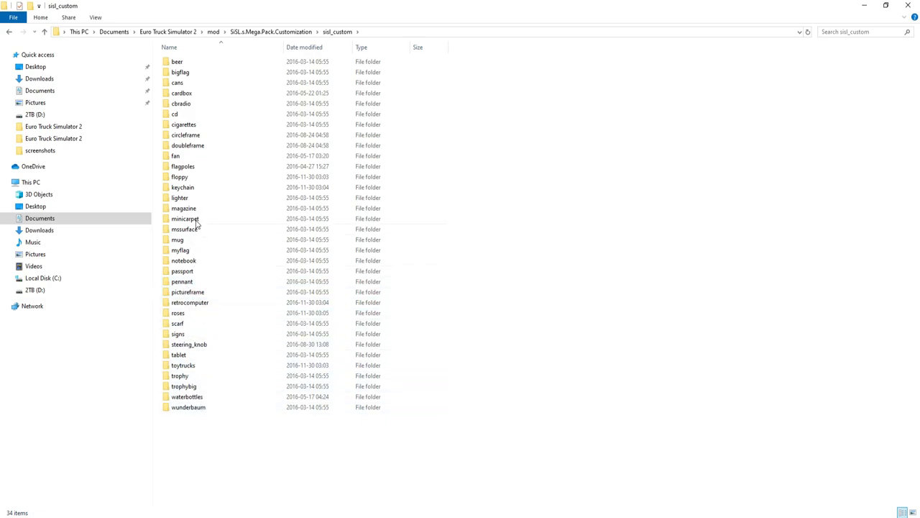
pyautogui.click(180, 72)
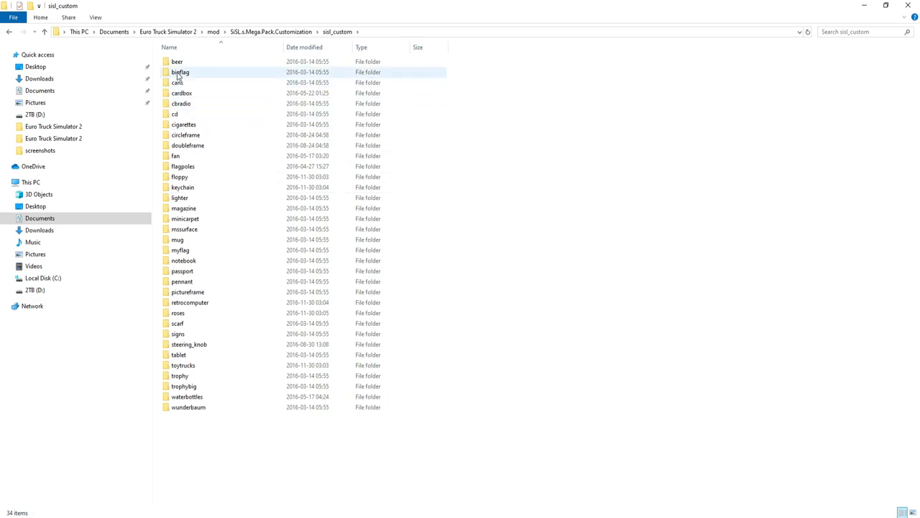
pyautogui.click(176, 61)
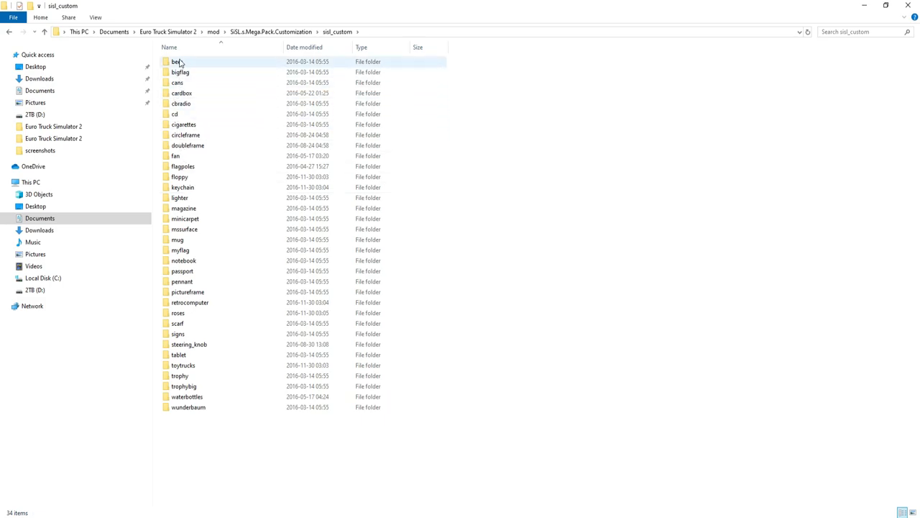
pyautogui.click(177, 61)
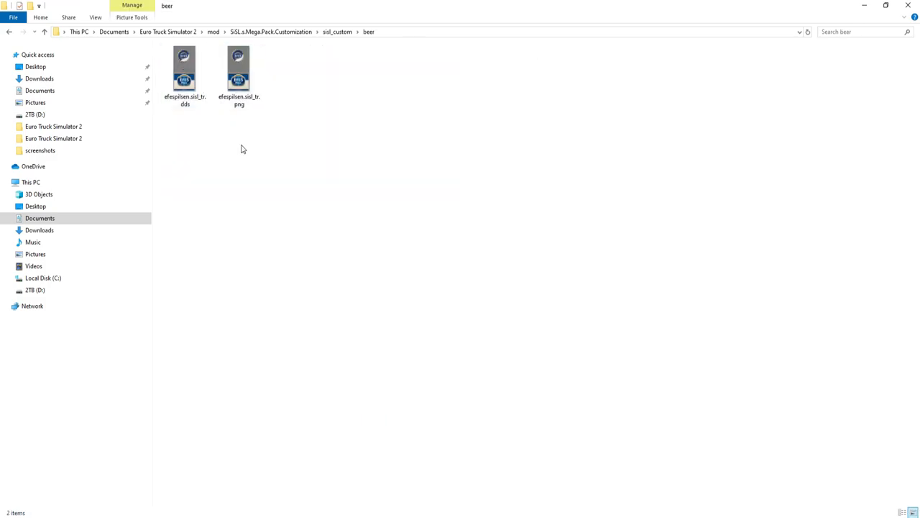
# - Check the efespilsen DDS and PNG file sizes, then go back to sisl_custom
pyautogui.click(185, 68)
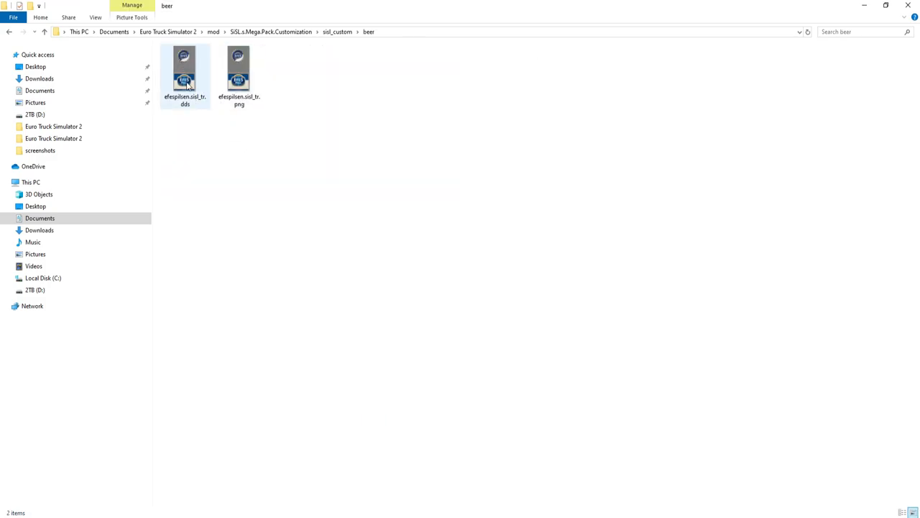
pyautogui.click(185, 69)
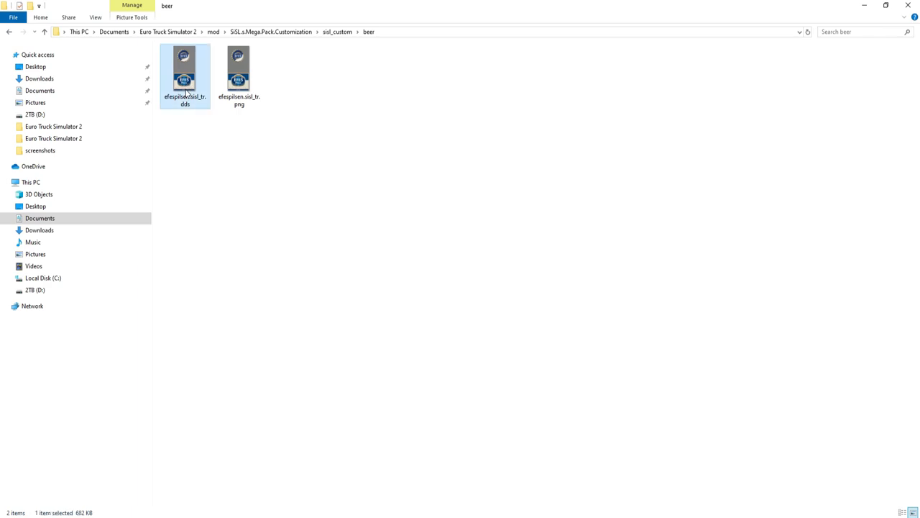
pyautogui.moveTo(272, 171)
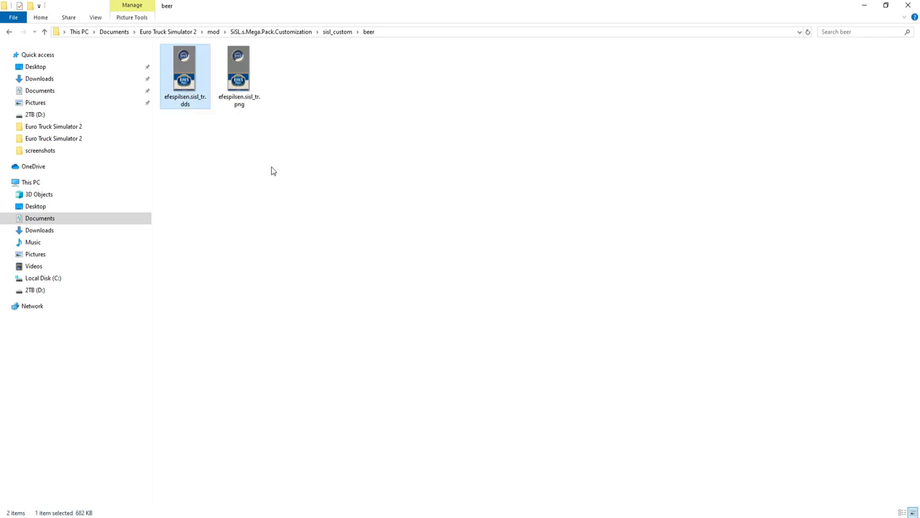
pyautogui.click(238, 68)
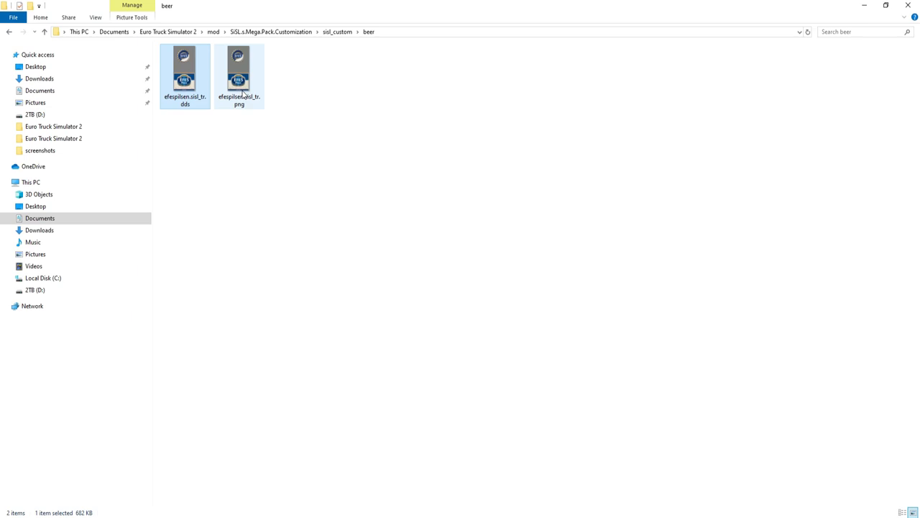
pyautogui.click(238, 72)
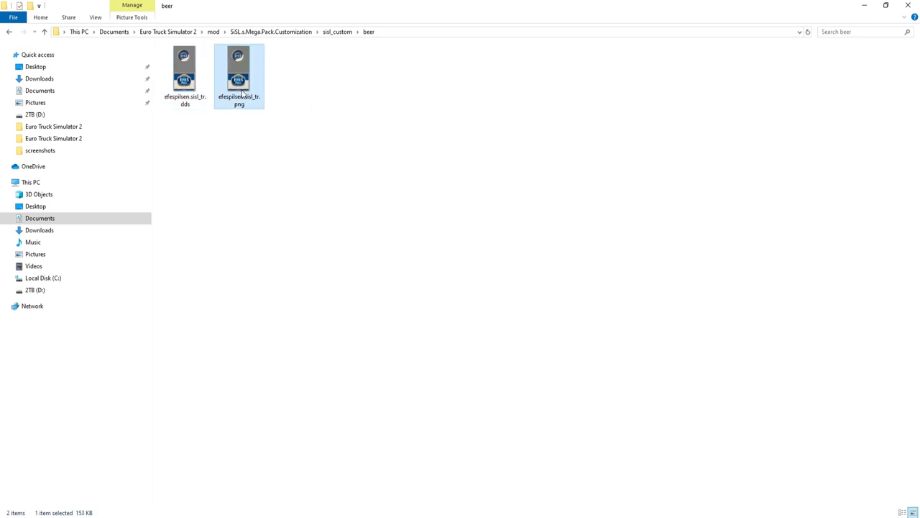
pyautogui.moveTo(271, 127)
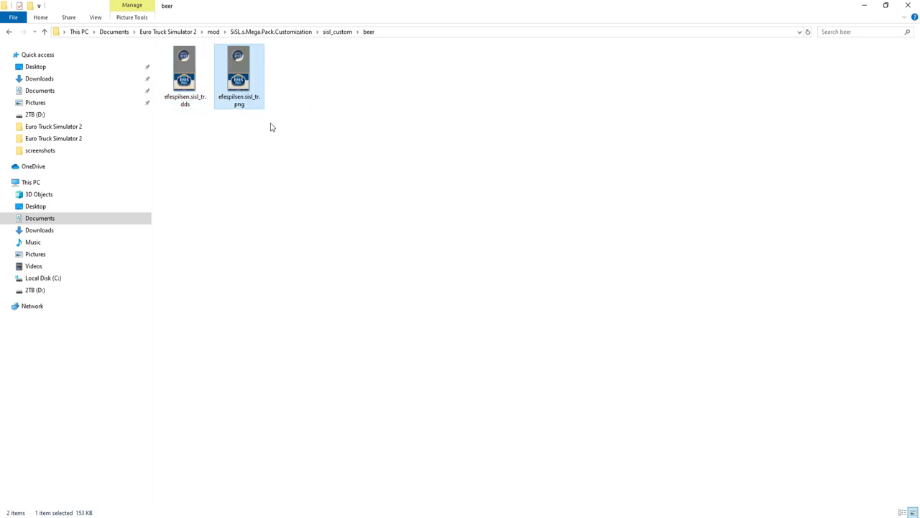
pyautogui.moveTo(265, 127)
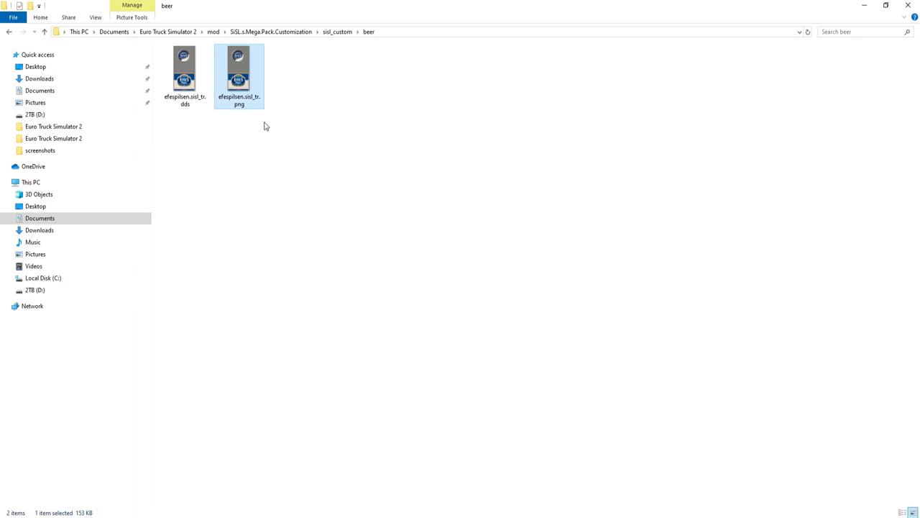
pyautogui.moveTo(252, 124)
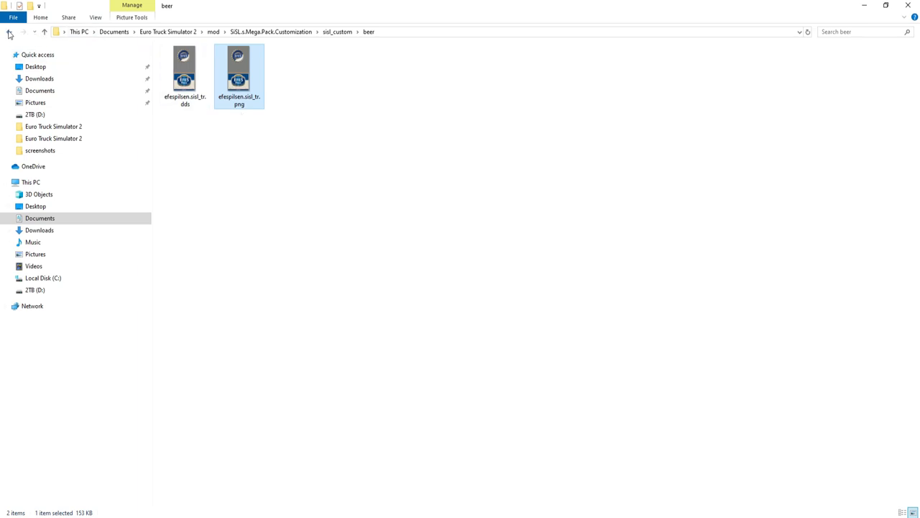
pyautogui.click(8, 32)
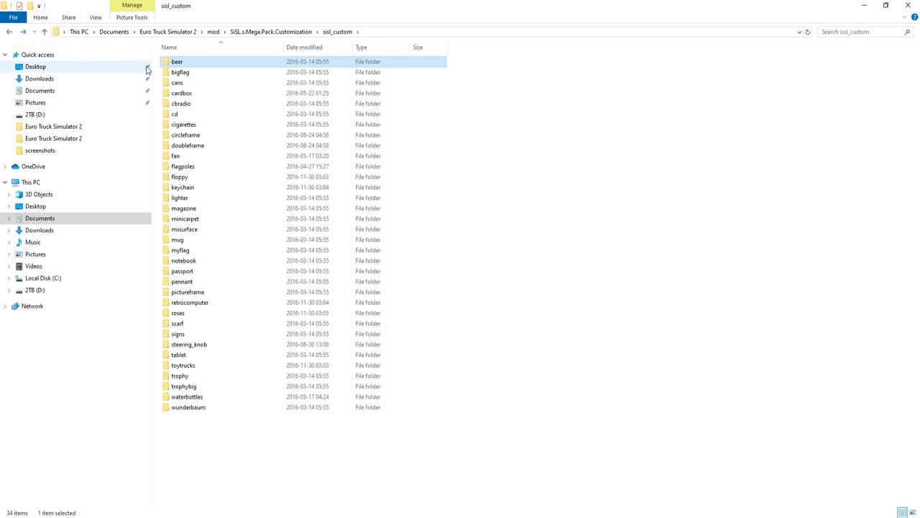
# - Enter bigflag > countries and the se country folder
pyautogui.doubleClick(180, 72)
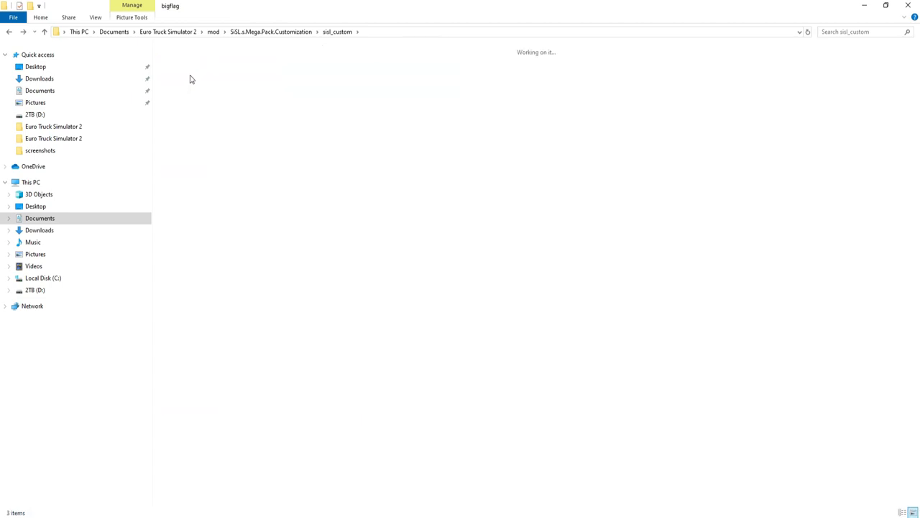
pyautogui.doubleClick(185, 72)
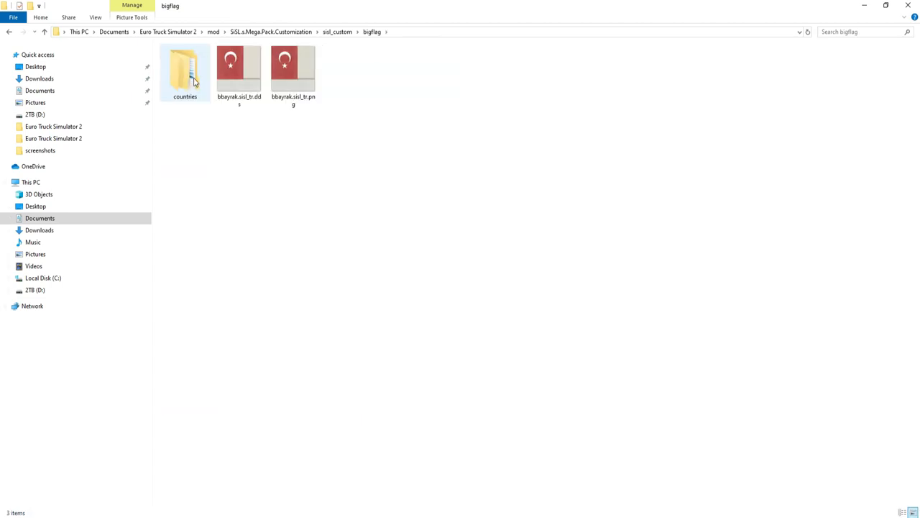
pyautogui.doubleClick(185, 72)
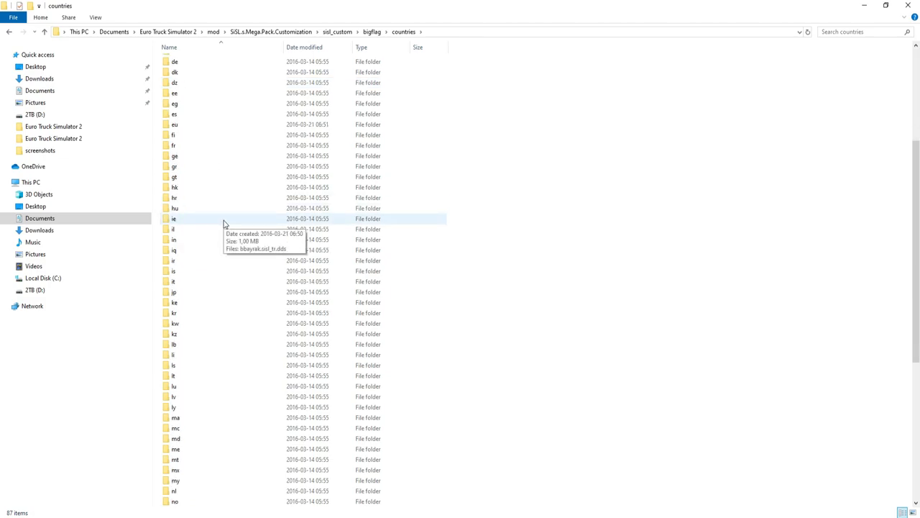
pyautogui.scroll(-3)
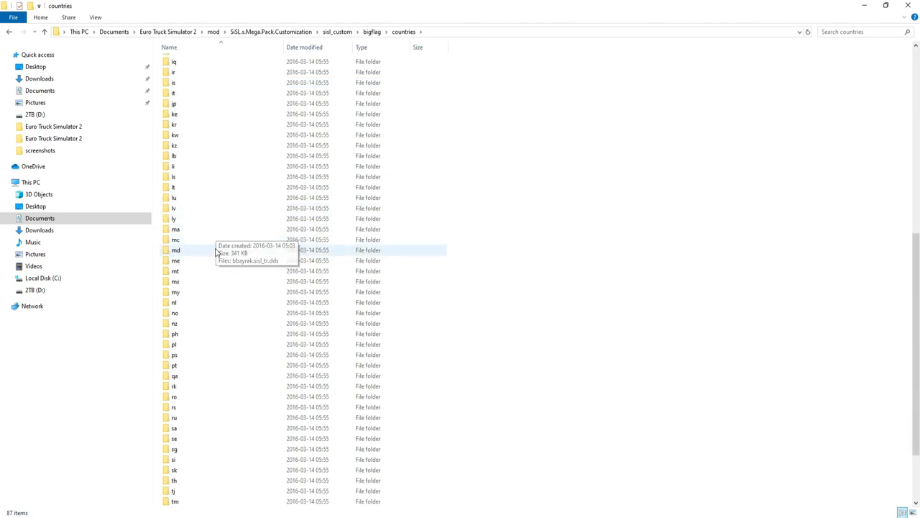
pyautogui.scroll(-3)
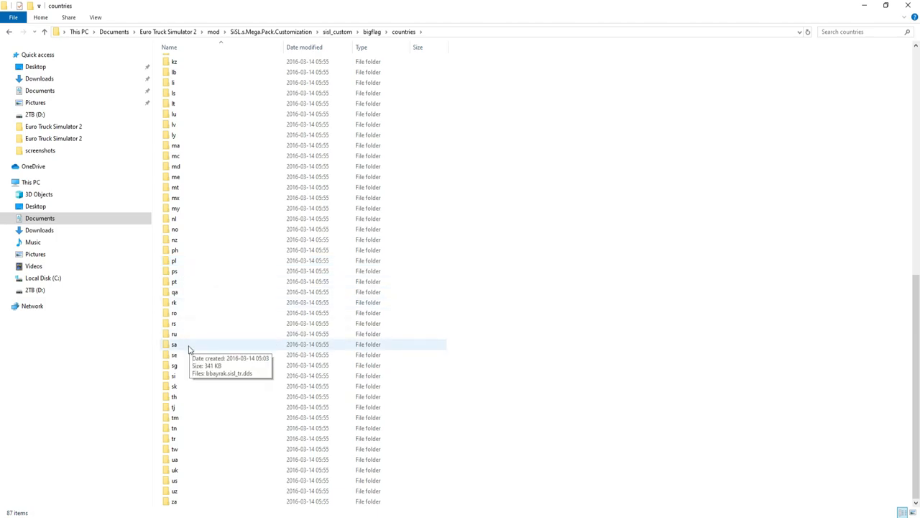
pyautogui.click(174, 355)
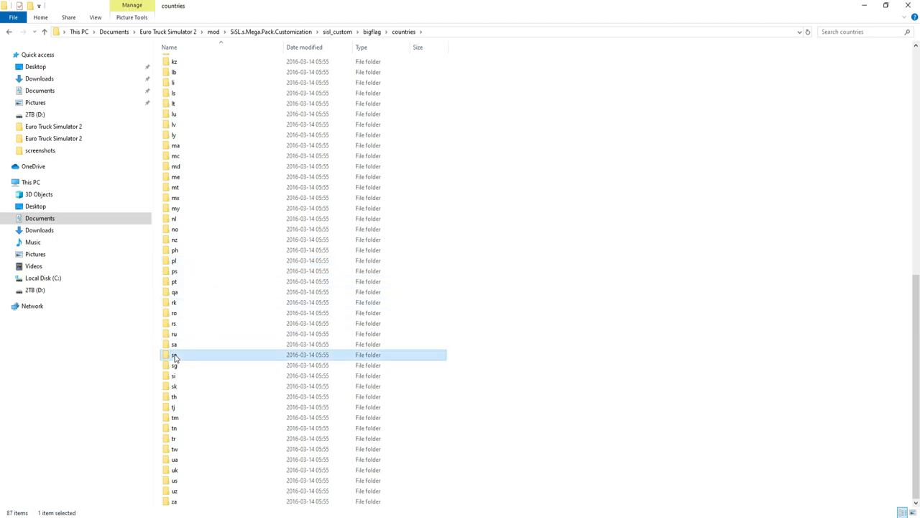
pyautogui.doubleClick(173, 355)
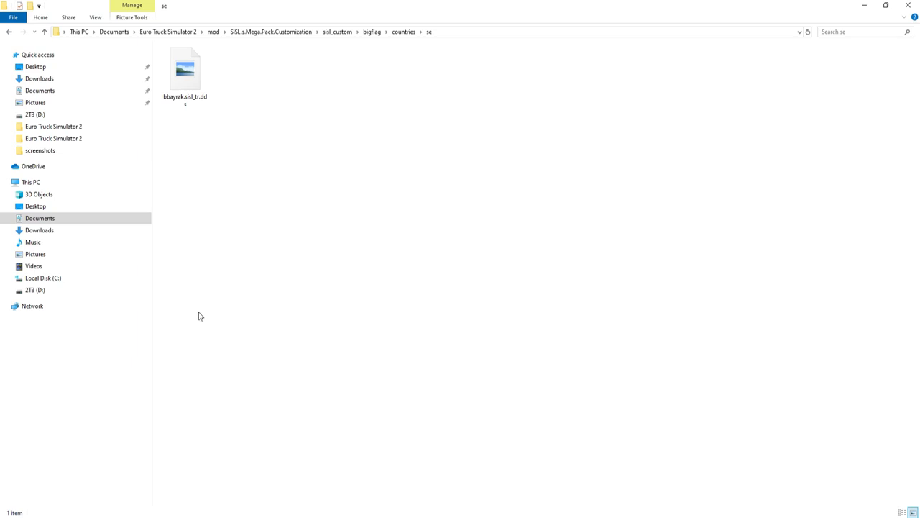
# - Copy the bbayrak flag texture to the clipboard and return to the bigflag folder
pyautogui.click(184, 69)
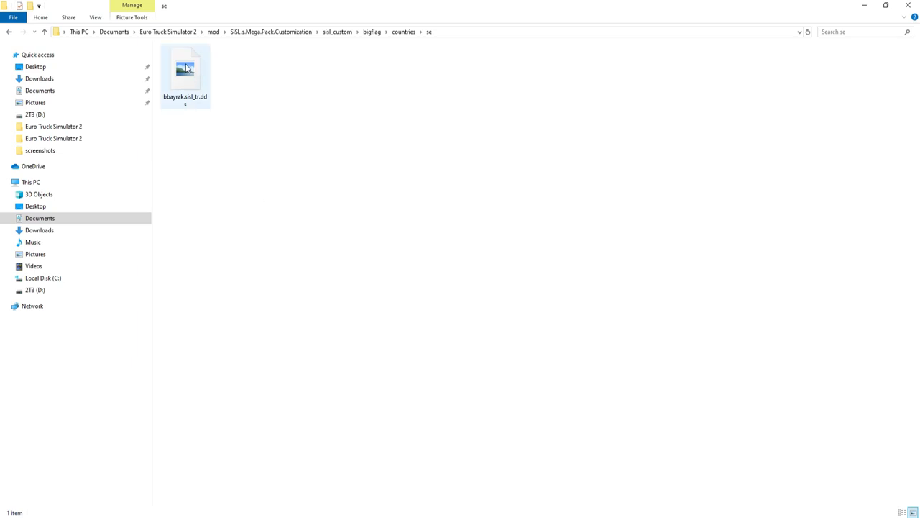
pyautogui.rightClick(185, 69)
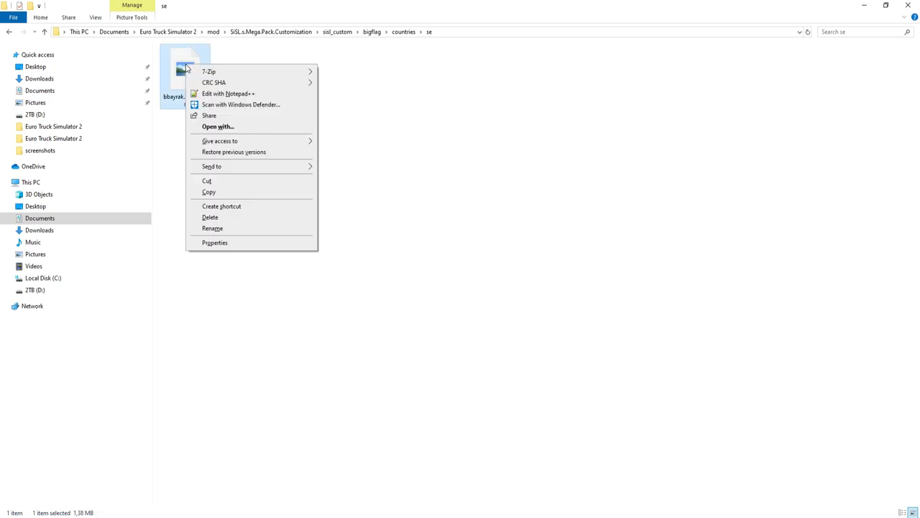
pyautogui.moveTo(219, 185)
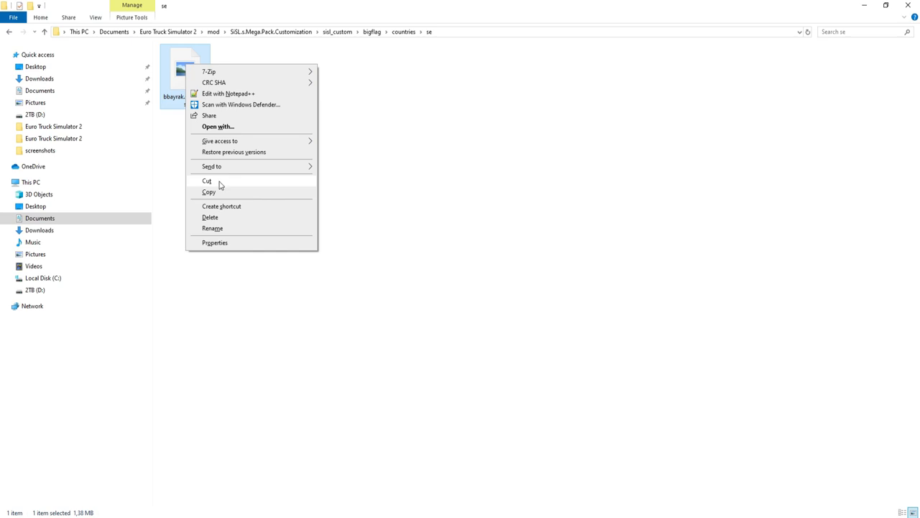
pyautogui.click(208, 191)
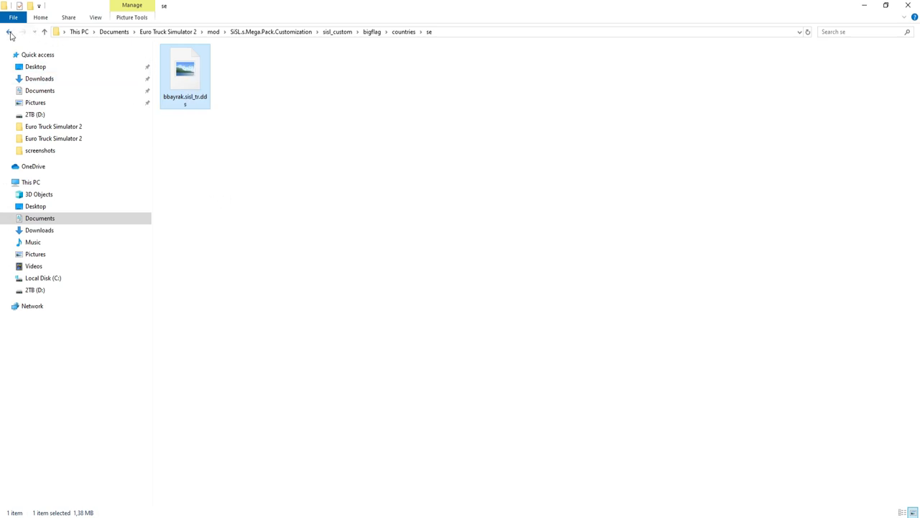
pyautogui.click(10, 31)
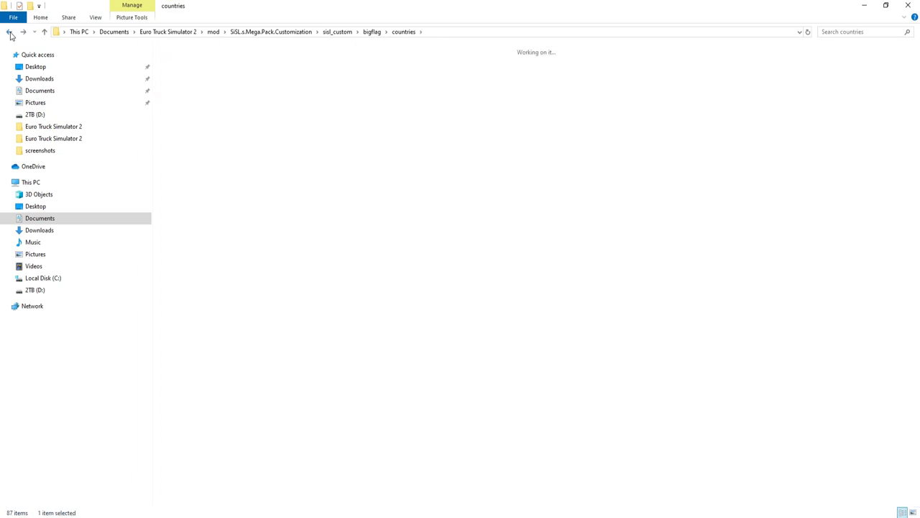
pyautogui.click(9, 32)
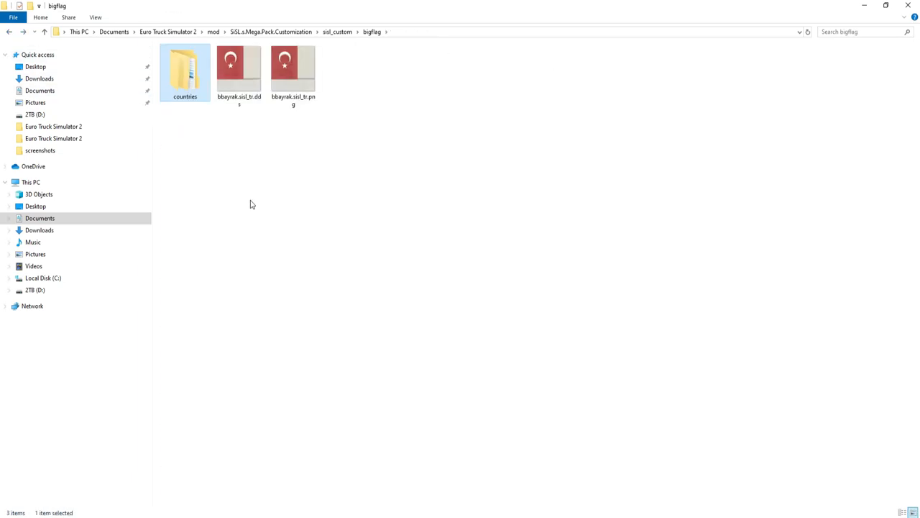
pyautogui.click(397, 134)
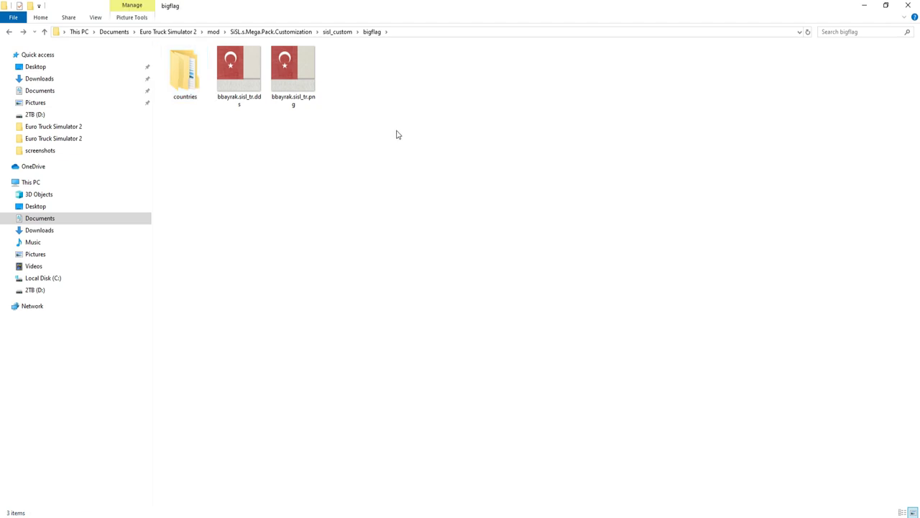
# - Paste the copied texture over bbayrak.sisl_tr.dds in bigflag, then return to sisl_custom and select waterbottles
pyautogui.rightClick(398, 134)
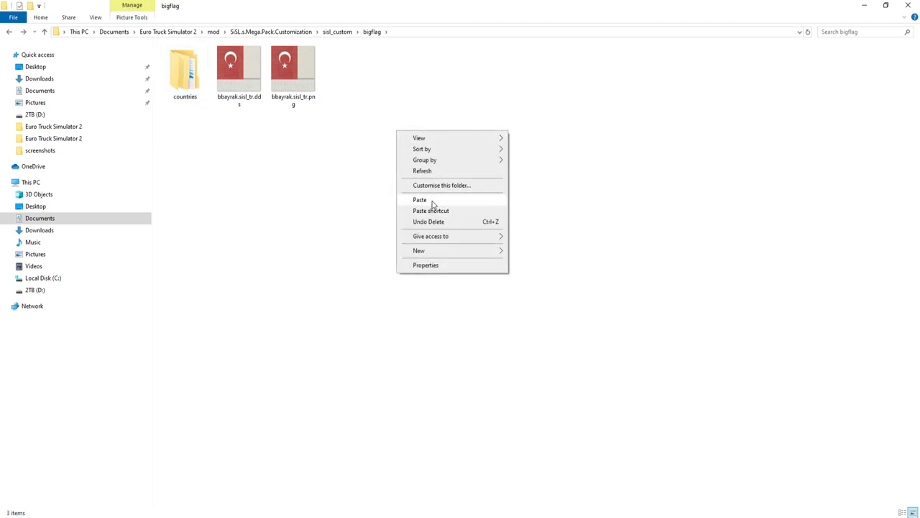
pyautogui.click(420, 200)
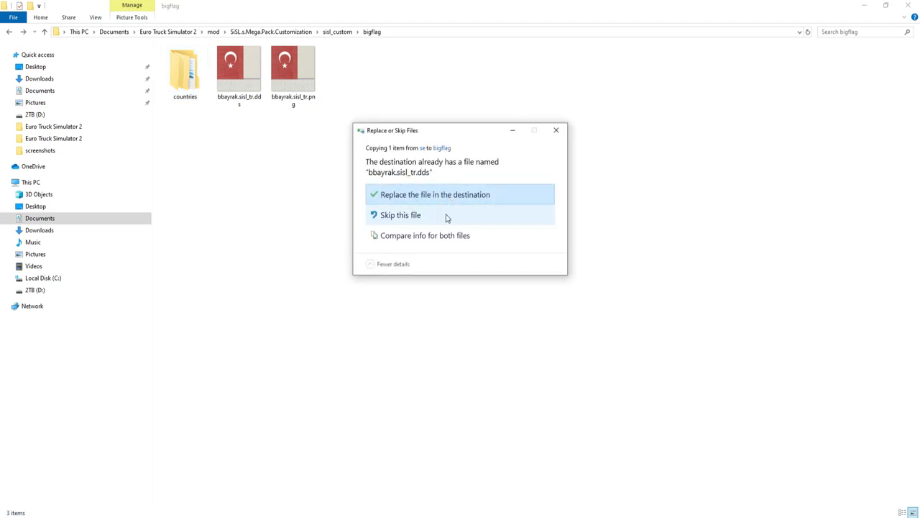
pyautogui.moveTo(435, 194)
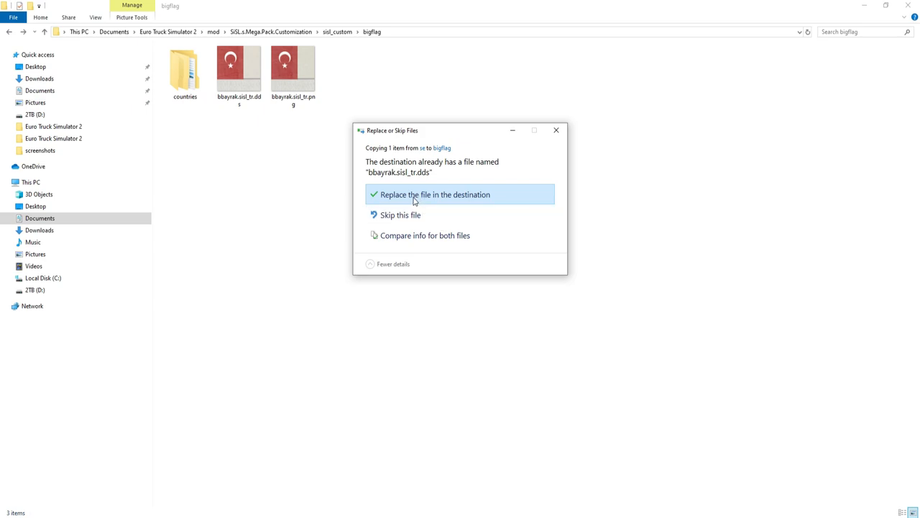
pyautogui.click(435, 194)
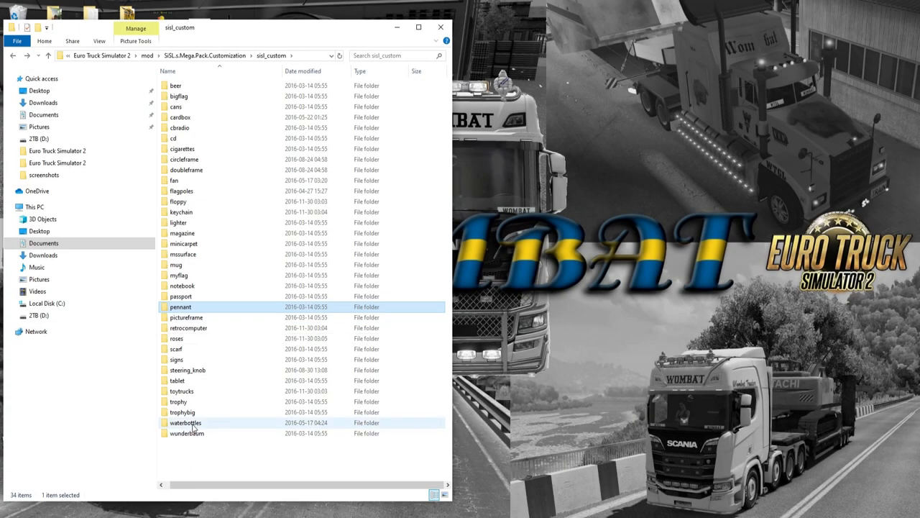
pyautogui.click(185, 422)
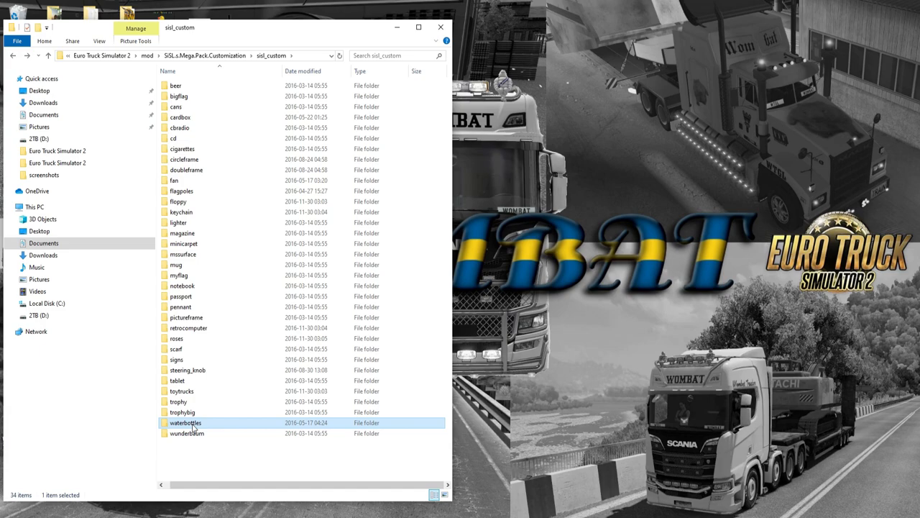
# - Browse the waterbottles folder, then go back and enter the wunderbaum folder
pyautogui.doubleClick(185, 422)
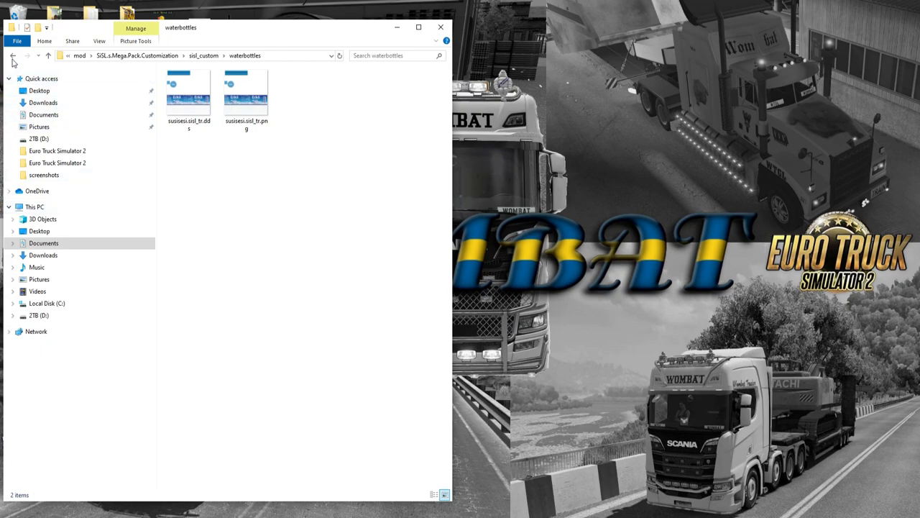
pyautogui.click(13, 56)
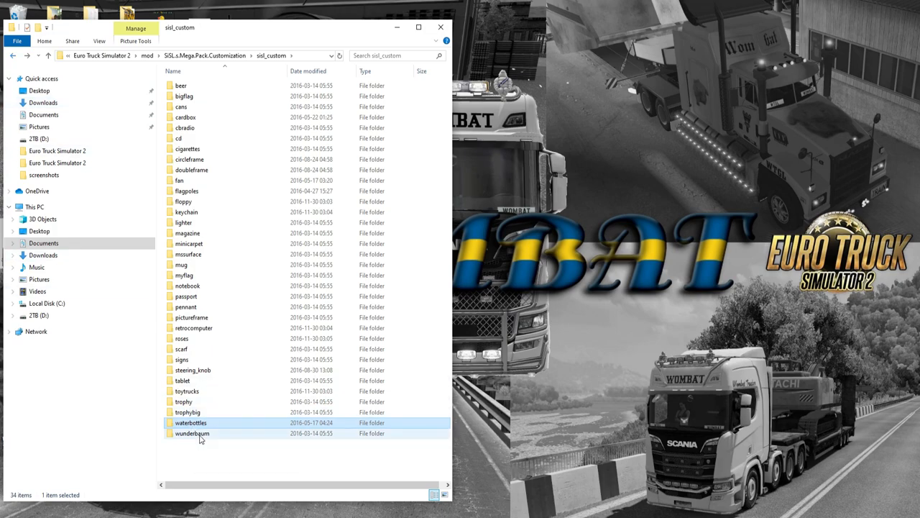
pyautogui.doubleClick(192, 433)
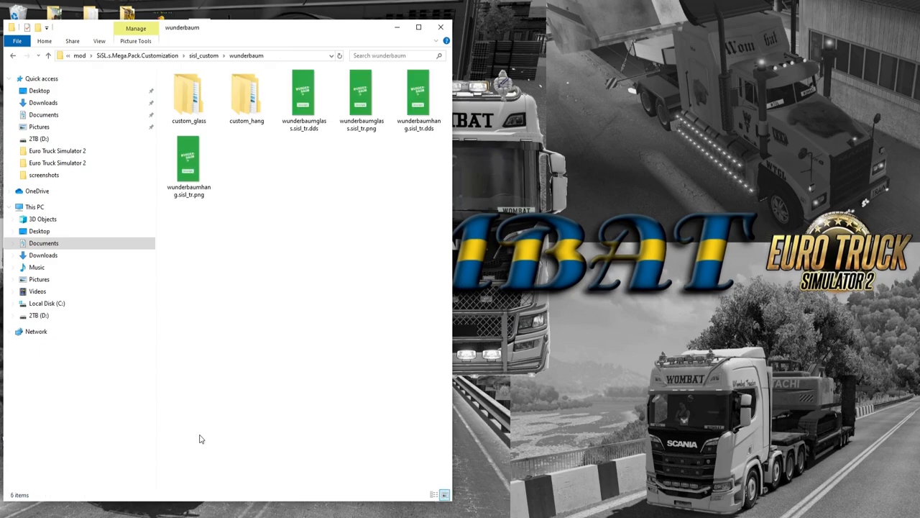
pyautogui.moveTo(279, 425)
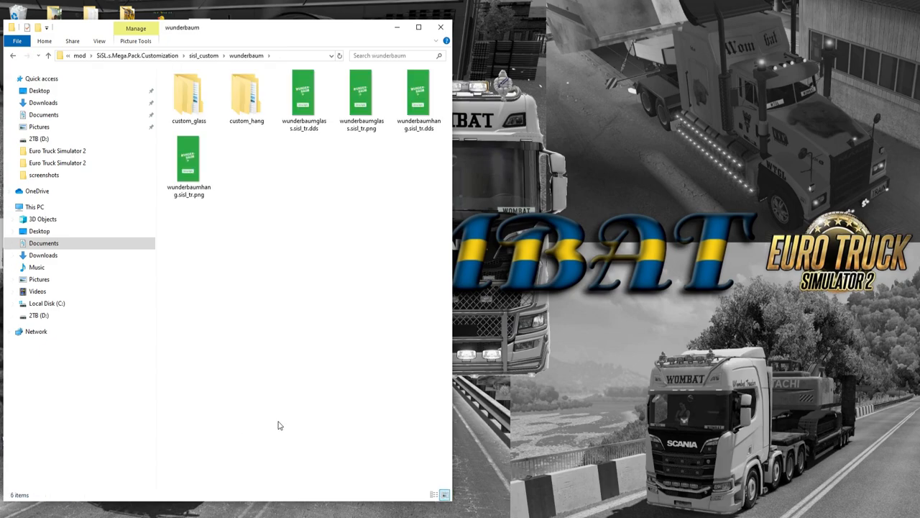
pyautogui.moveTo(291, 232)
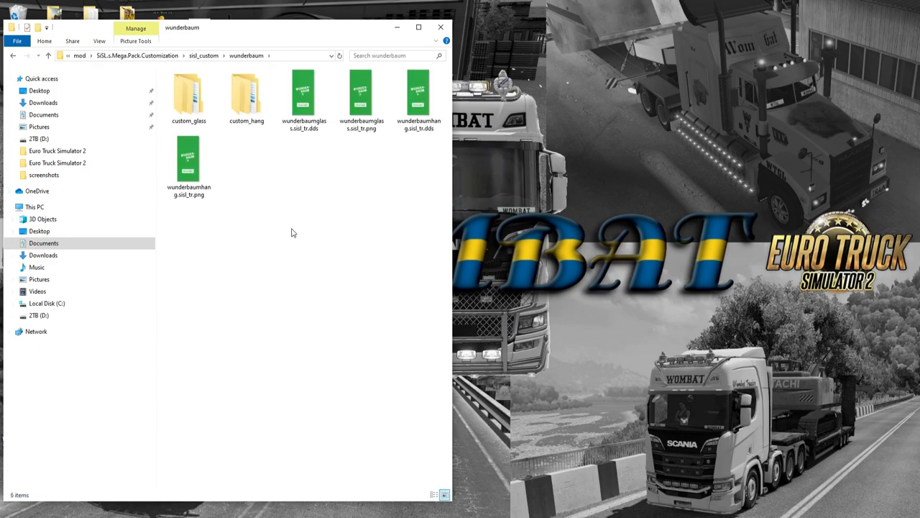
pyautogui.moveTo(351, 242)
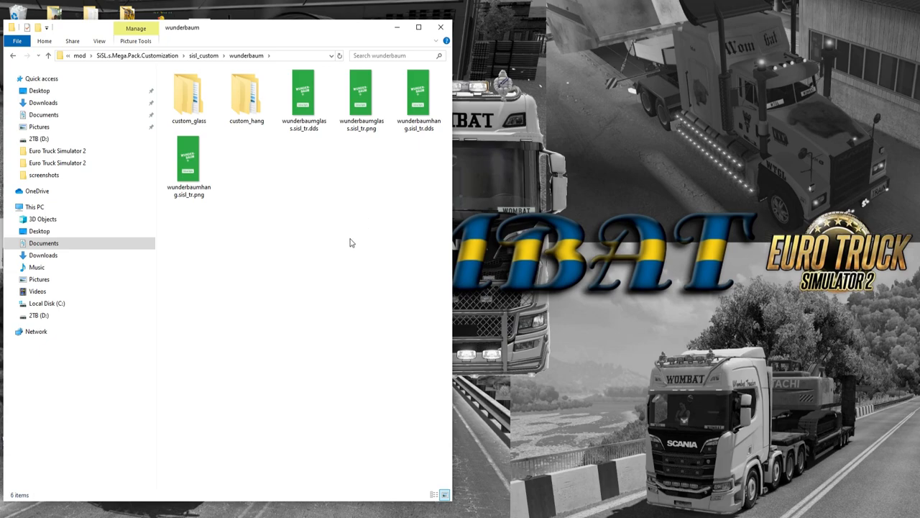
pyautogui.moveTo(353, 261)
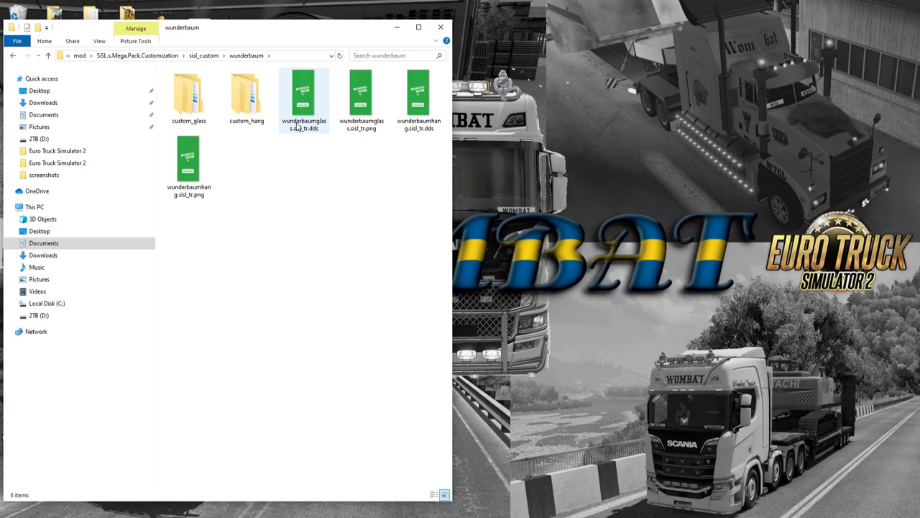
pyautogui.click(312, 239)
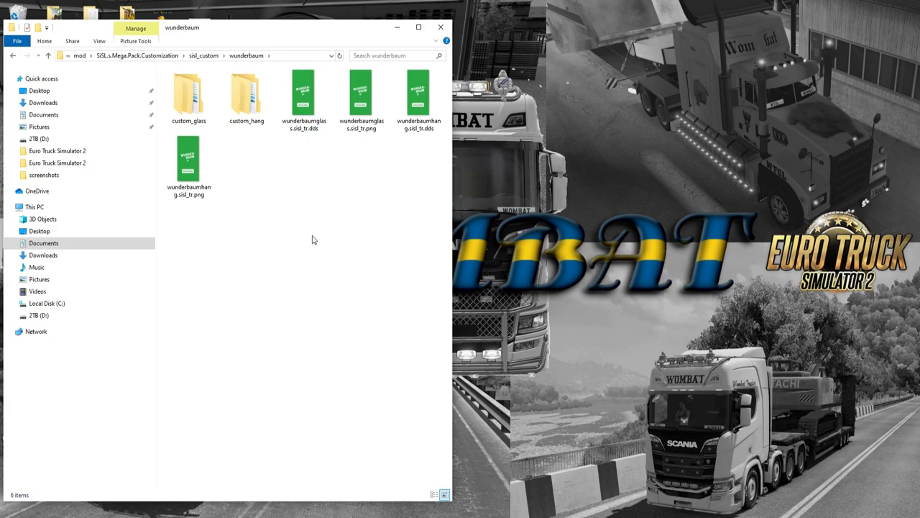
pyautogui.moveTo(301, 147)
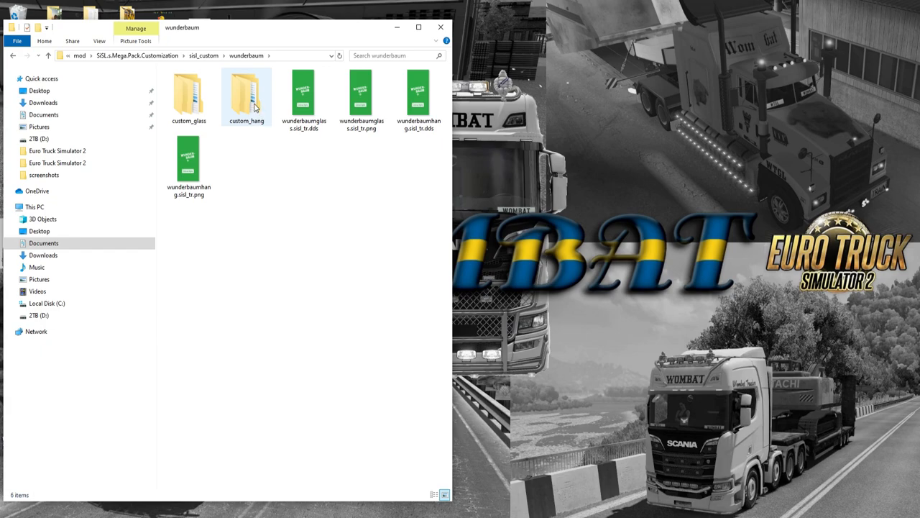
# - Check the custom_hang > black air freshener variant, then return to the wunderbaum folder
pyautogui.doubleClick(246, 93)
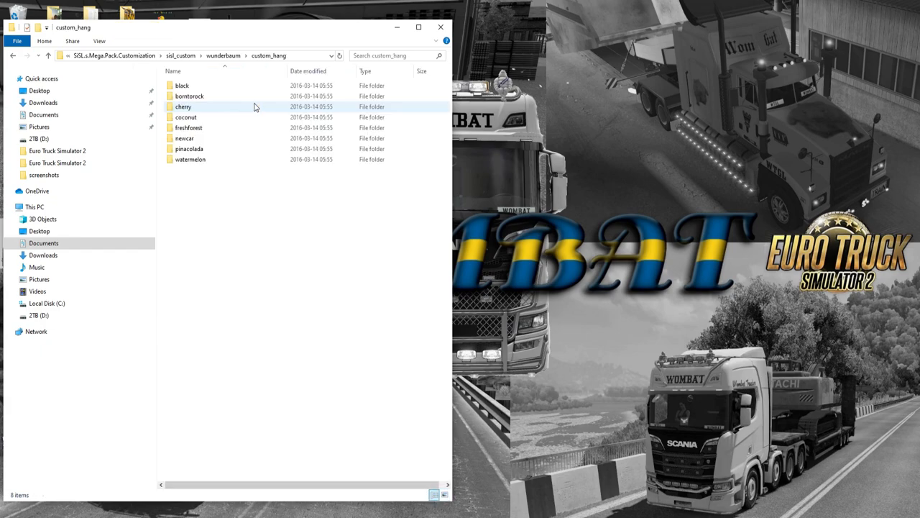
pyautogui.moveTo(204, 138)
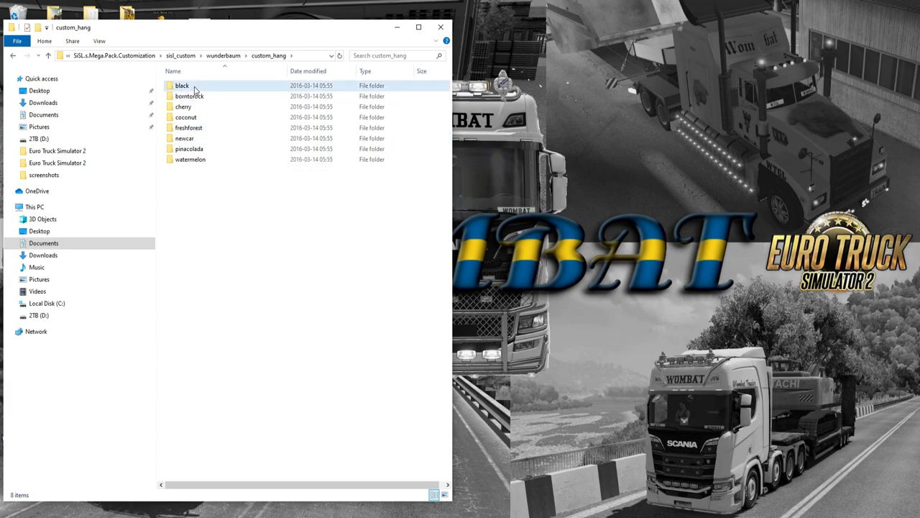
pyautogui.doubleClick(181, 86)
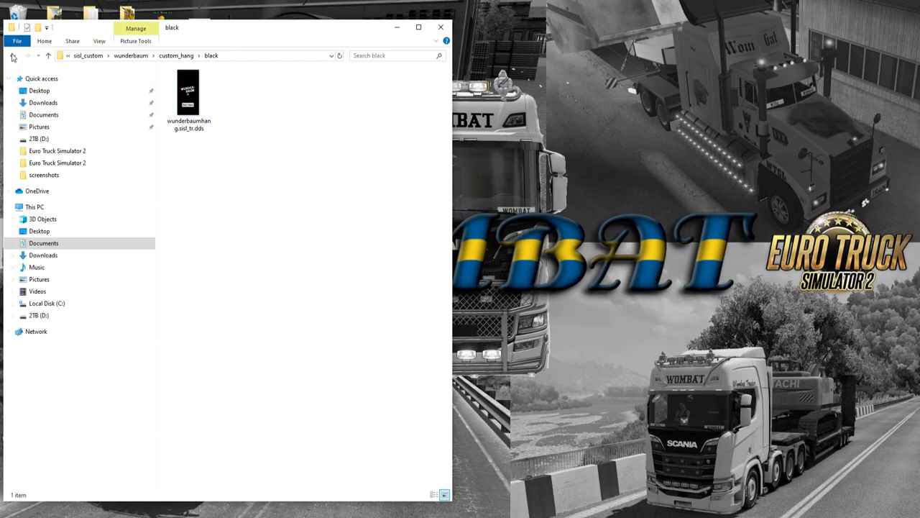
pyautogui.click(12, 55)
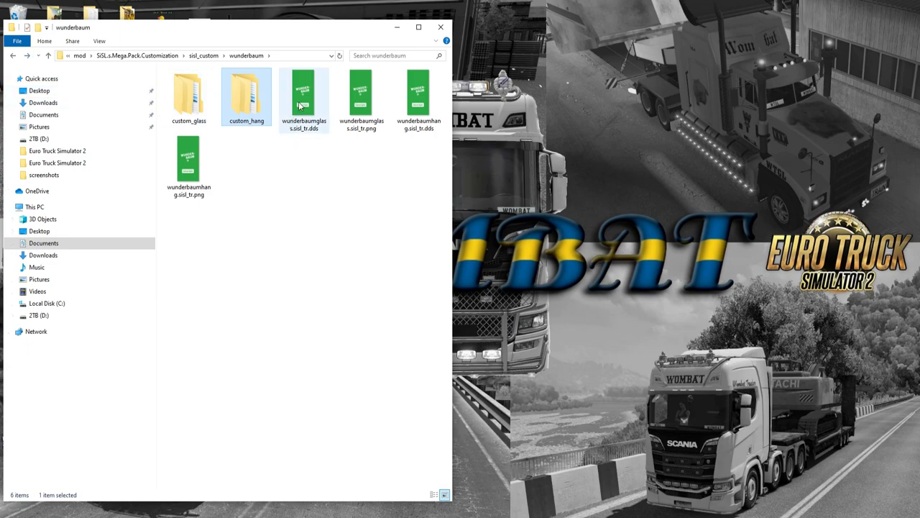
# - Load wunderbaumglass.sisl_tr.dds into GIMP with 'Load mipmaps' unchecked
pyautogui.rightClick(304, 97)
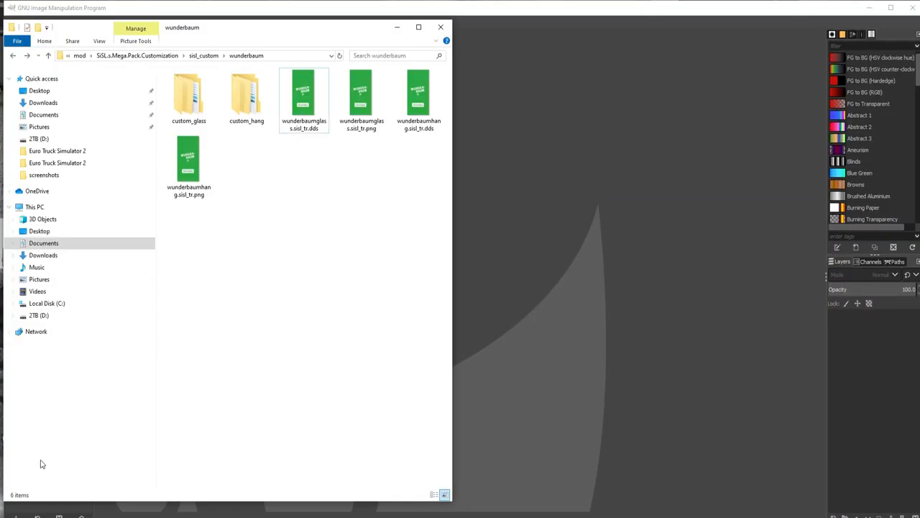
pyautogui.click(304, 97)
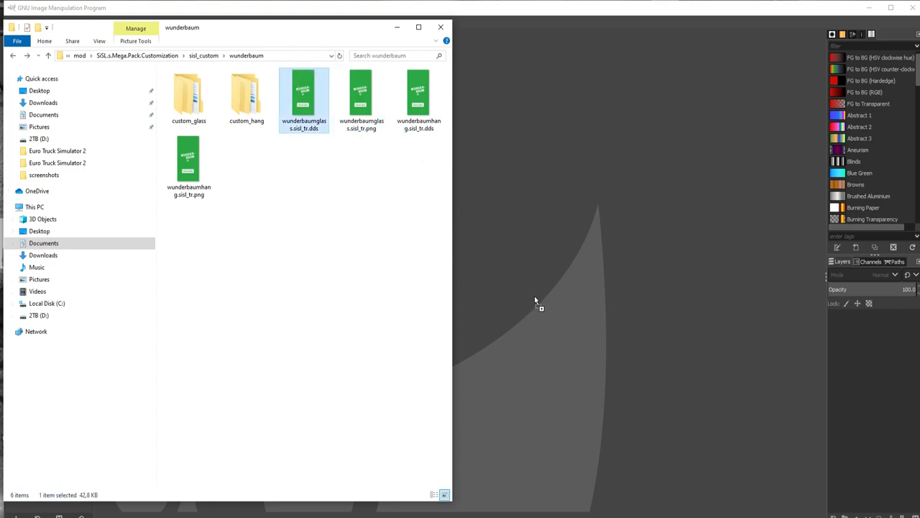
pyautogui.doubleClick(303, 97)
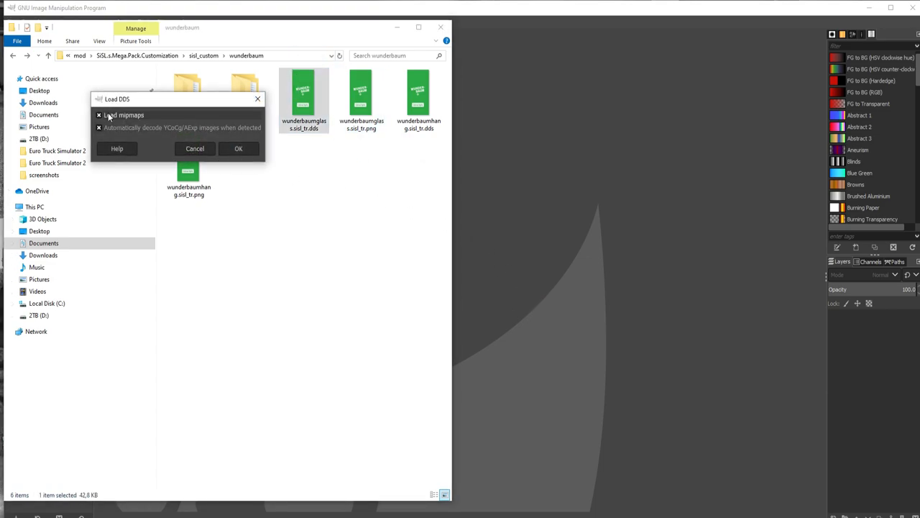
pyautogui.click(98, 115)
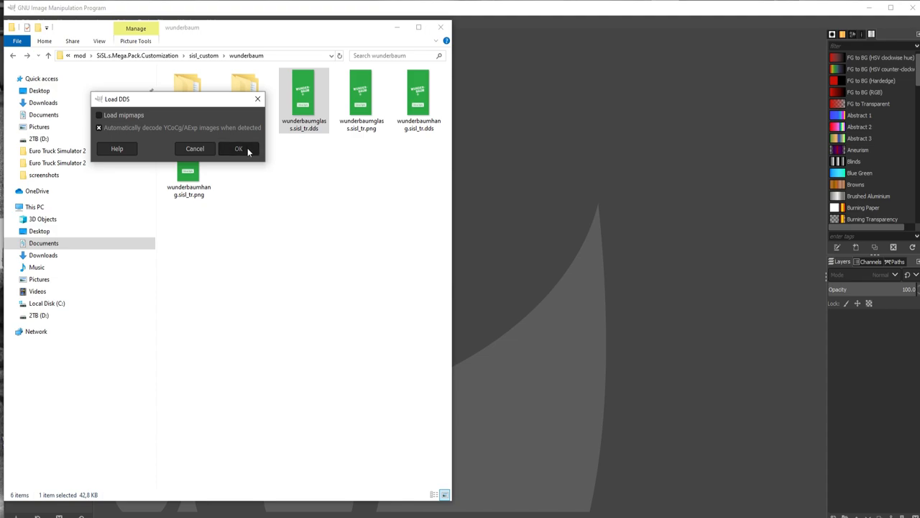
pyautogui.click(238, 149)
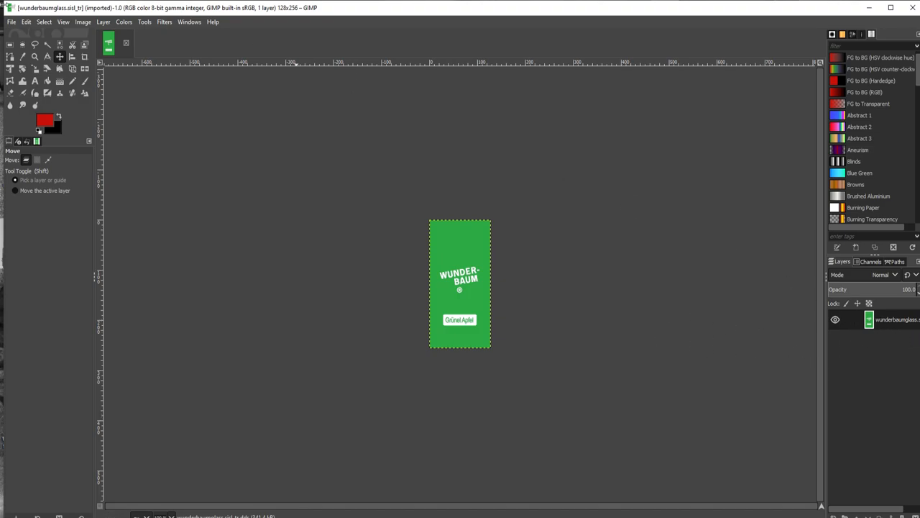
# - Add a WOMBAT-BAUM text box on the tag and reduce its font size from 18 to 16 px
pyautogui.click(37, 133)
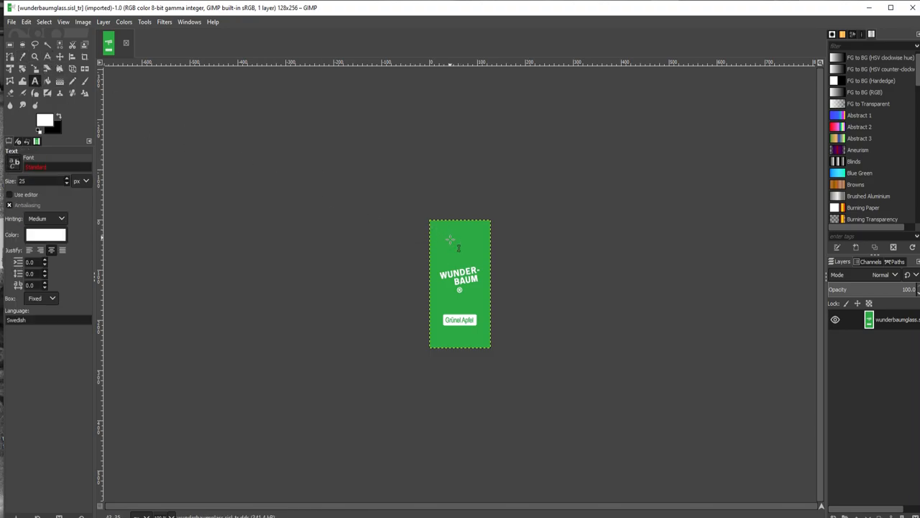
pyautogui.click(450, 238)
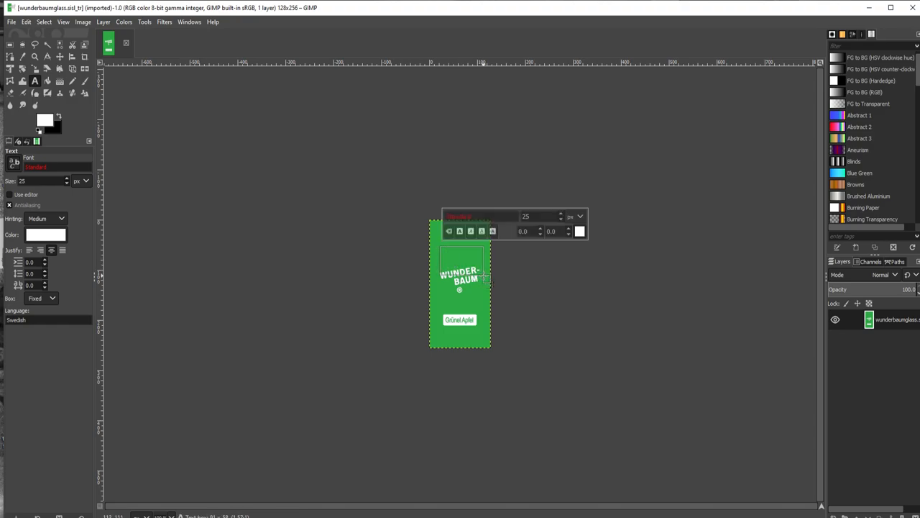
pyautogui.moveTo(557, 279)
pyautogui.write('WOMBAT-')
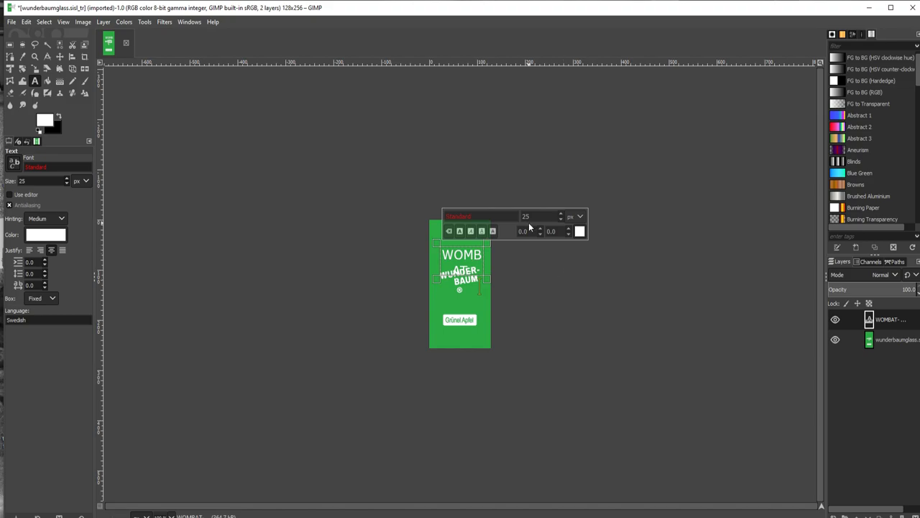
pyautogui.moveTo(329, 273)
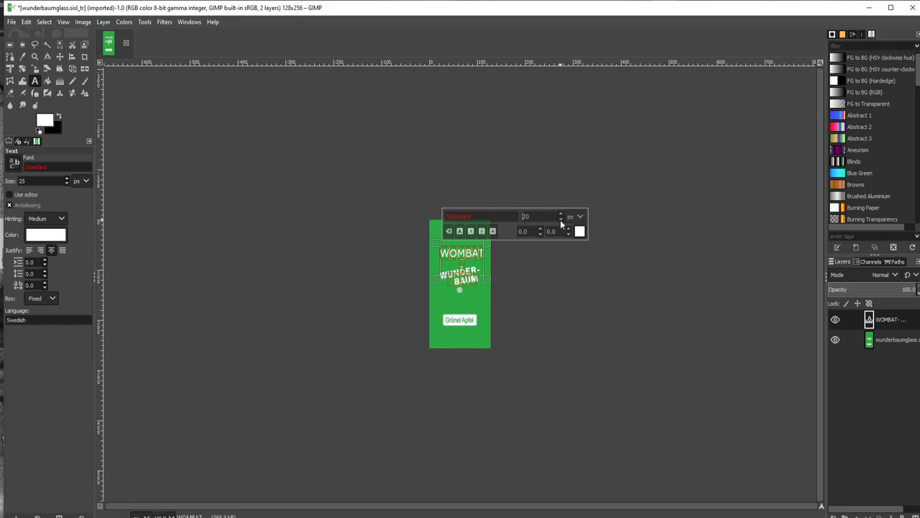
pyautogui.click(567, 233)
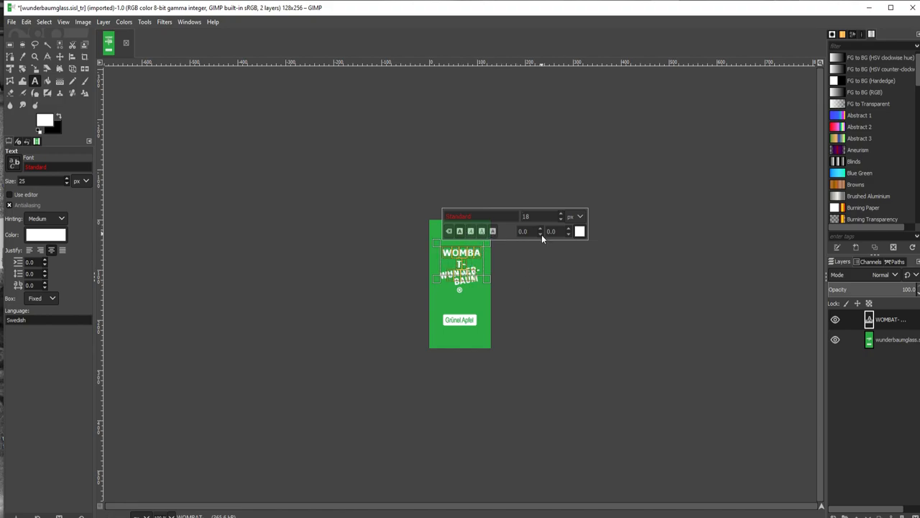
pyautogui.click(560, 219)
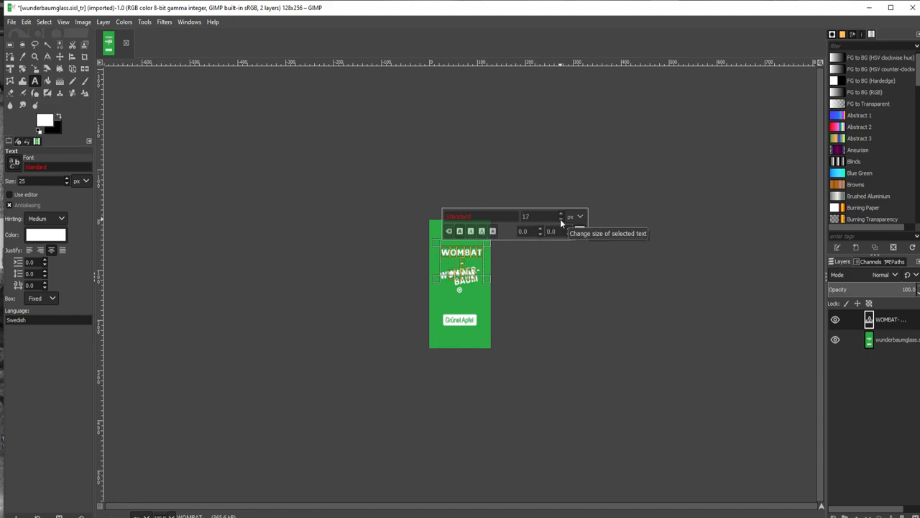
pyautogui.click(561, 220)
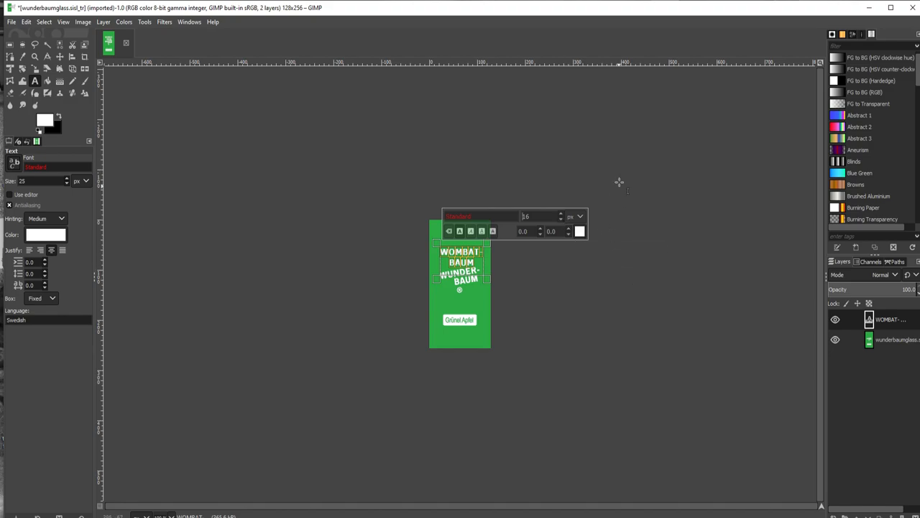
pyautogui.moveTo(631, 249)
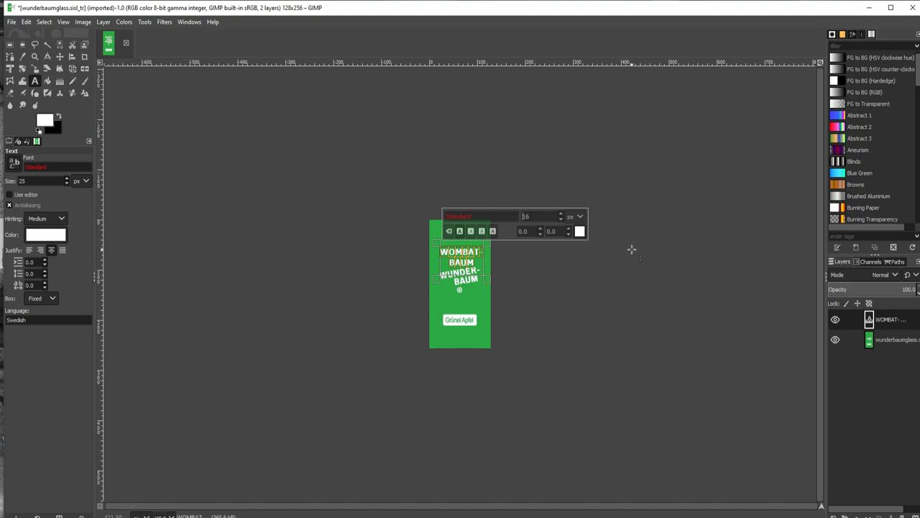
pyautogui.moveTo(625, 250)
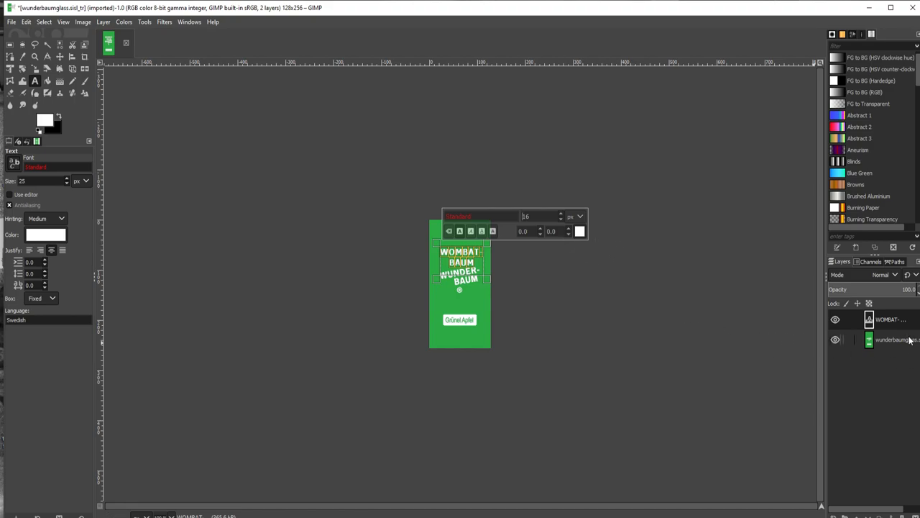
pyautogui.click(891, 339)
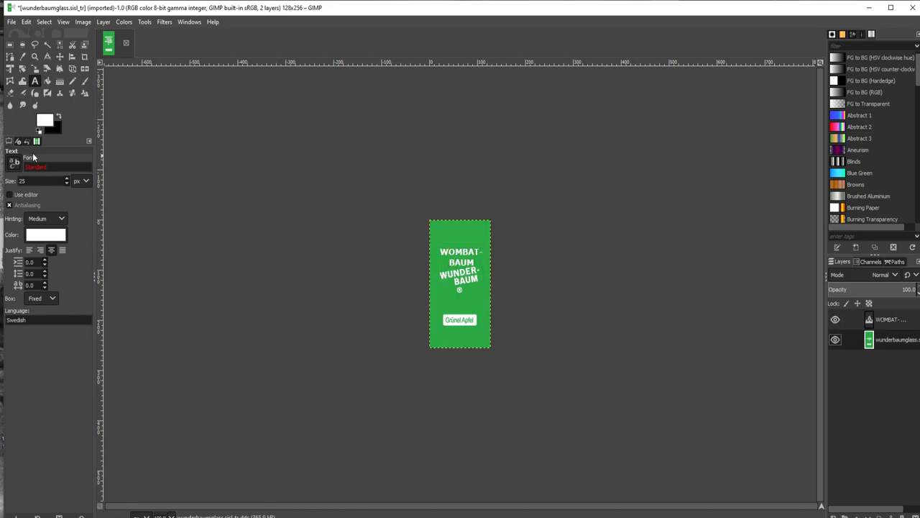
# - Add the DUCKSMELL badge text, cover the old lettering and tilt WOMBAT-BAUM with the Rotate tool
pyautogui.click(84, 80)
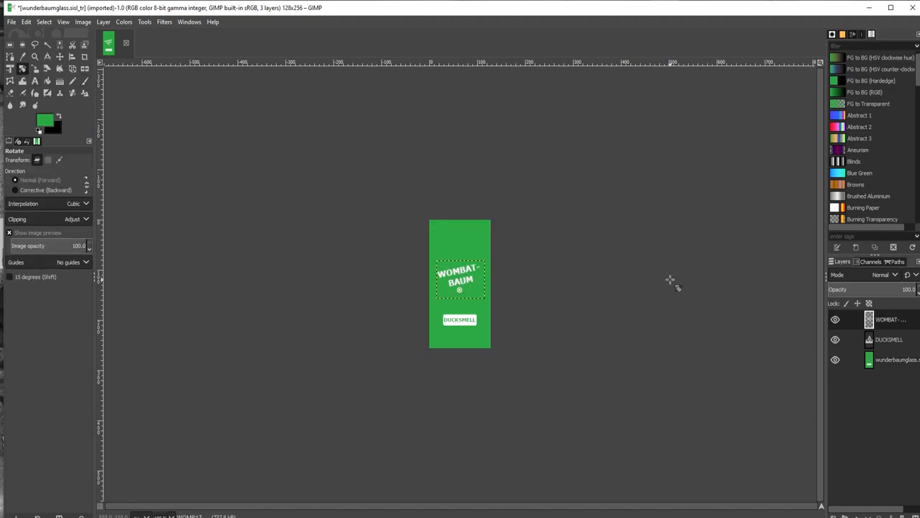
pyautogui.moveTo(701, 363)
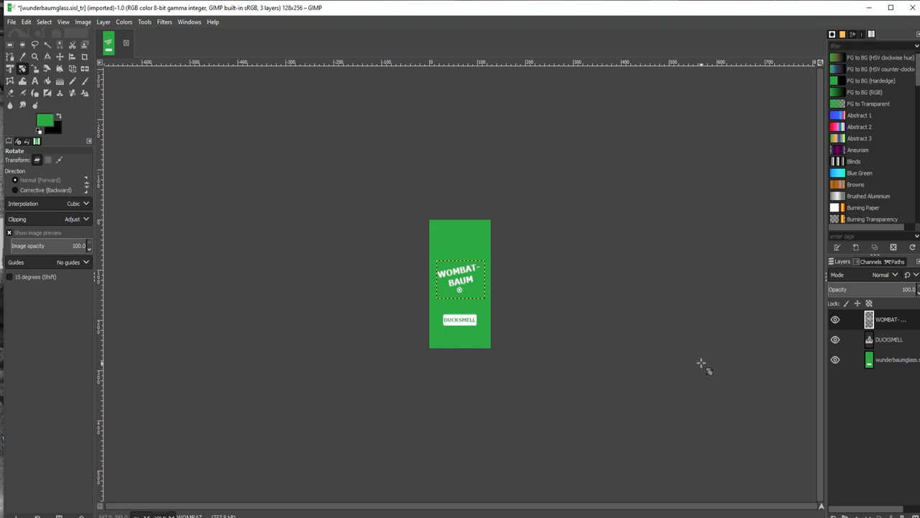
pyautogui.moveTo(26, 45)
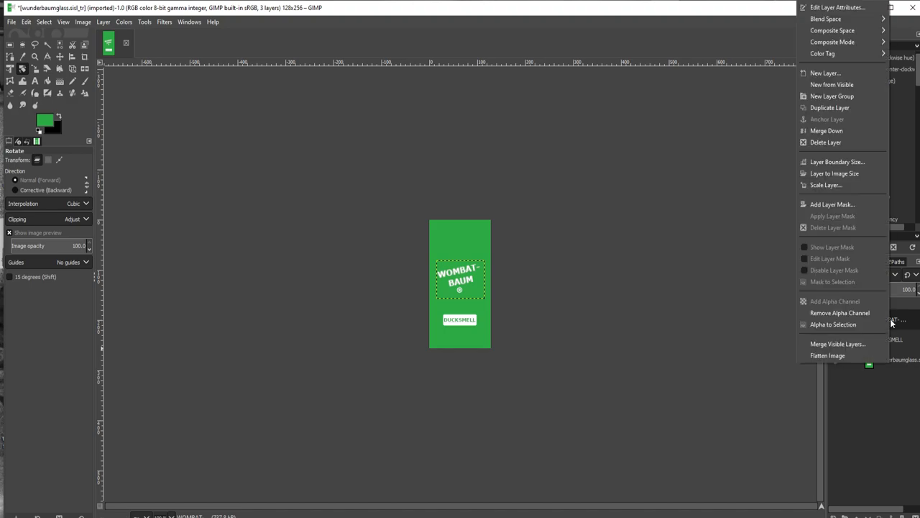
pyautogui.moveTo(827, 131)
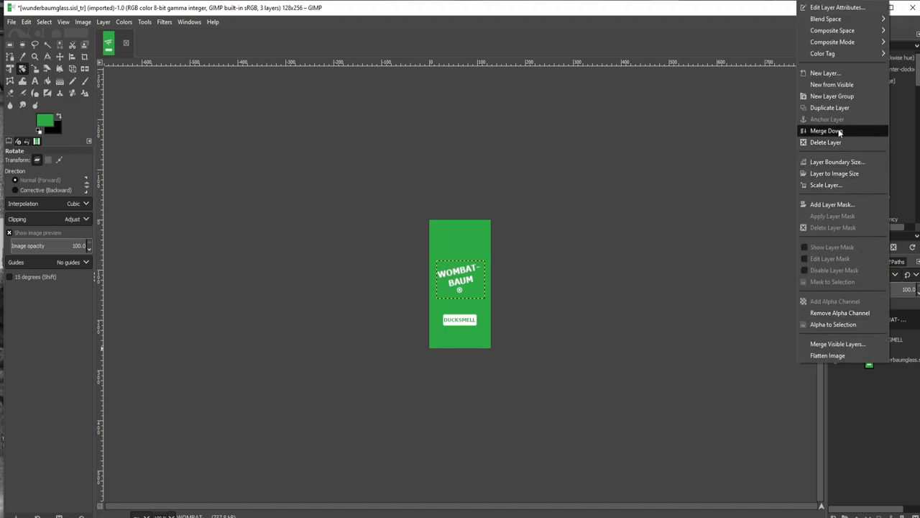
# - Merge the two text layers down into the texture layer
pyautogui.click(826, 130)
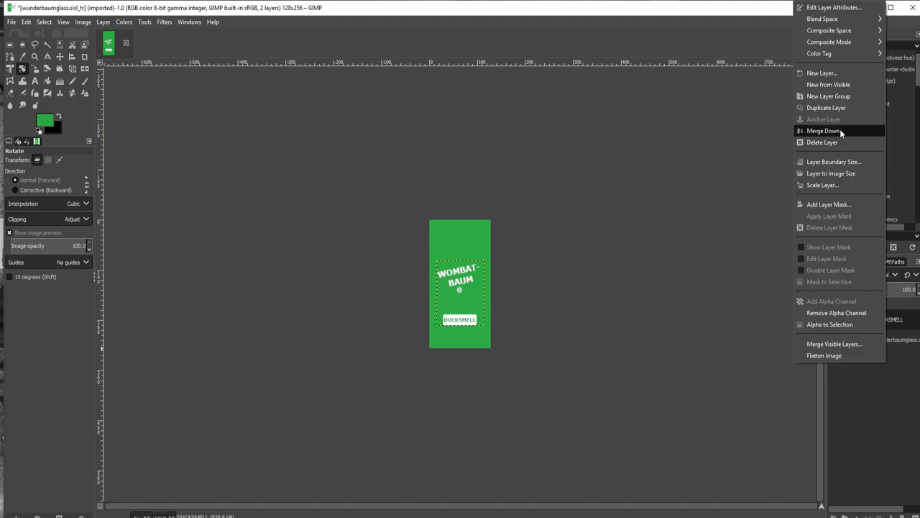
pyautogui.click(822, 131)
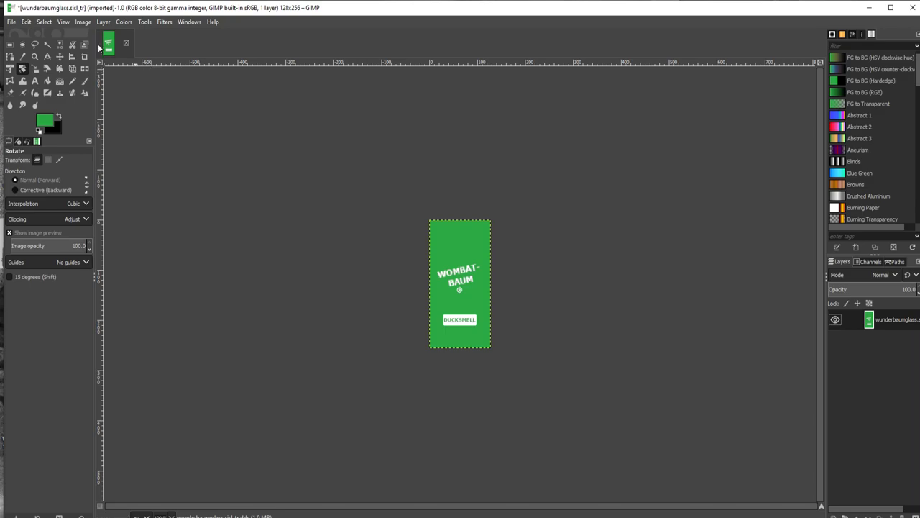
# - Export over wunderbaumglass.sisl_tr.dds as uncompressed DDS with generated mipmaps, then quit GIMP
pyautogui.click(11, 22)
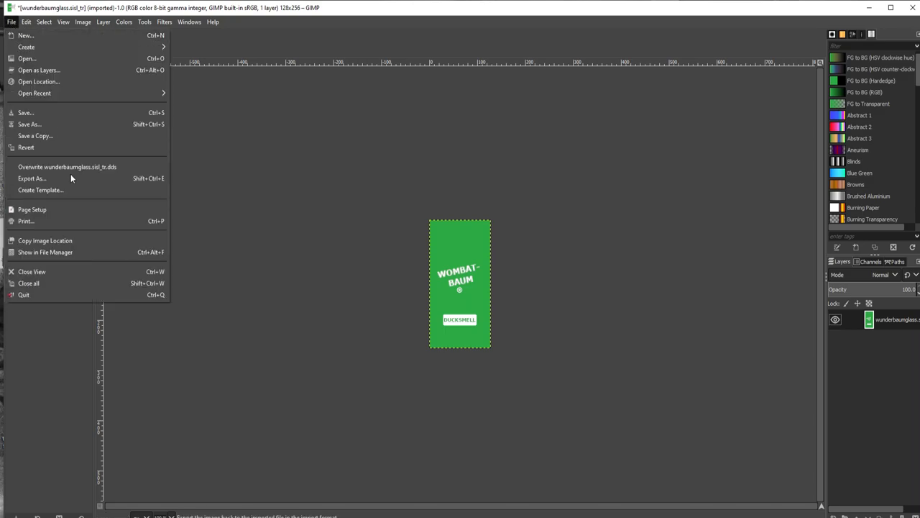
pyautogui.click(31, 178)
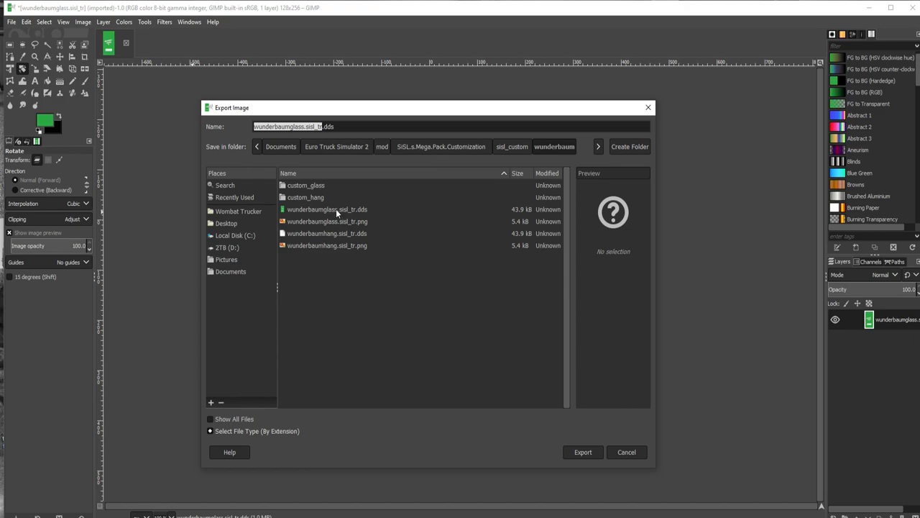
pyautogui.click(327, 208)
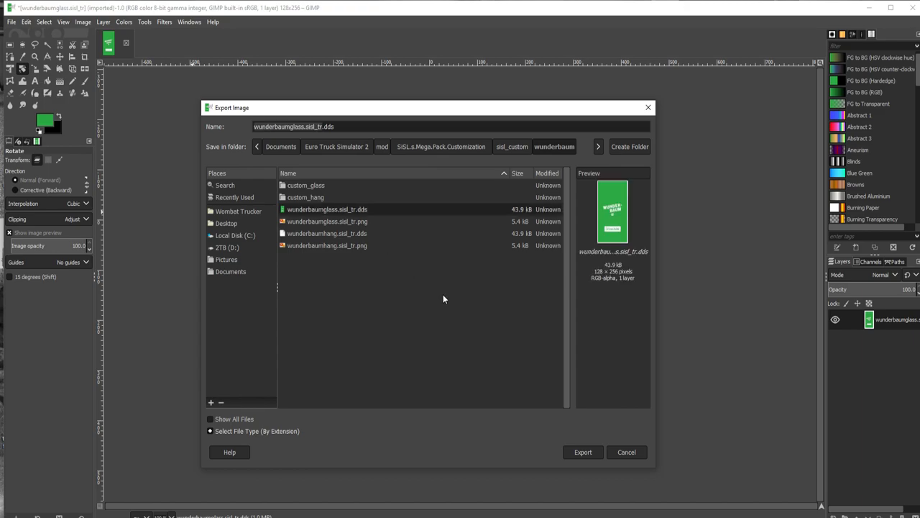
pyautogui.click(583, 452)
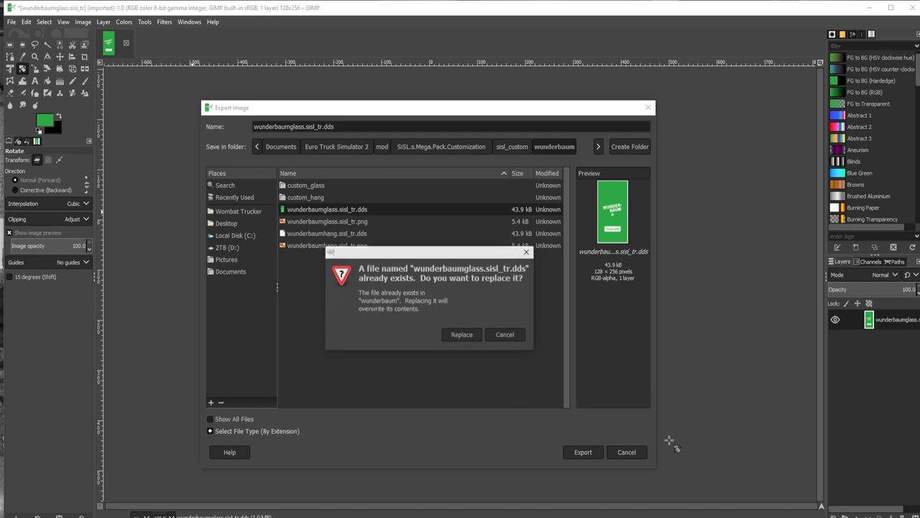
pyautogui.click(462, 335)
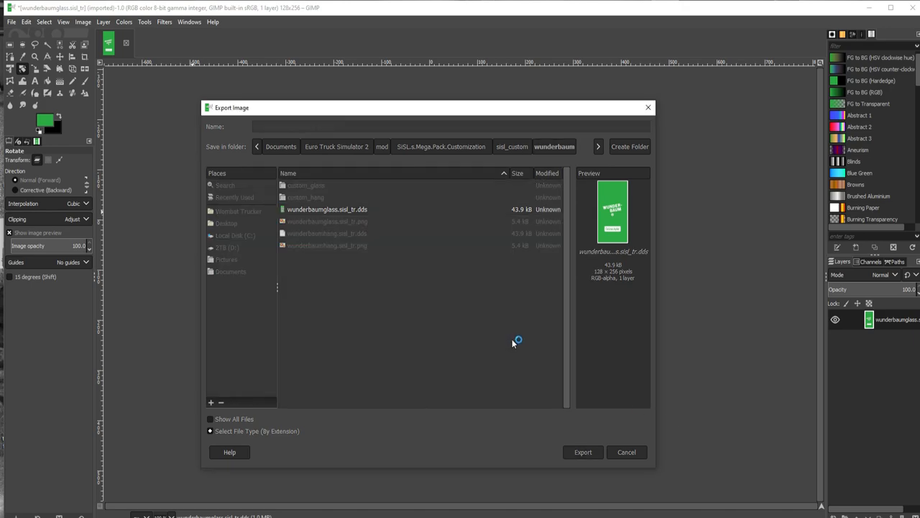
pyautogui.click(582, 451)
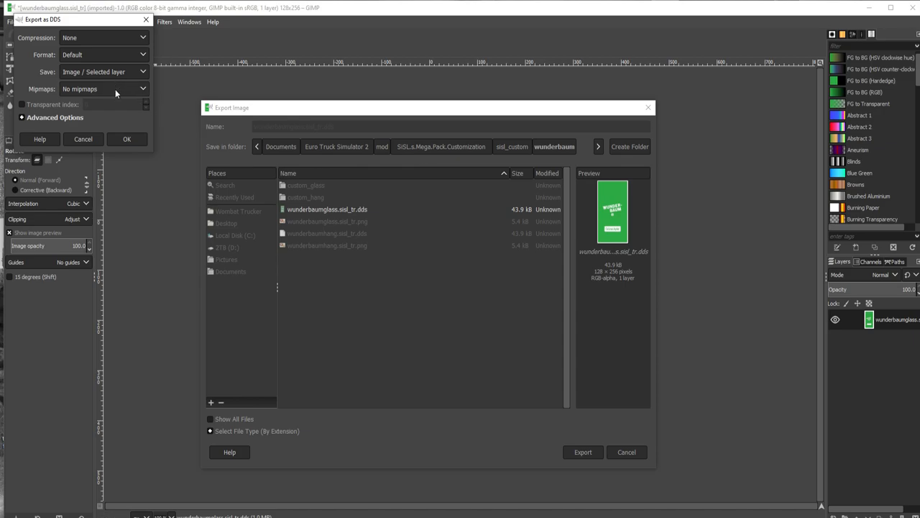
pyautogui.click(103, 89)
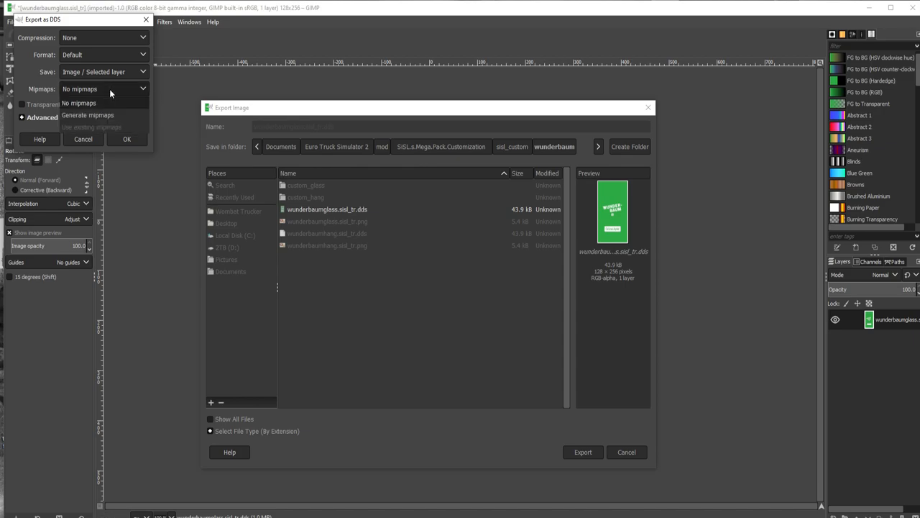
pyautogui.click(88, 115)
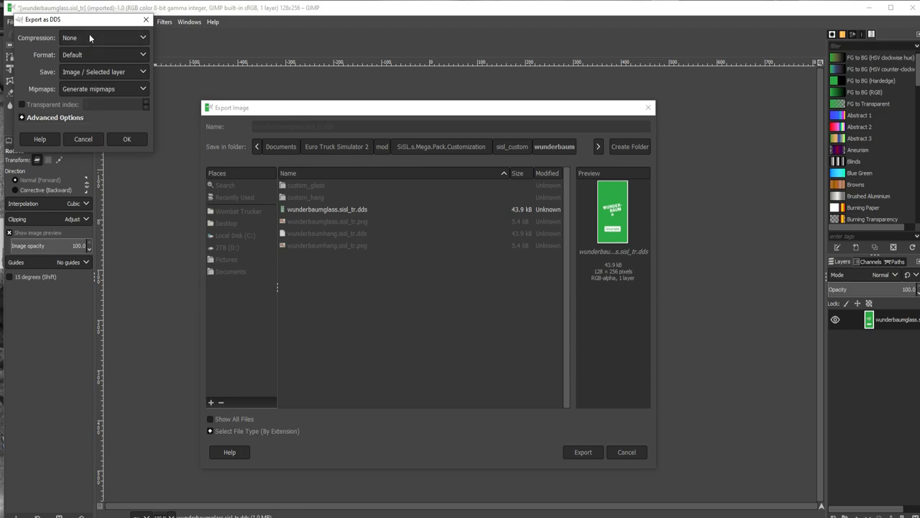
pyautogui.moveTo(91, 61)
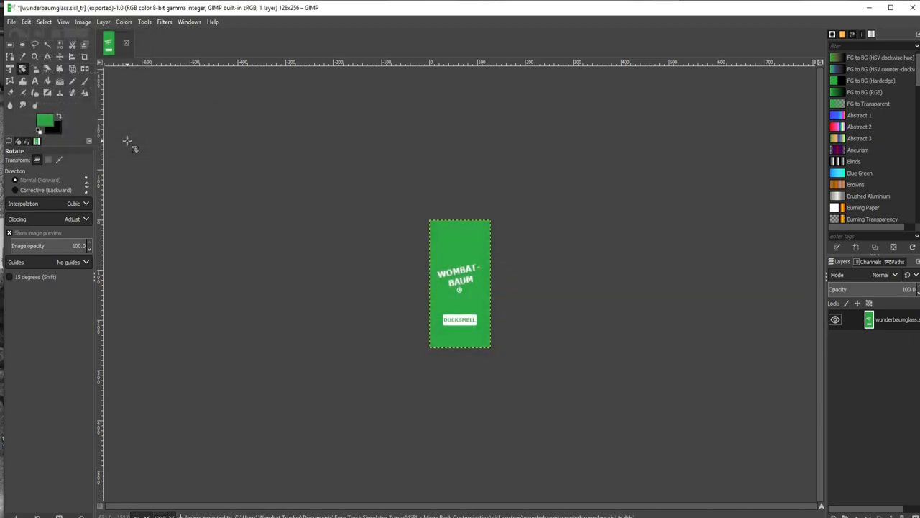
pyautogui.moveTo(735, 363)
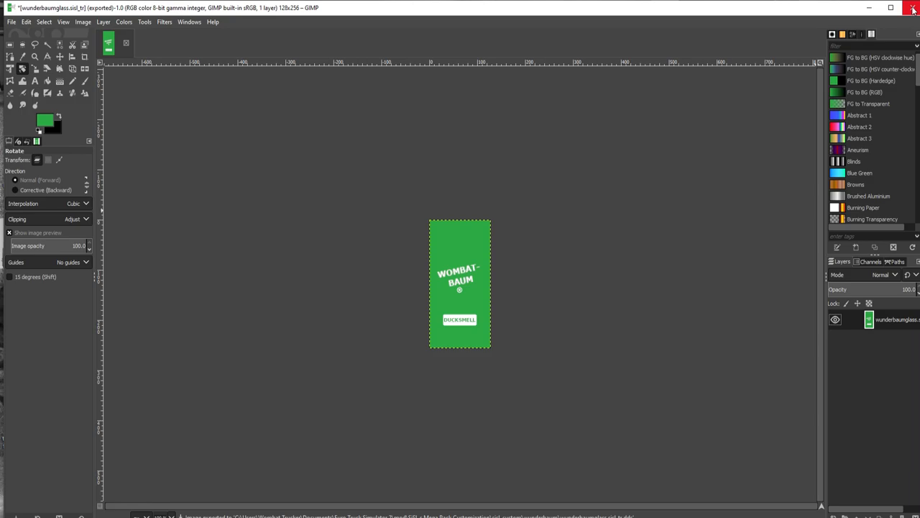
pyautogui.moveTo(913, 7)
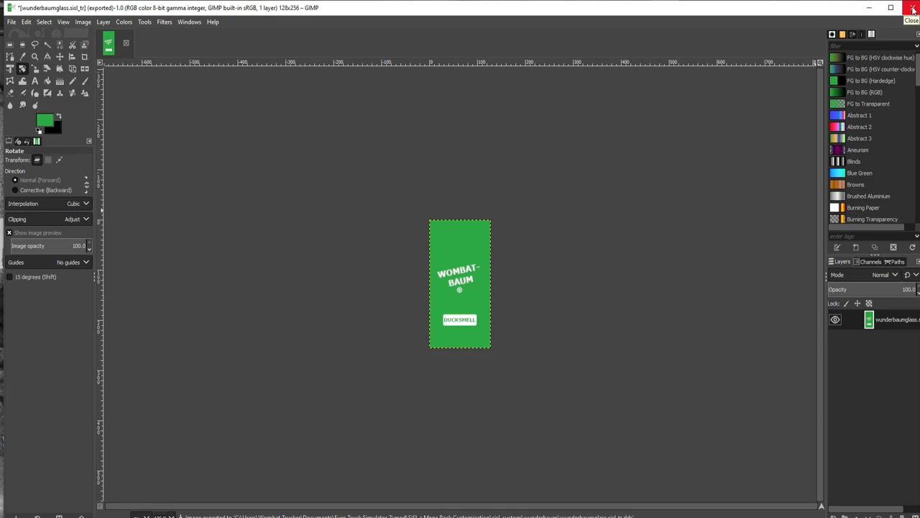
pyautogui.click(913, 8)
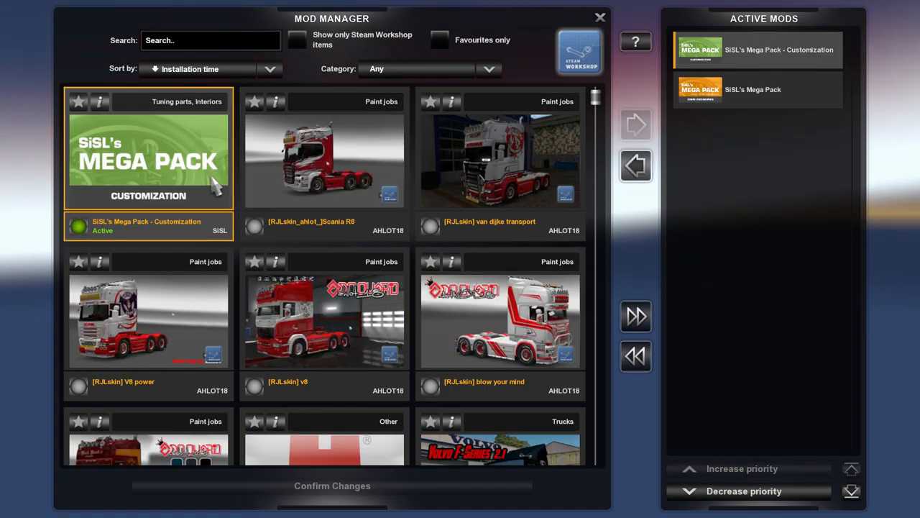
# - Review the SiSL's Mega Pack - Customization mod details in the Mod Manager
pyautogui.click(99, 101)
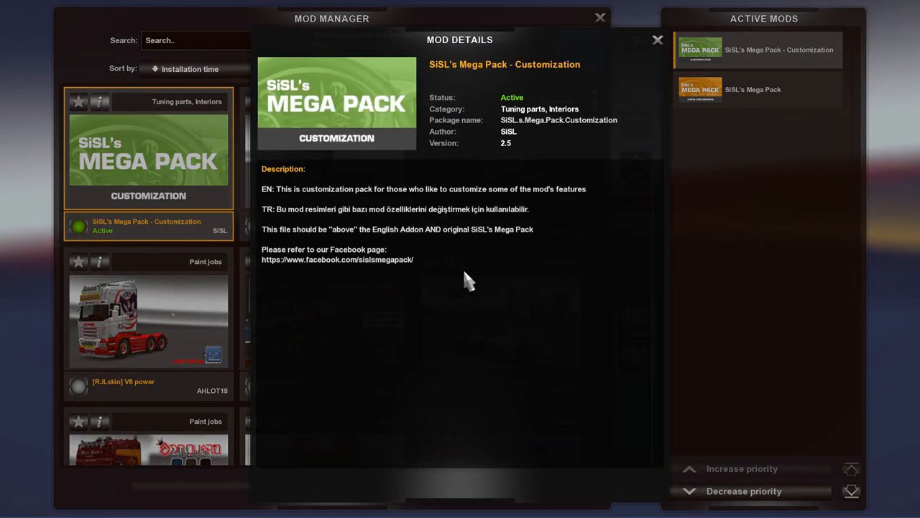
pyautogui.moveTo(489, 245)
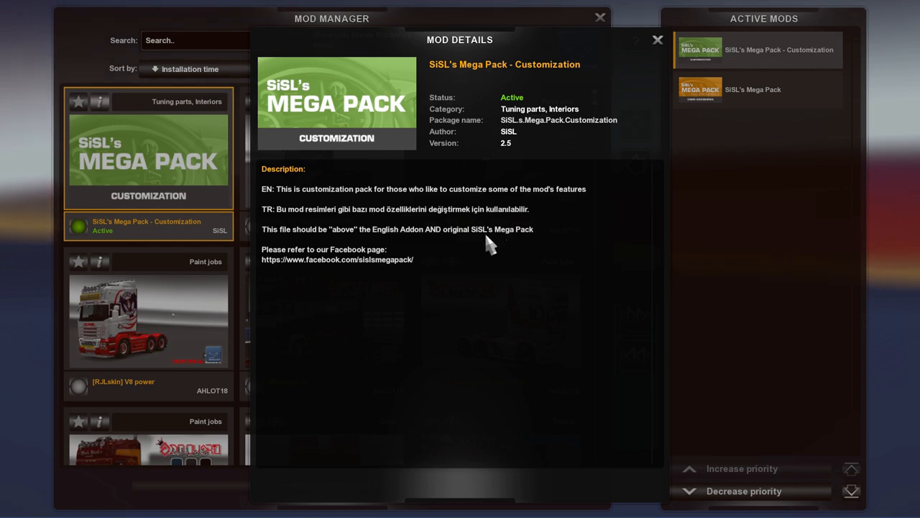
pyautogui.moveTo(407, 256)
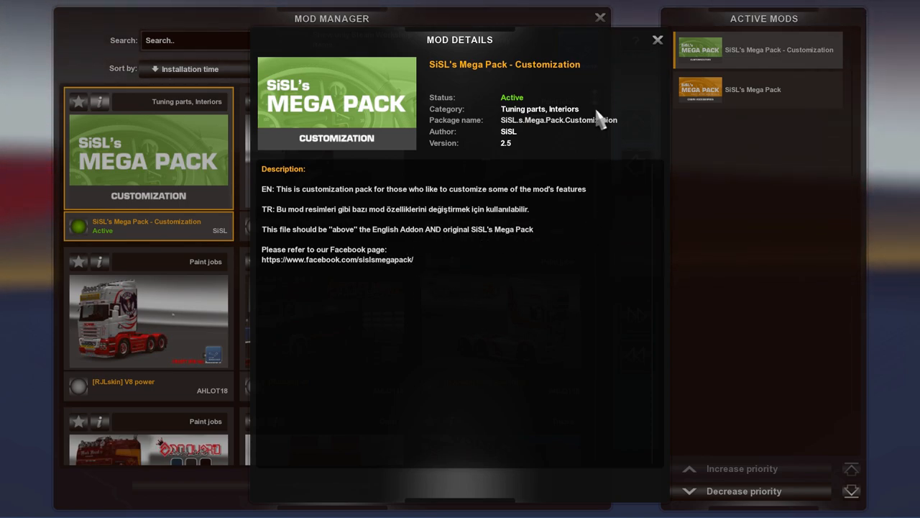
pyautogui.click(656, 39)
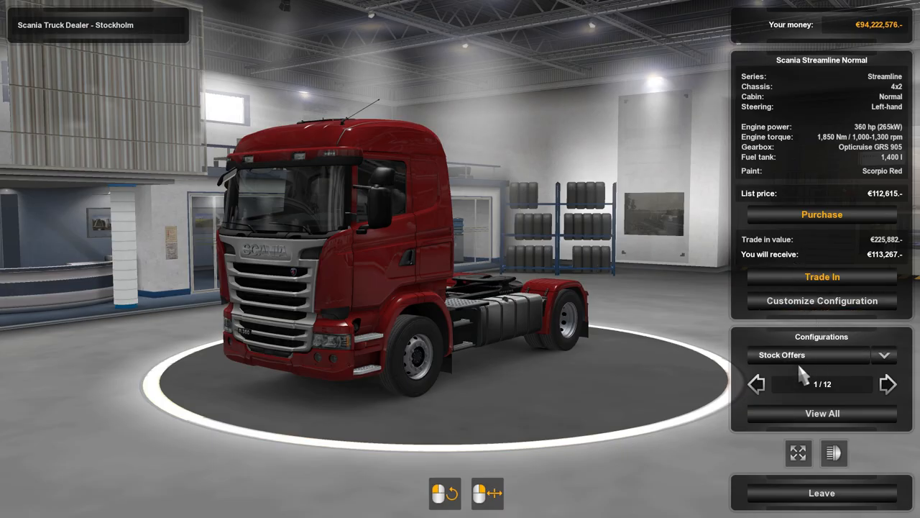
# - Choose the Arrow windshield set and hang the Wunderbaum Glass (Custom) tree at the first point
pyautogui.click(821, 300)
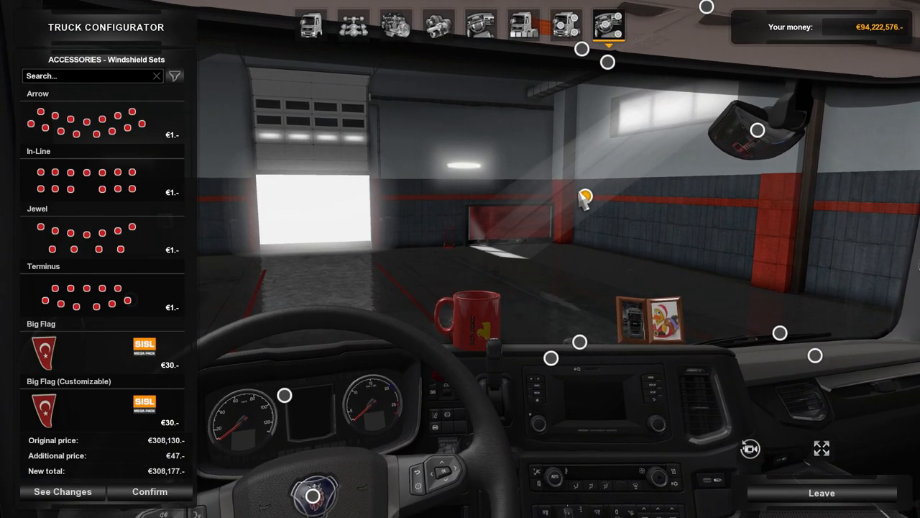
pyautogui.click(100, 123)
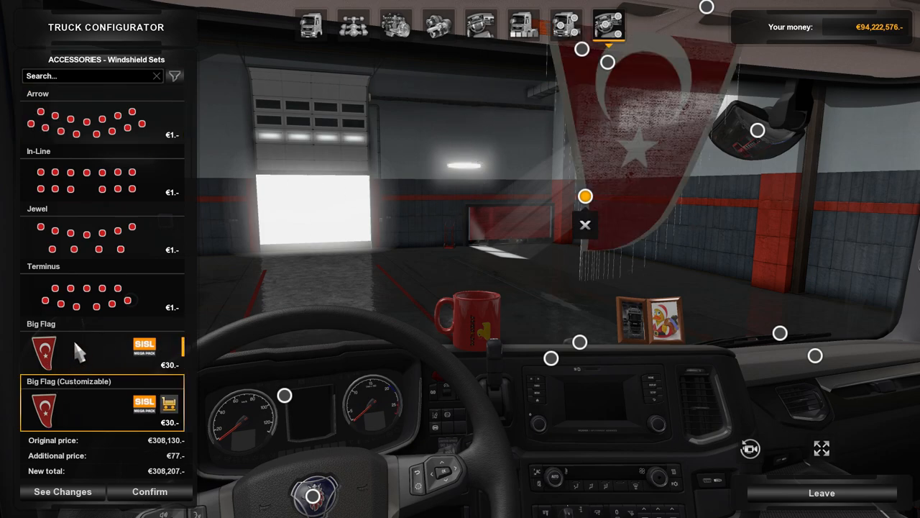
pyautogui.click(101, 119)
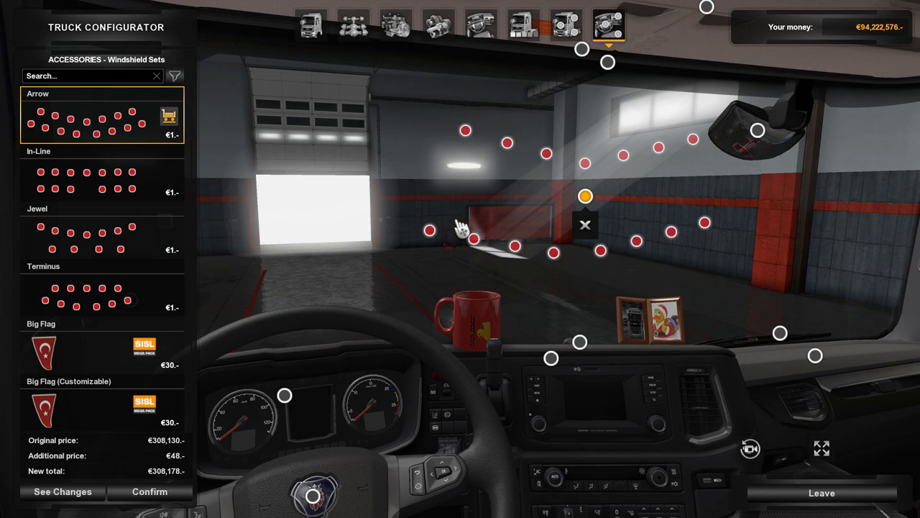
pyautogui.scroll(-3)
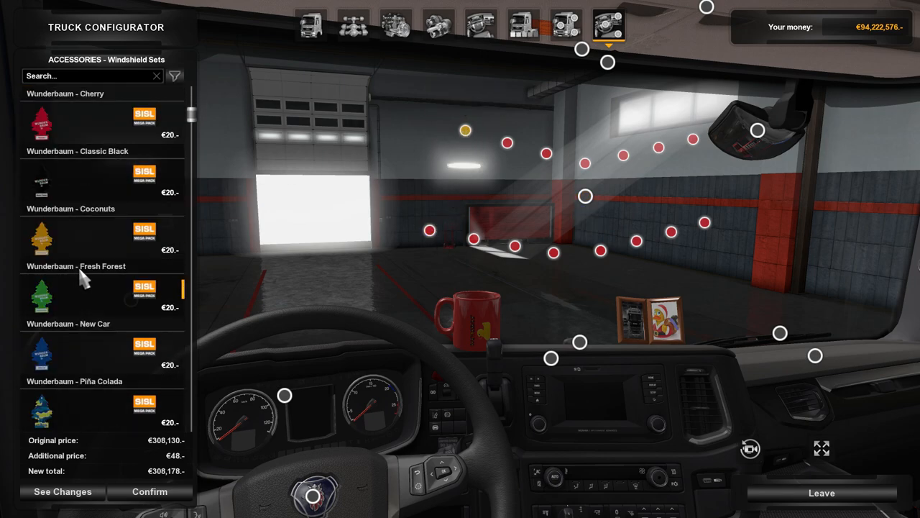
pyautogui.scroll(3)
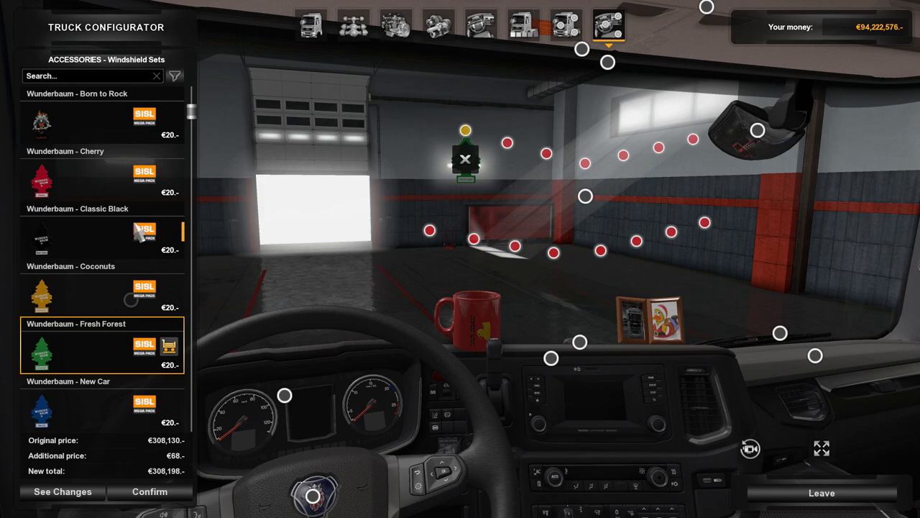
pyautogui.scroll(-3)
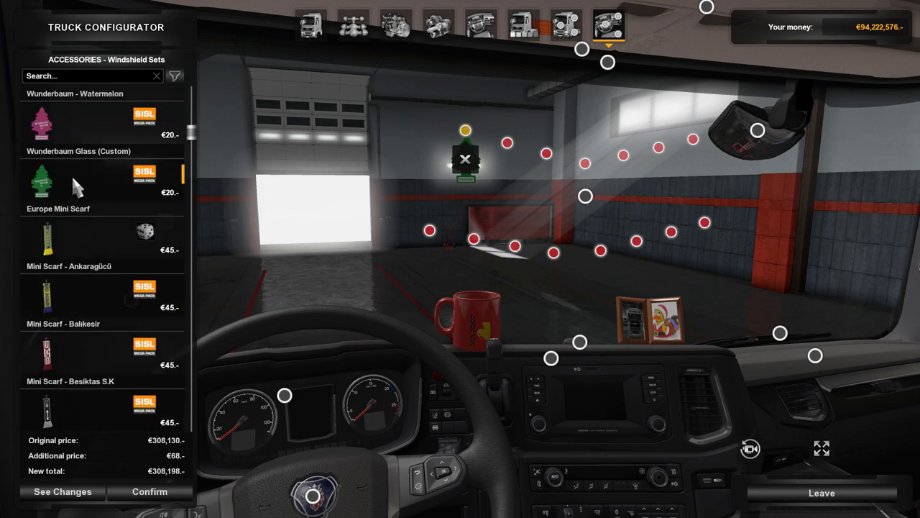
pyautogui.click(101, 176)
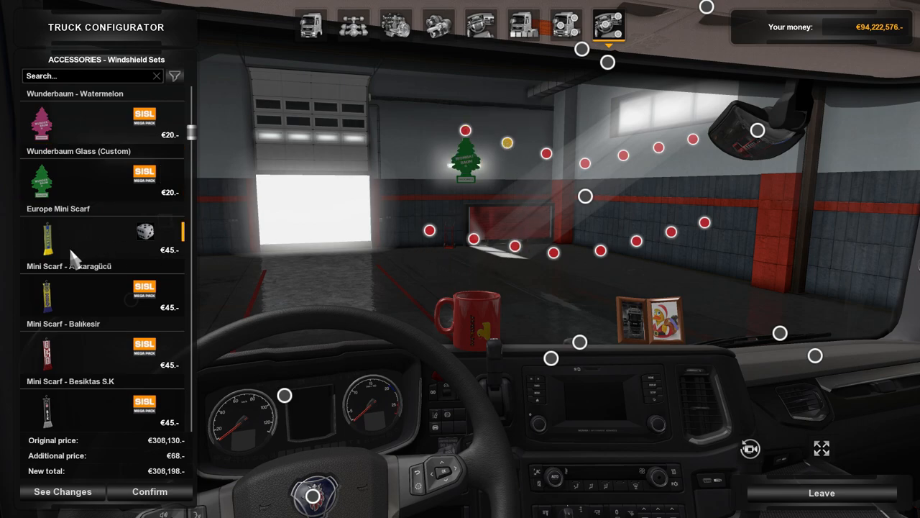
# - Hang the Mini Scarf - Özel reading Wombat and an animal Caution Sign on the remaining points
pyautogui.scroll(-3)
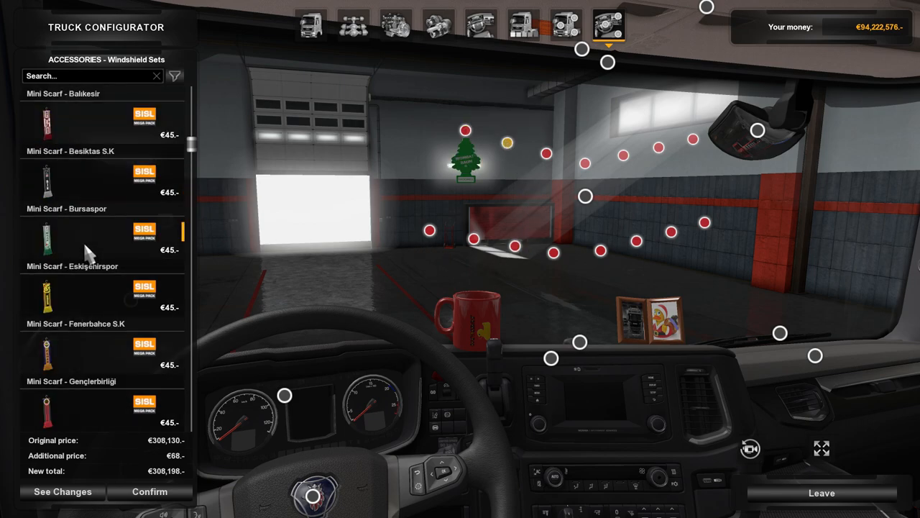
pyautogui.scroll(-3)
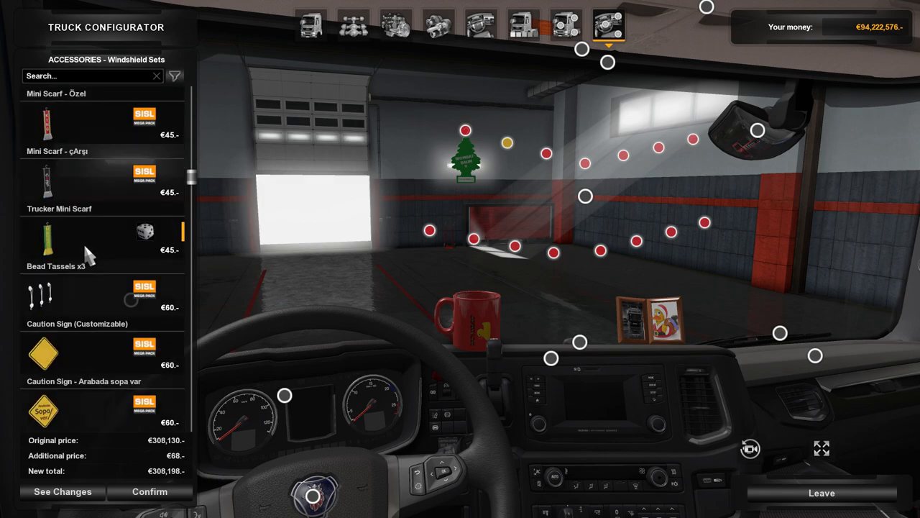
pyautogui.moveTo(82, 216)
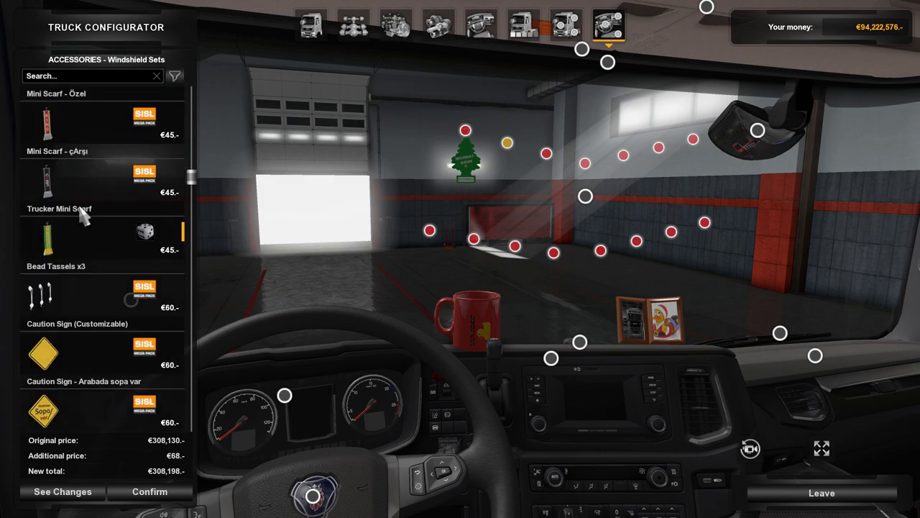
pyautogui.click(101, 119)
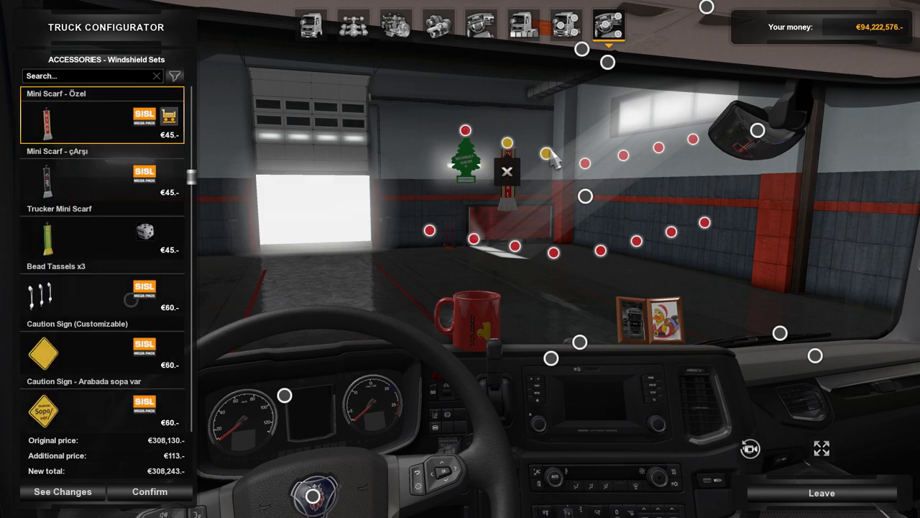
pyautogui.scroll(-3)
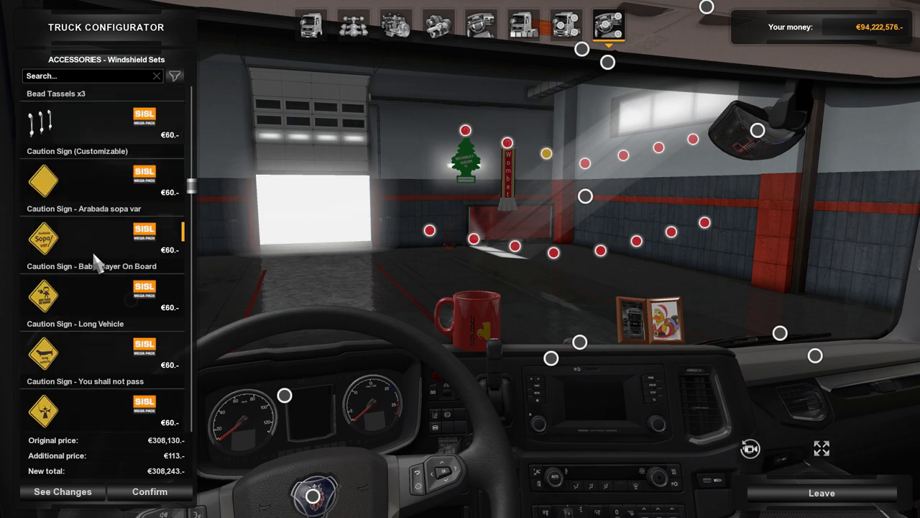
pyautogui.click(101, 180)
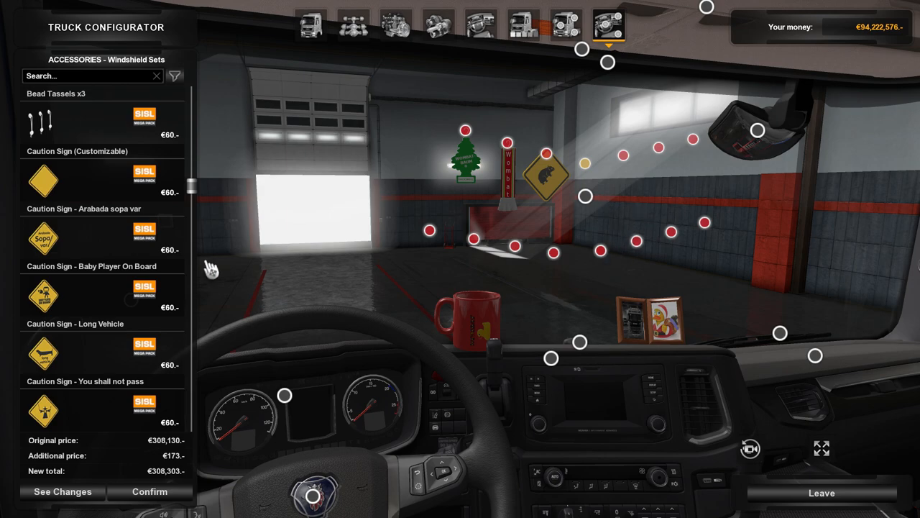
# - Scroll through the rest of the accessory list down to the Sun Visor items
pyautogui.scroll(-3)
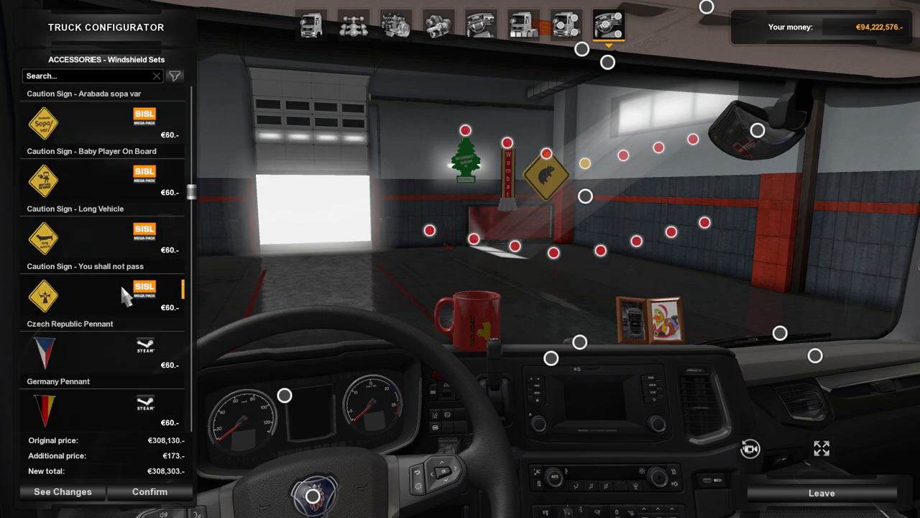
pyautogui.scroll(-3)
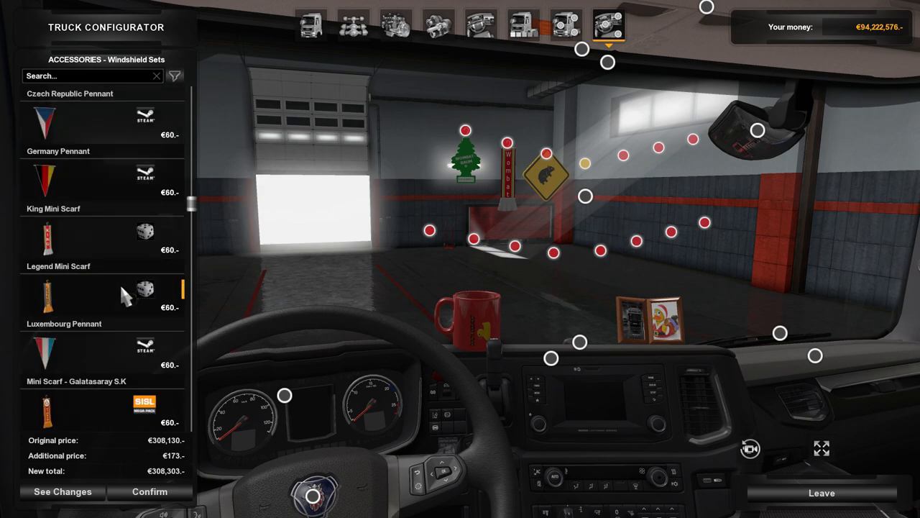
pyautogui.scroll(-3)
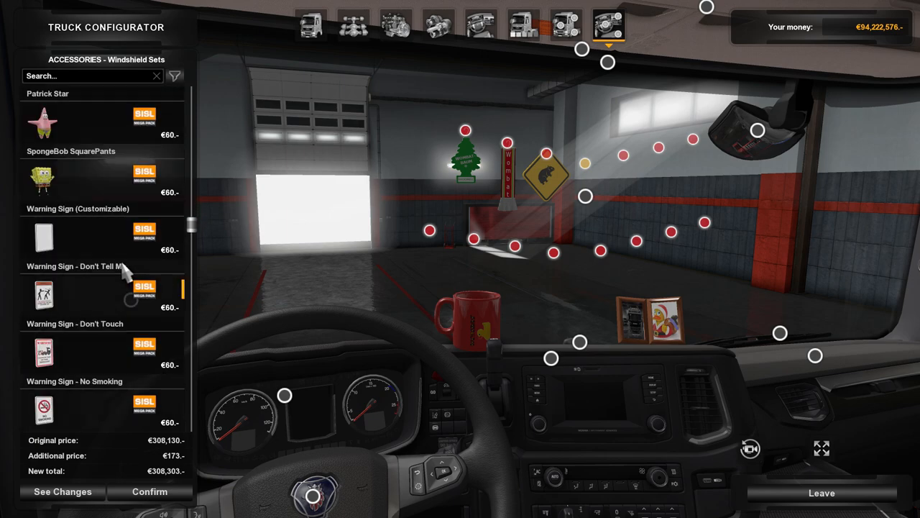
pyautogui.scroll(-3)
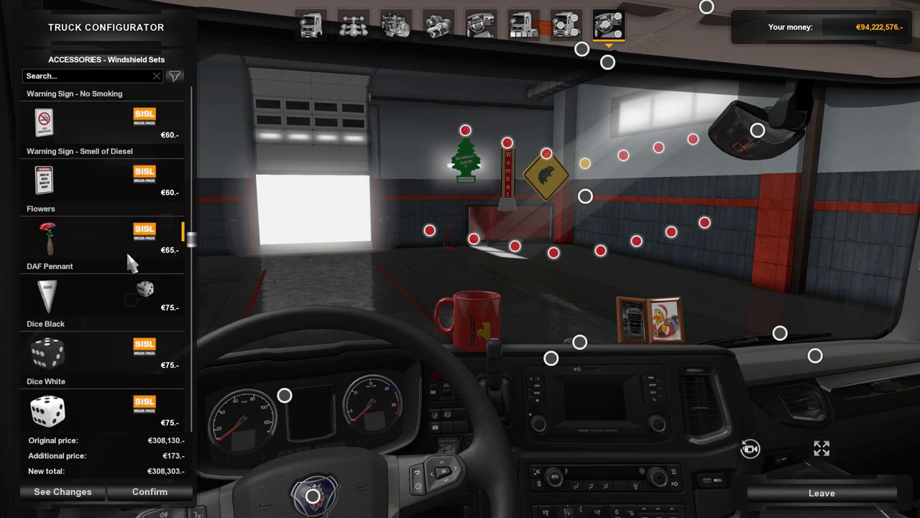
pyautogui.scroll(-3)
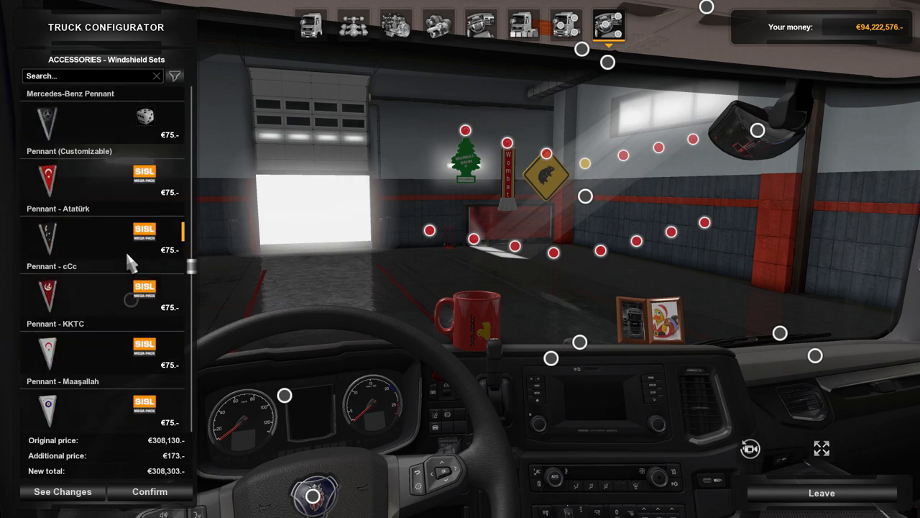
pyautogui.scroll(-3)
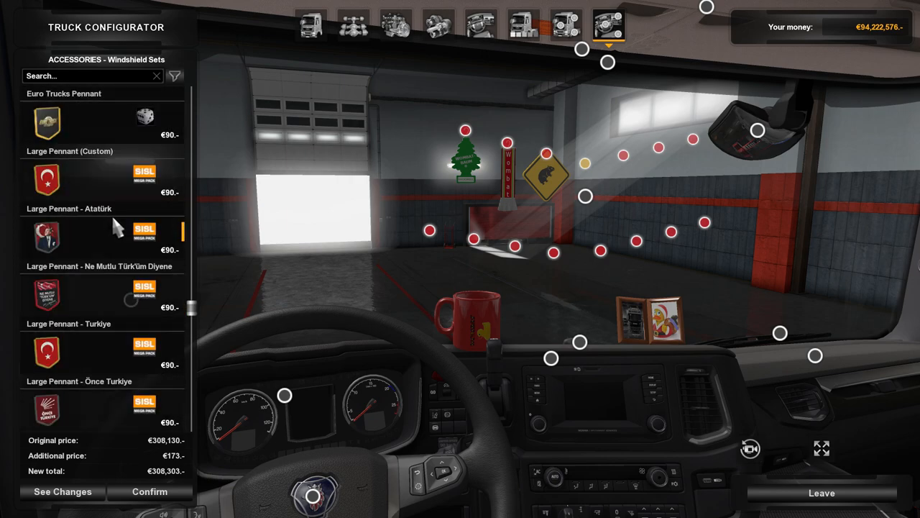
pyautogui.scroll(-3)
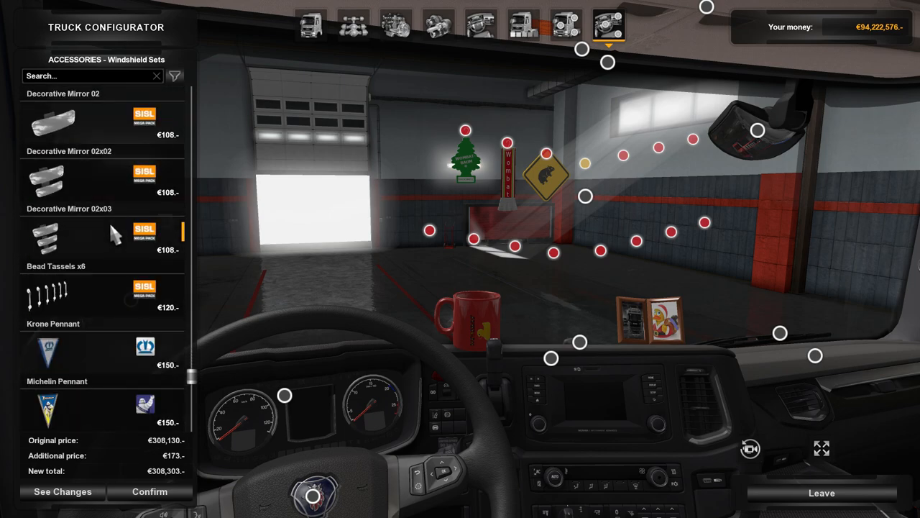
pyautogui.scroll(-3)
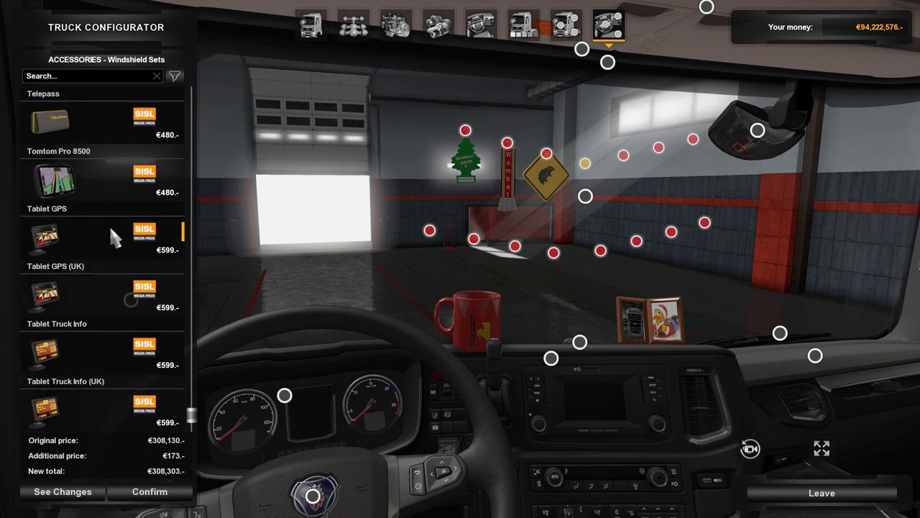
pyautogui.scroll(-3)
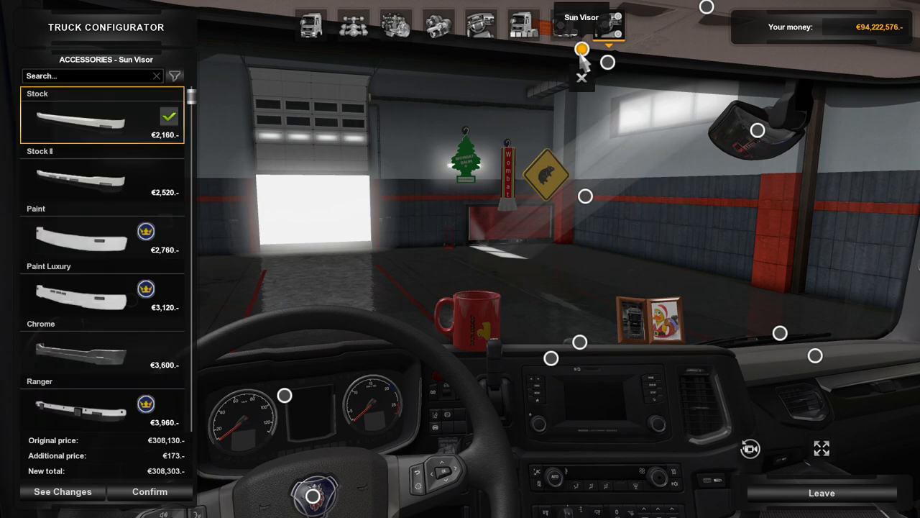
# - Place the Magazines - Commodore stack in the Center Floor Items slot
pyautogui.click(608, 23)
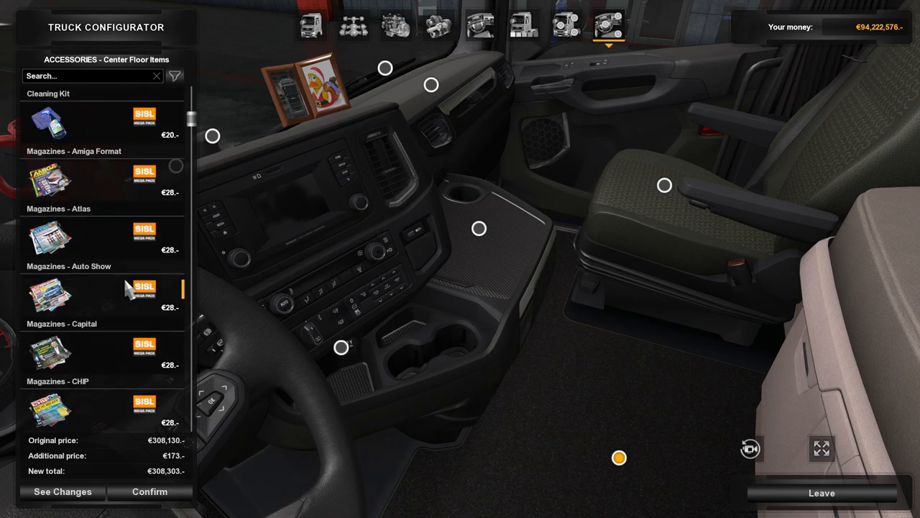
pyautogui.scroll(-3)
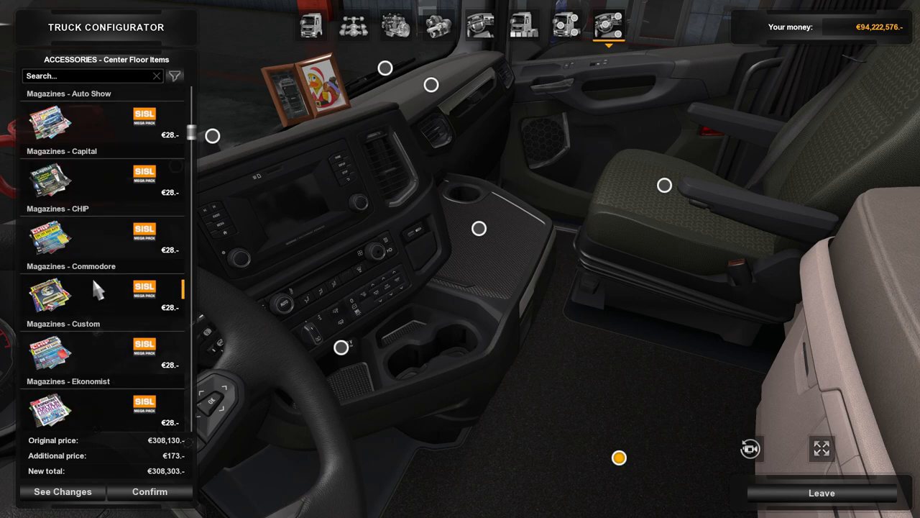
pyautogui.click(50, 293)
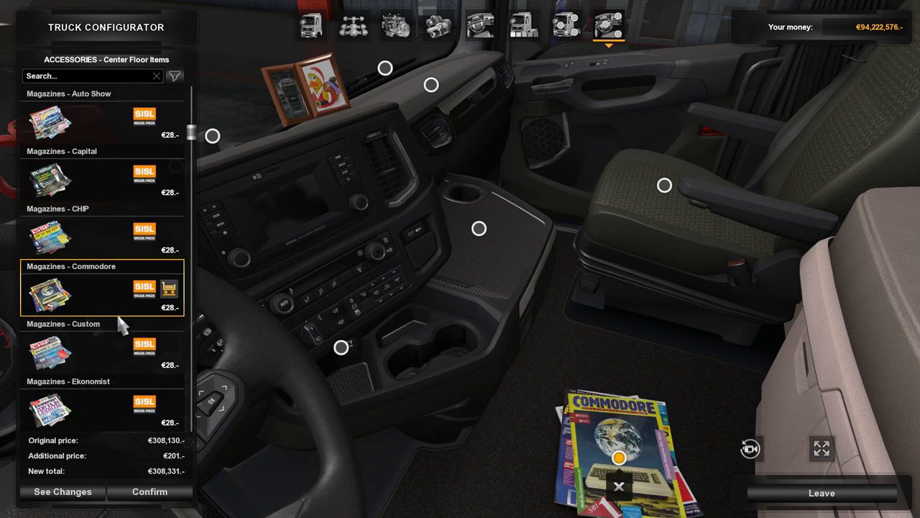